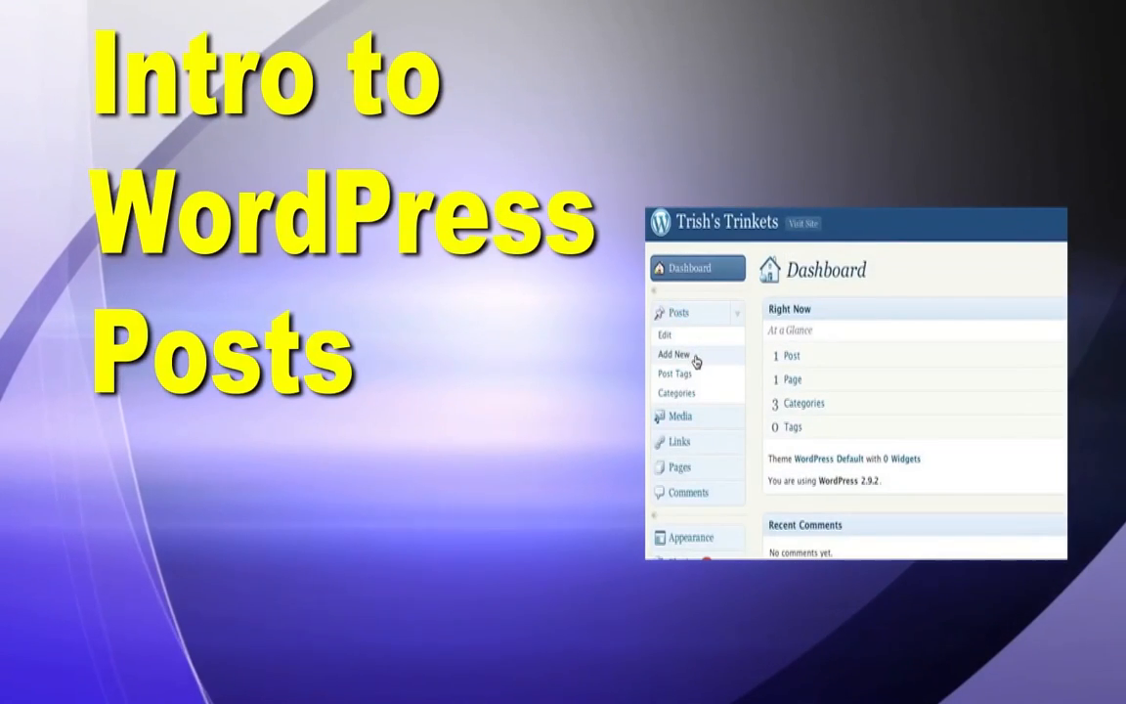
# Open the Posts list showing the single Hello world! post
pyautogui.click(673, 354)
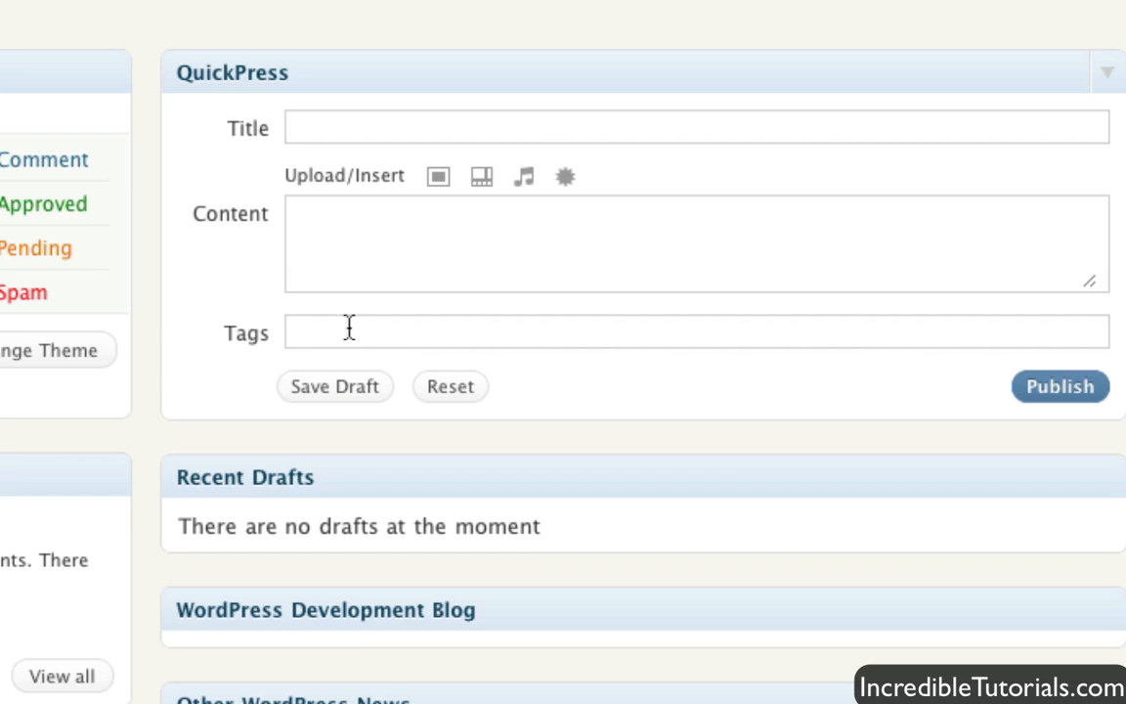
pyautogui.moveTo(703, 324)
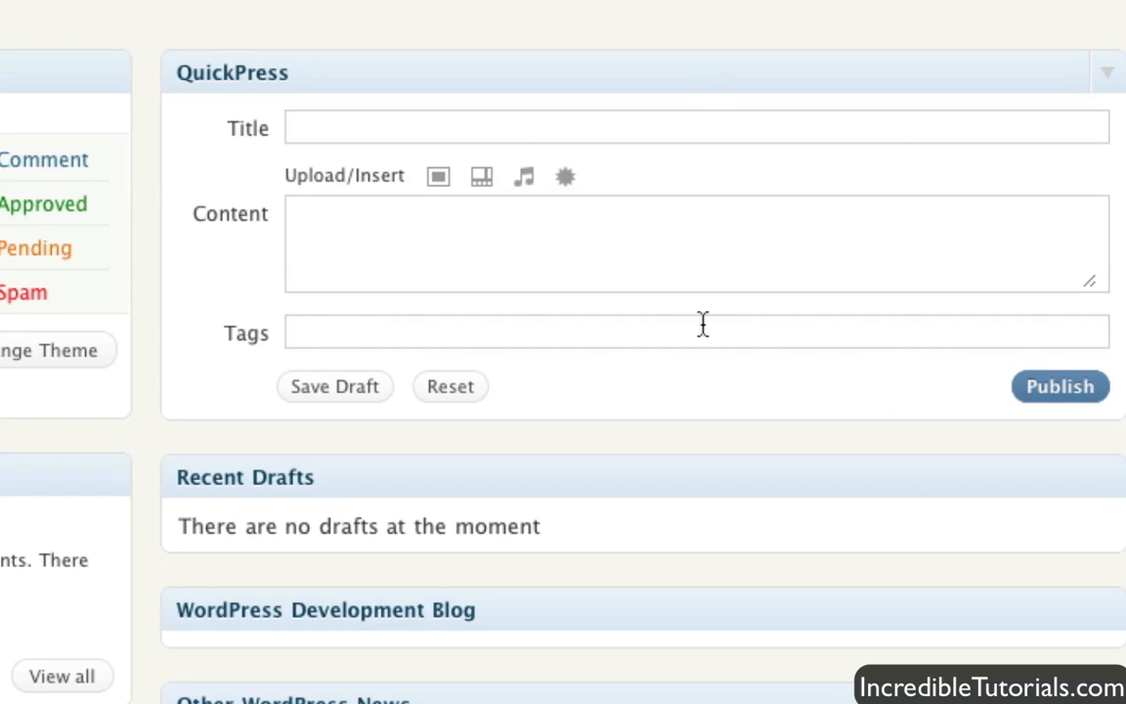
pyautogui.moveTo(672, 238)
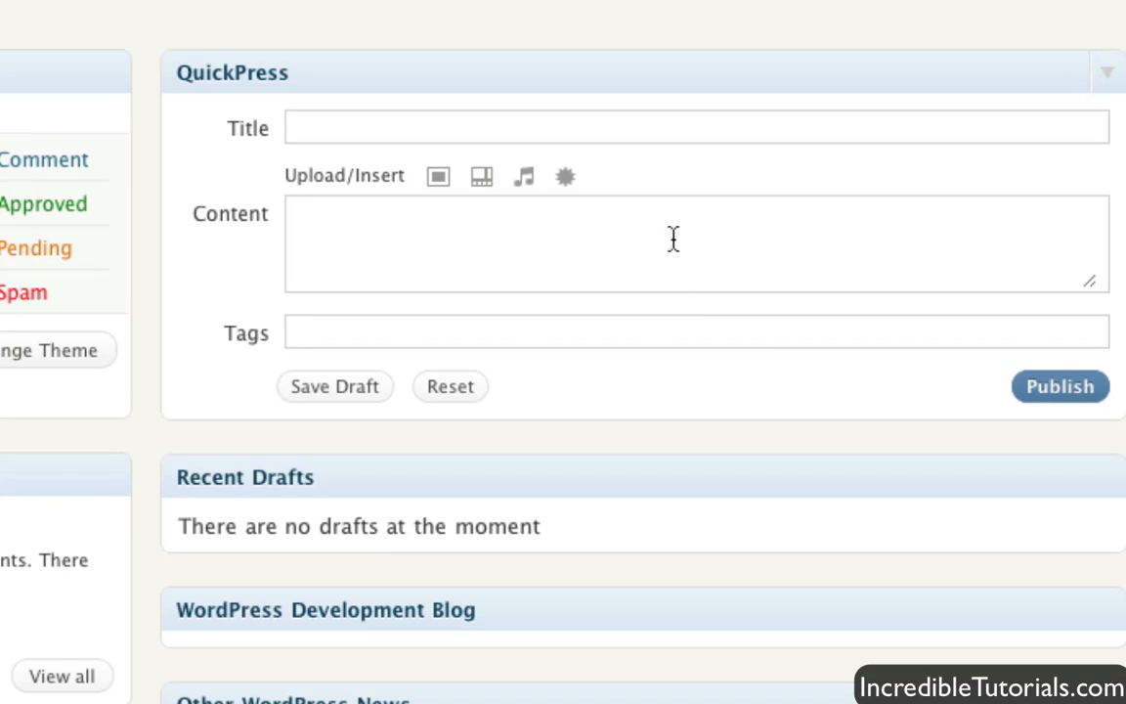
pyautogui.moveTo(506, 181)
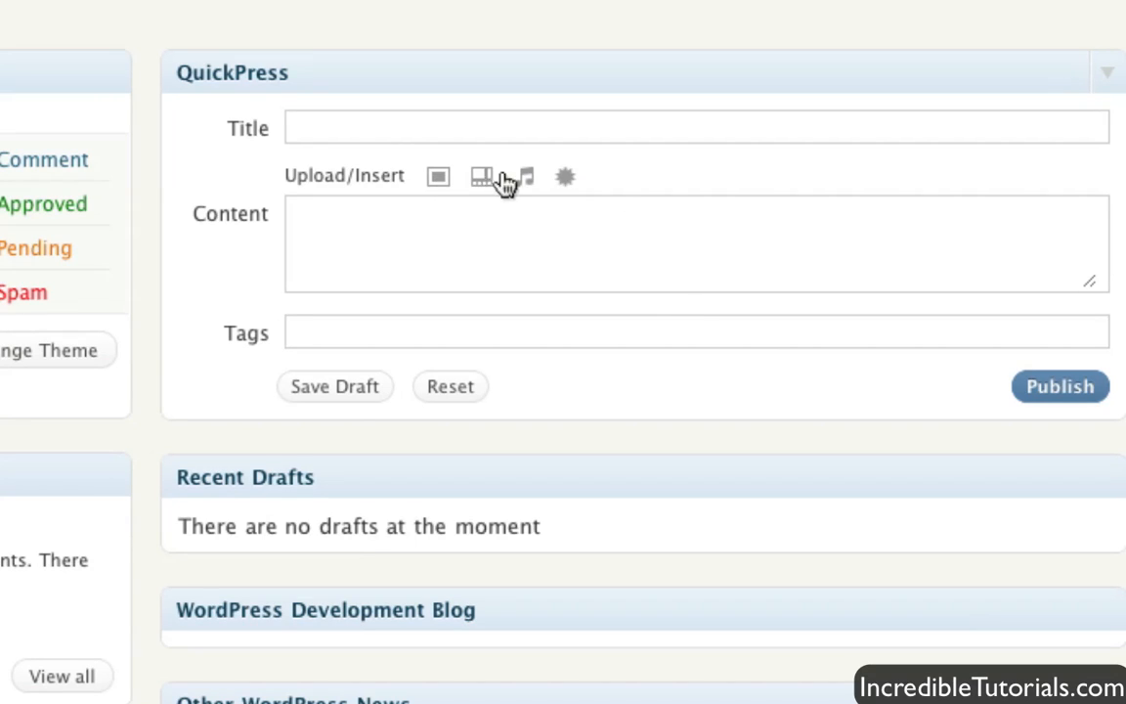
pyautogui.moveTo(625, 189)
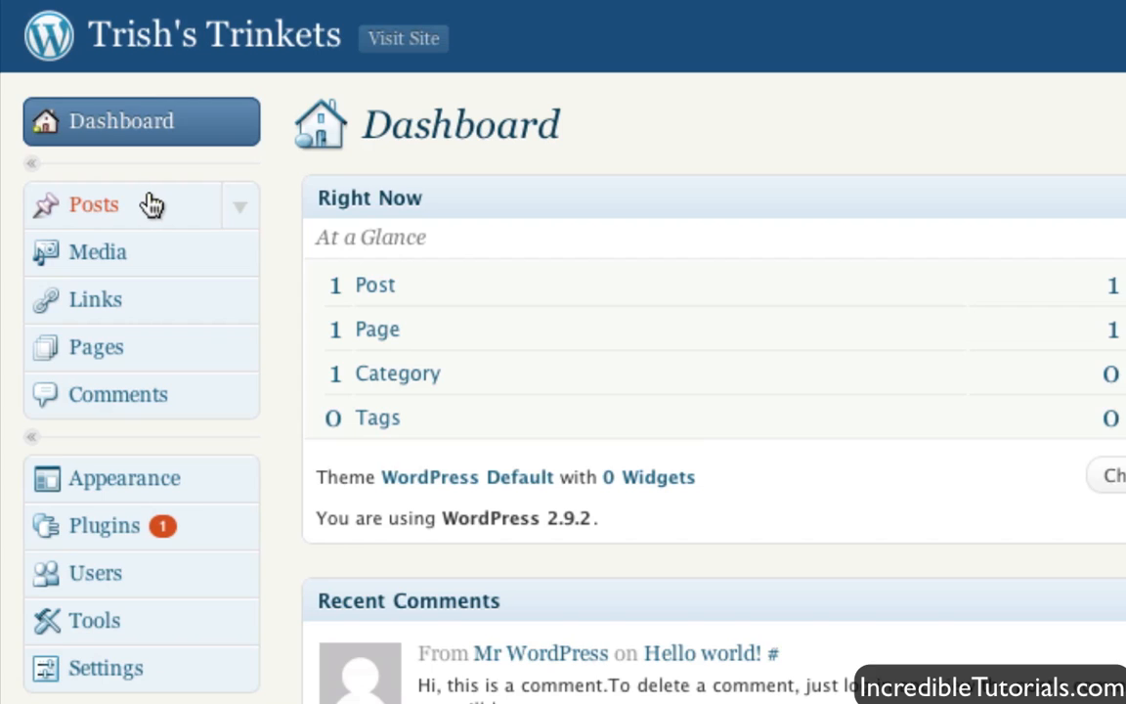
pyautogui.moveTo(155, 205)
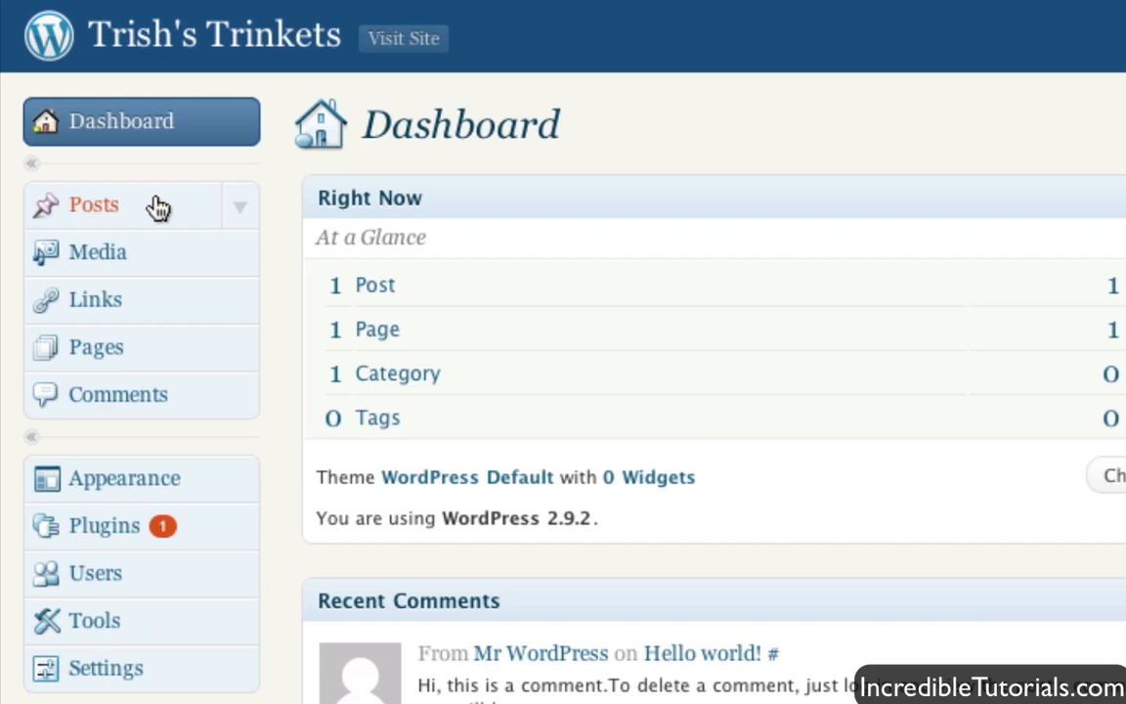
pyautogui.click(94, 204)
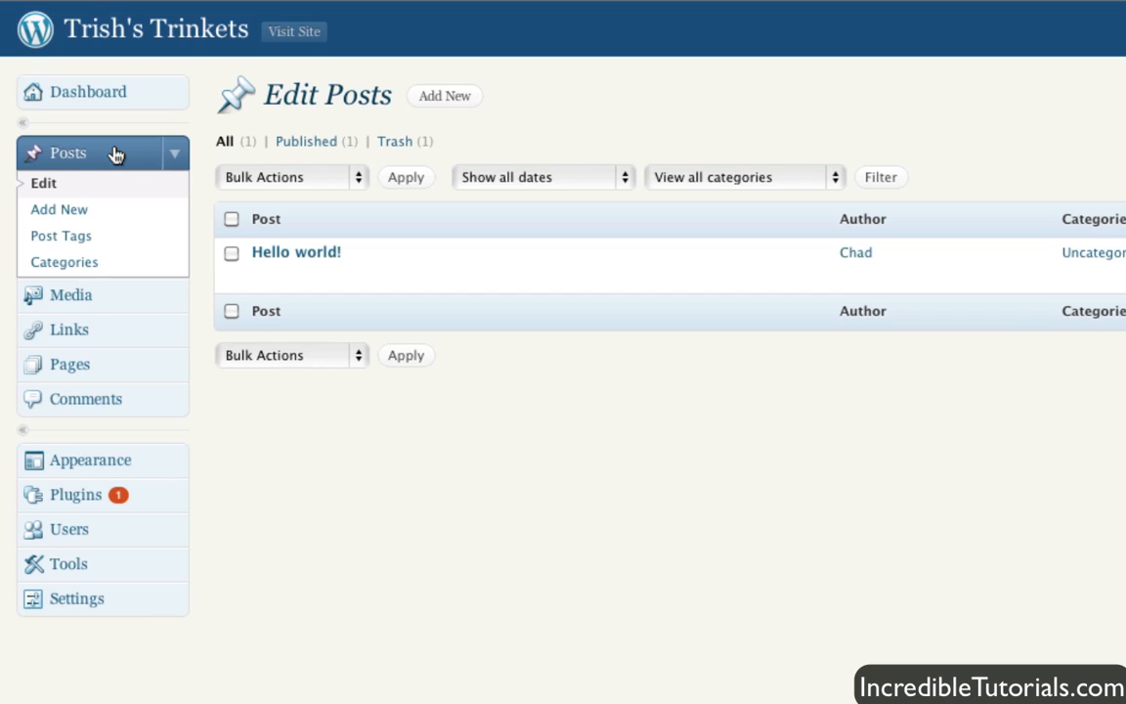
pyautogui.moveTo(391, 261)
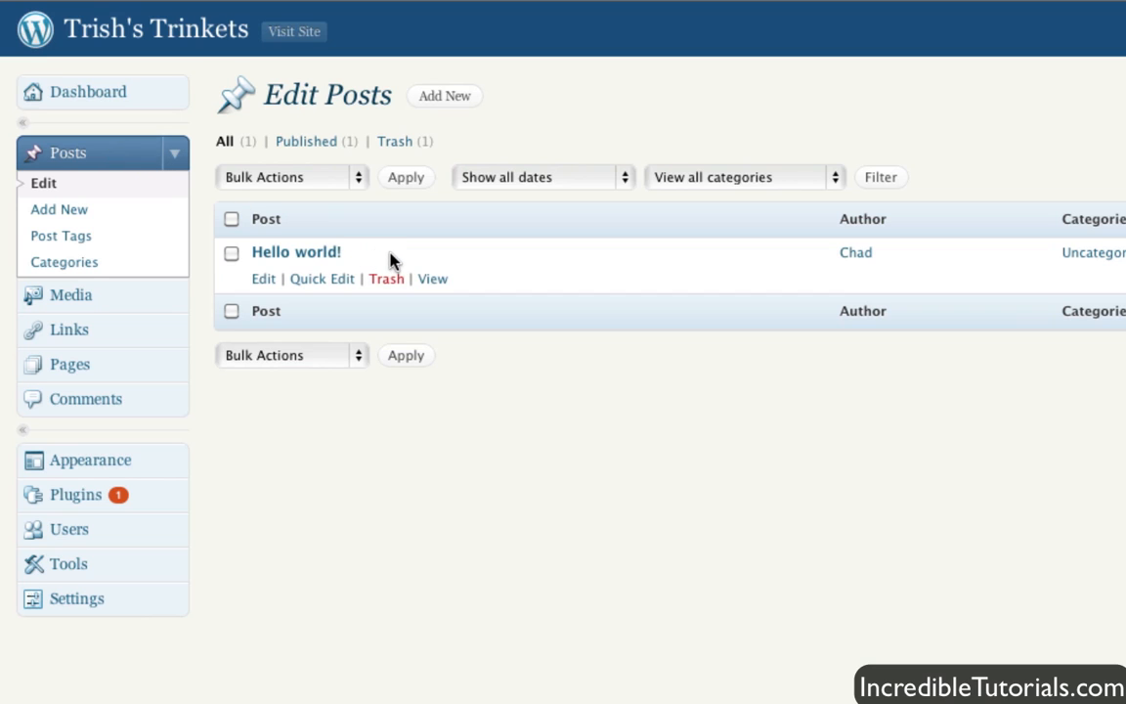
pyautogui.moveTo(625, 276)
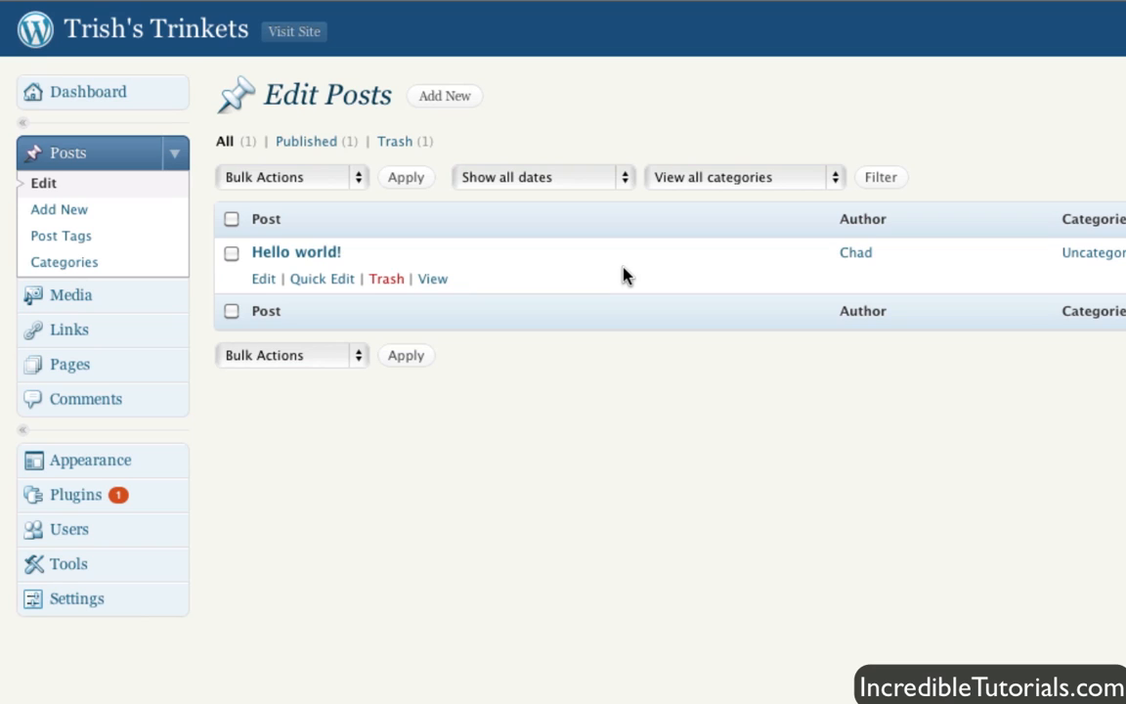
pyautogui.moveTo(296, 252)
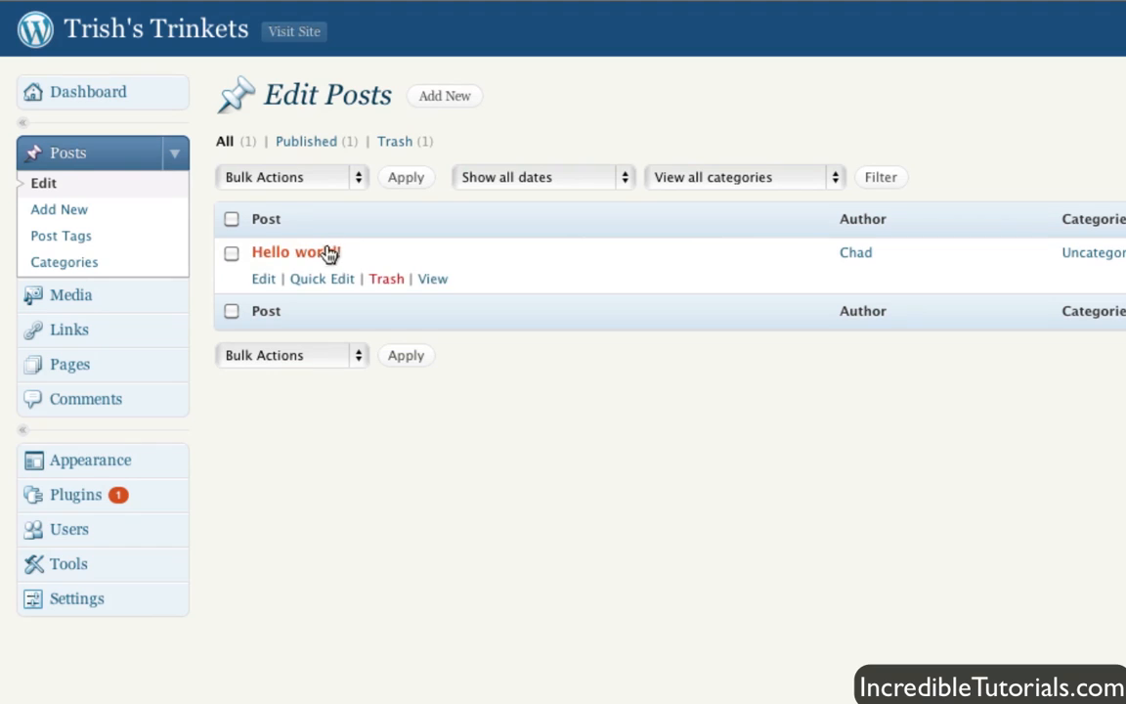
pyautogui.moveTo(295, 252)
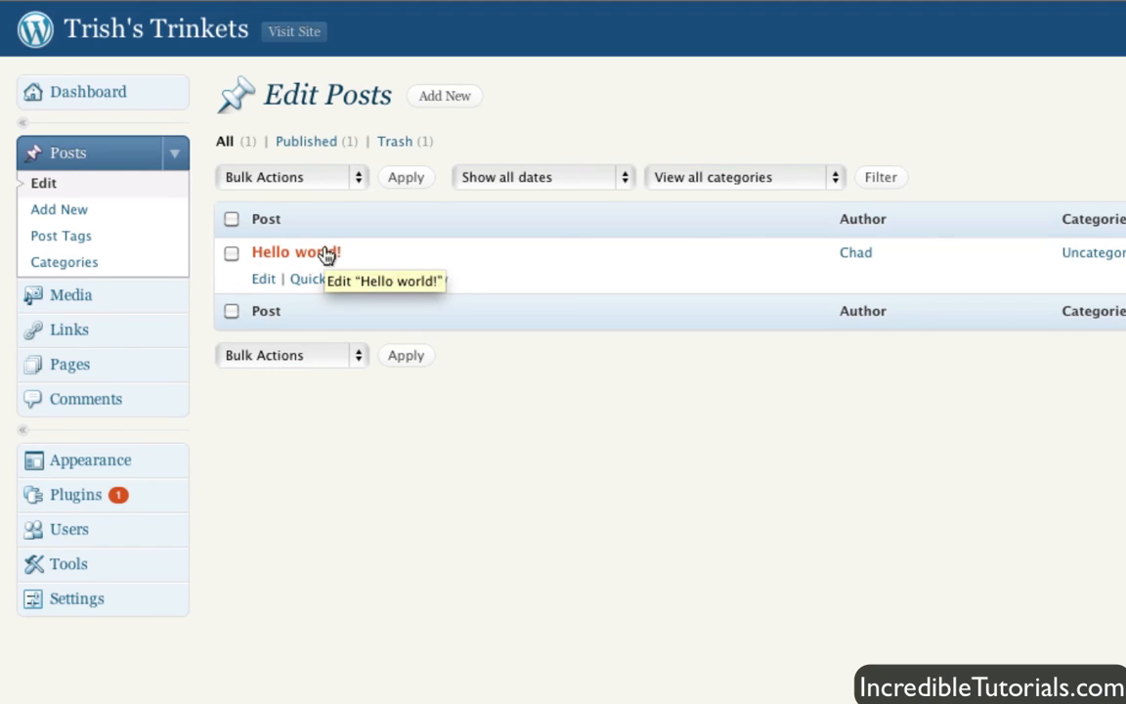
pyautogui.moveTo(574, 287)
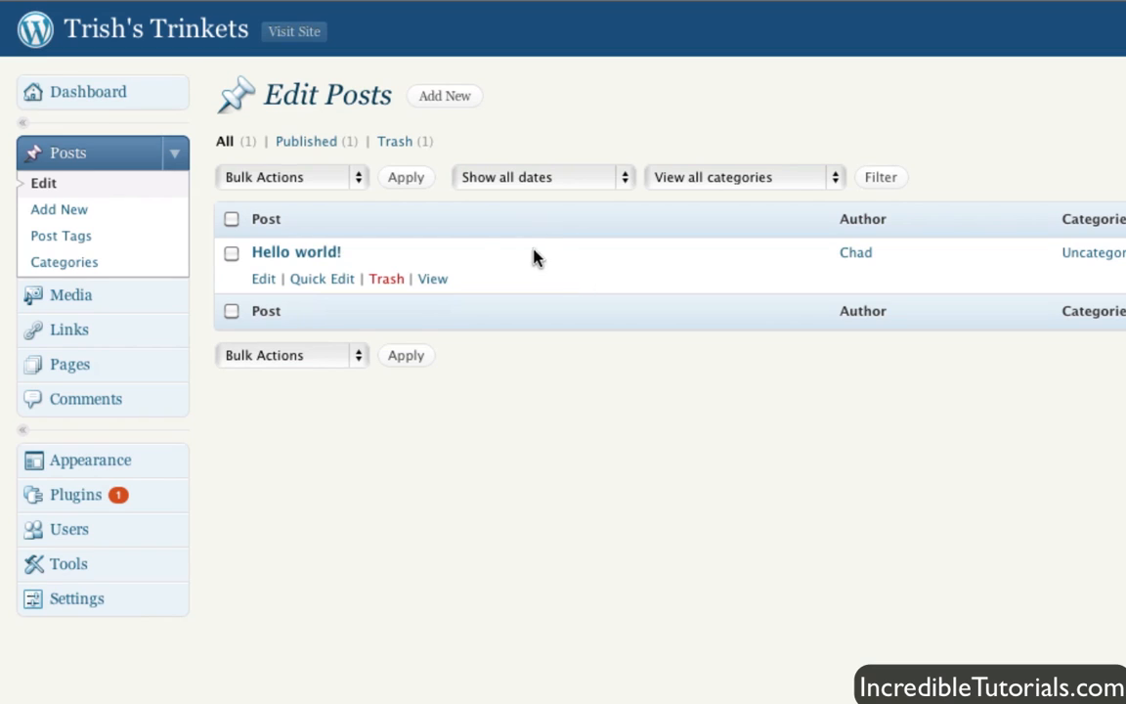
pyautogui.moveTo(386, 287)
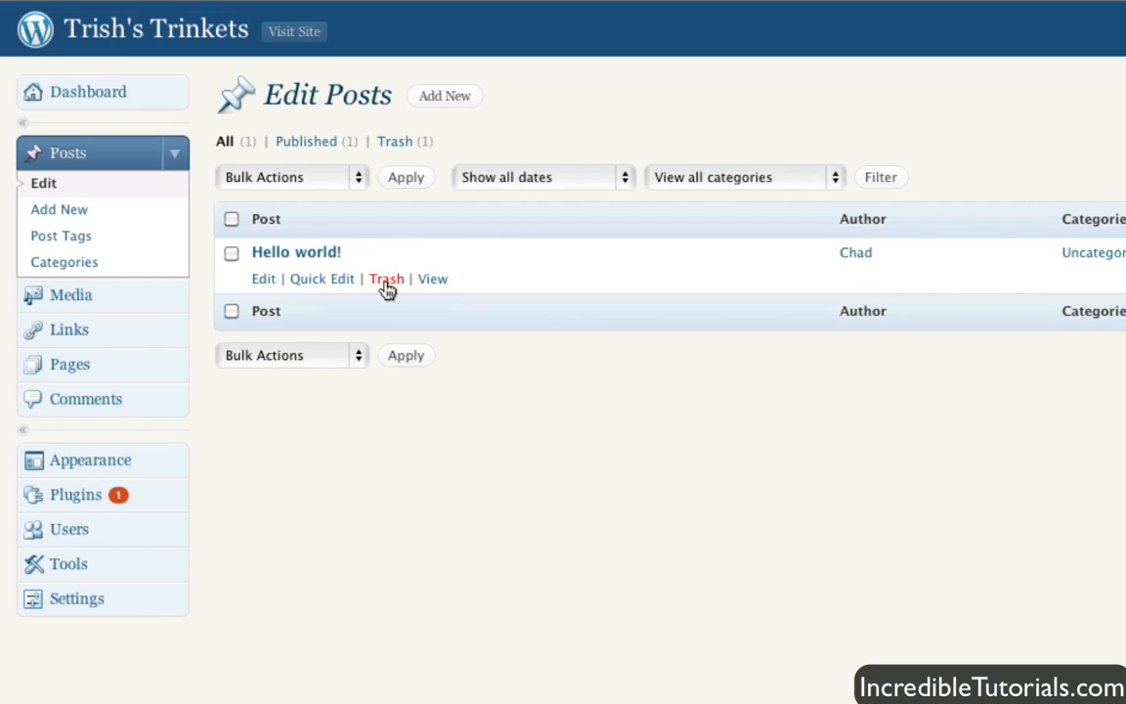
pyautogui.moveTo(386, 285)
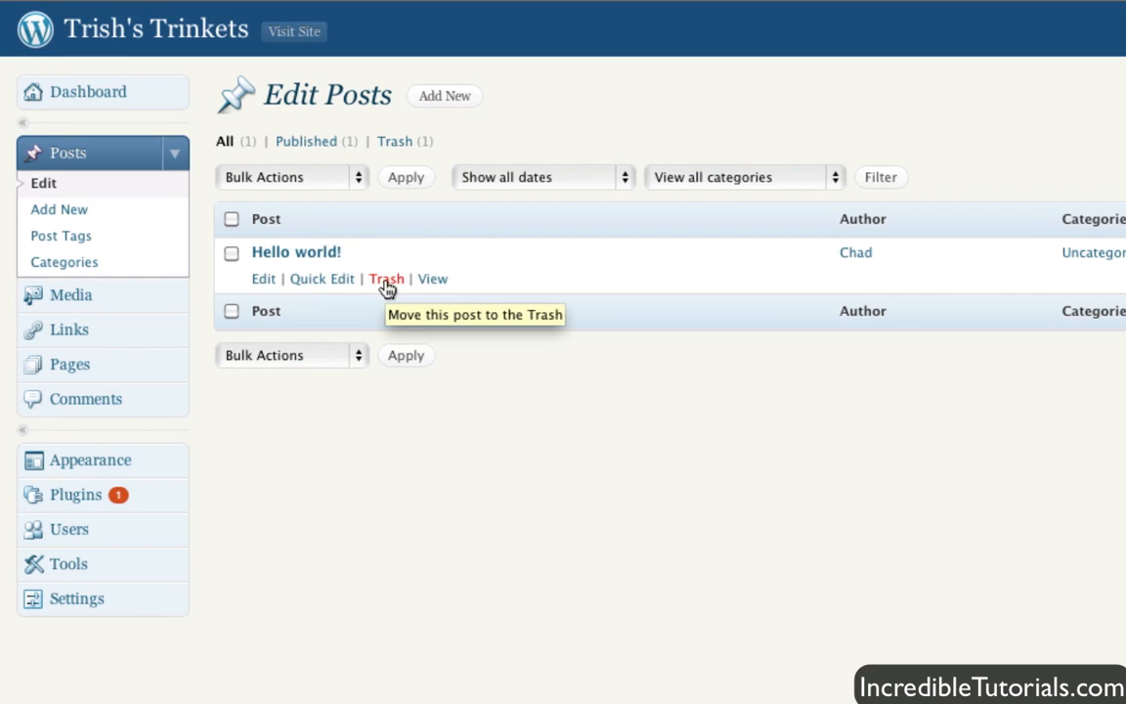
pyautogui.moveTo(434, 283)
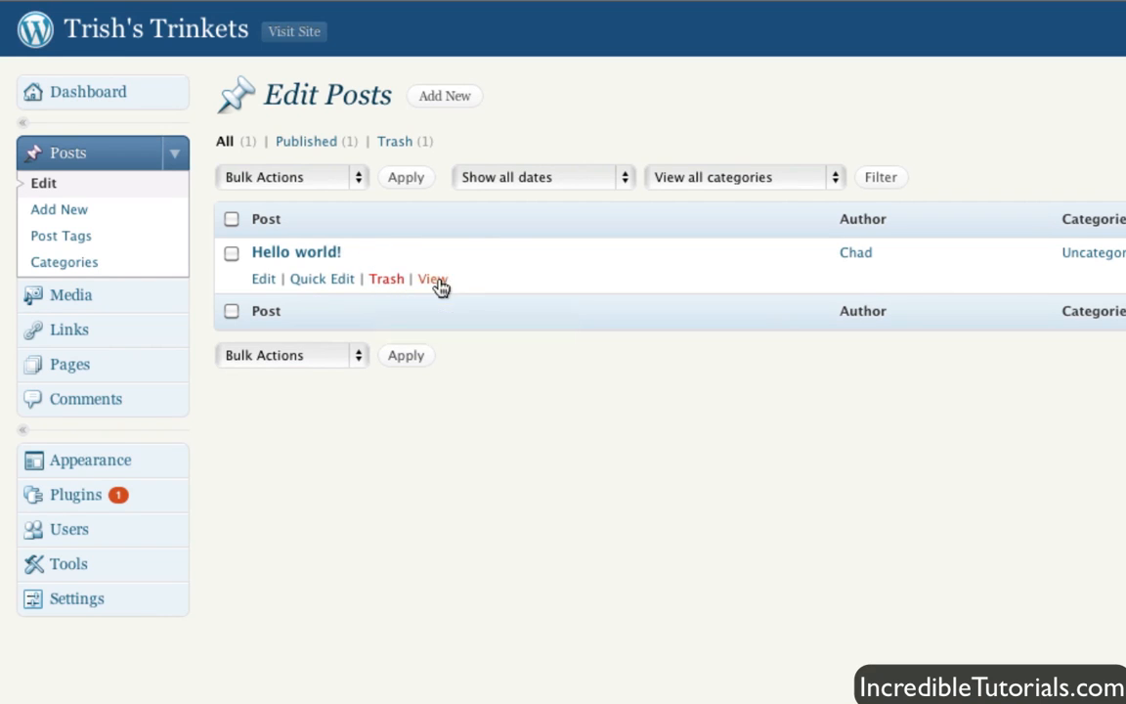
pyautogui.moveTo(322, 279)
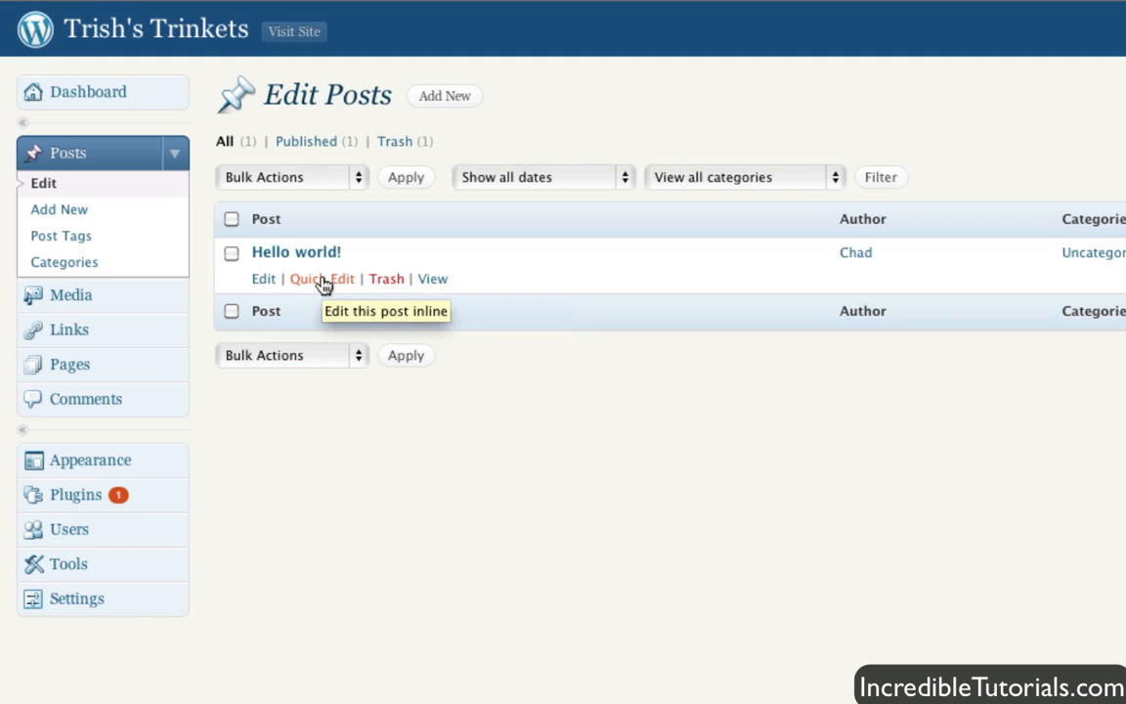
pyautogui.moveTo(311, 292)
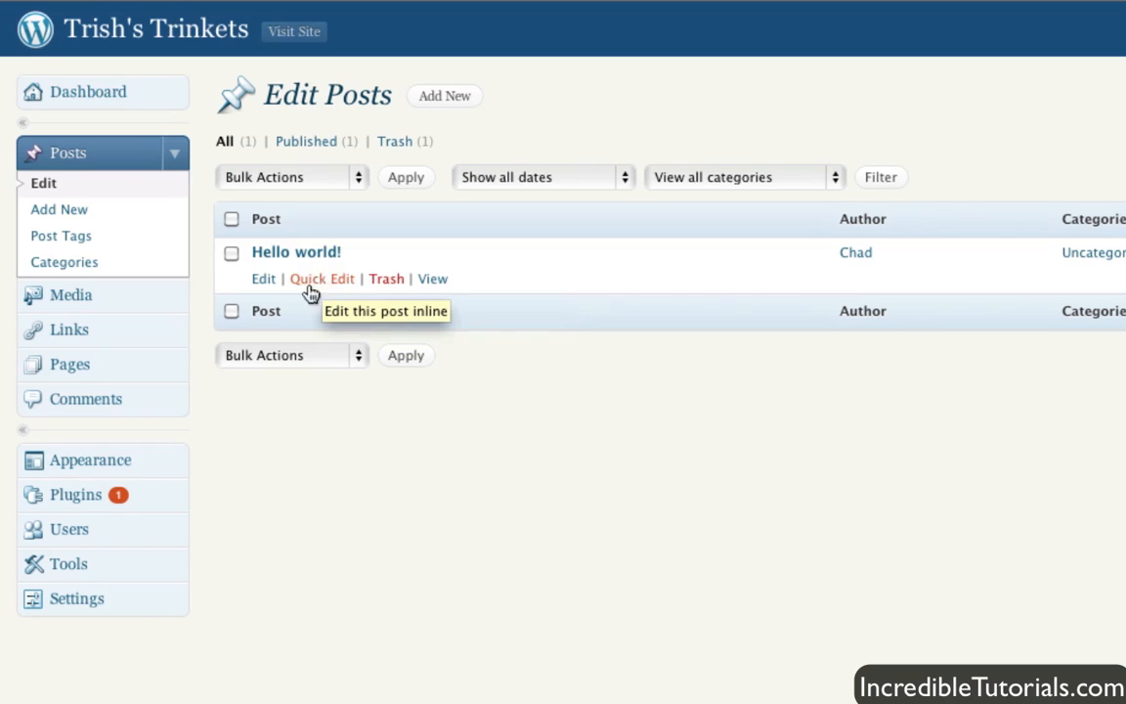
pyautogui.moveTo(263, 278)
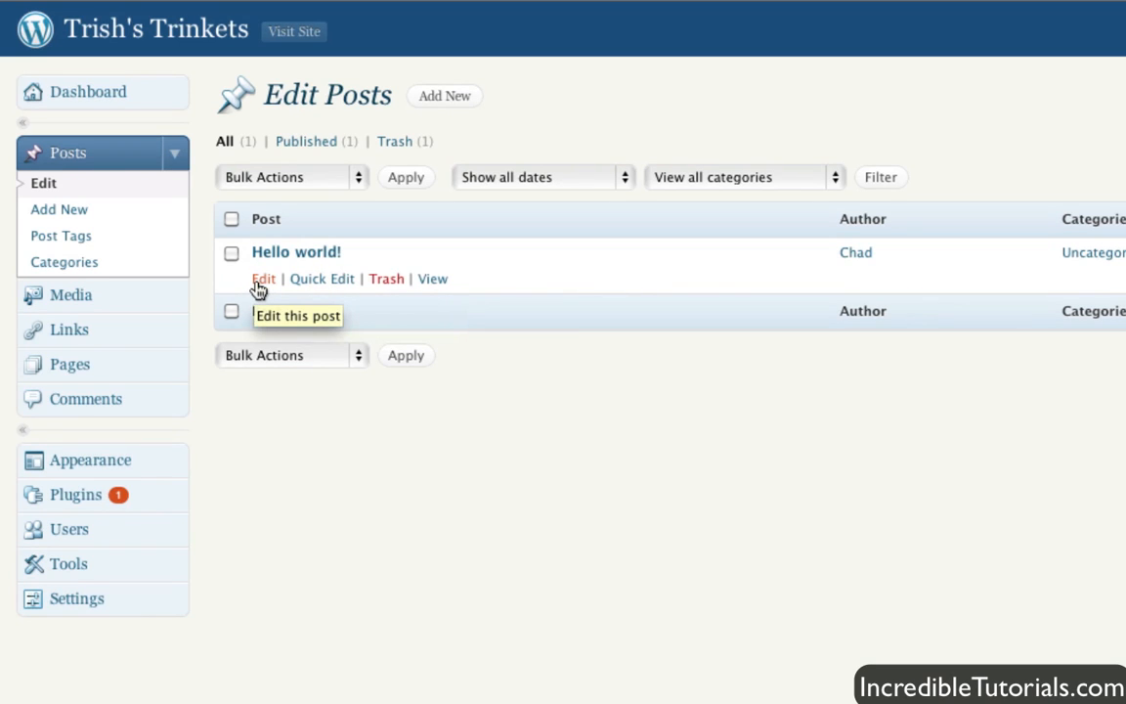
pyautogui.moveTo(386, 283)
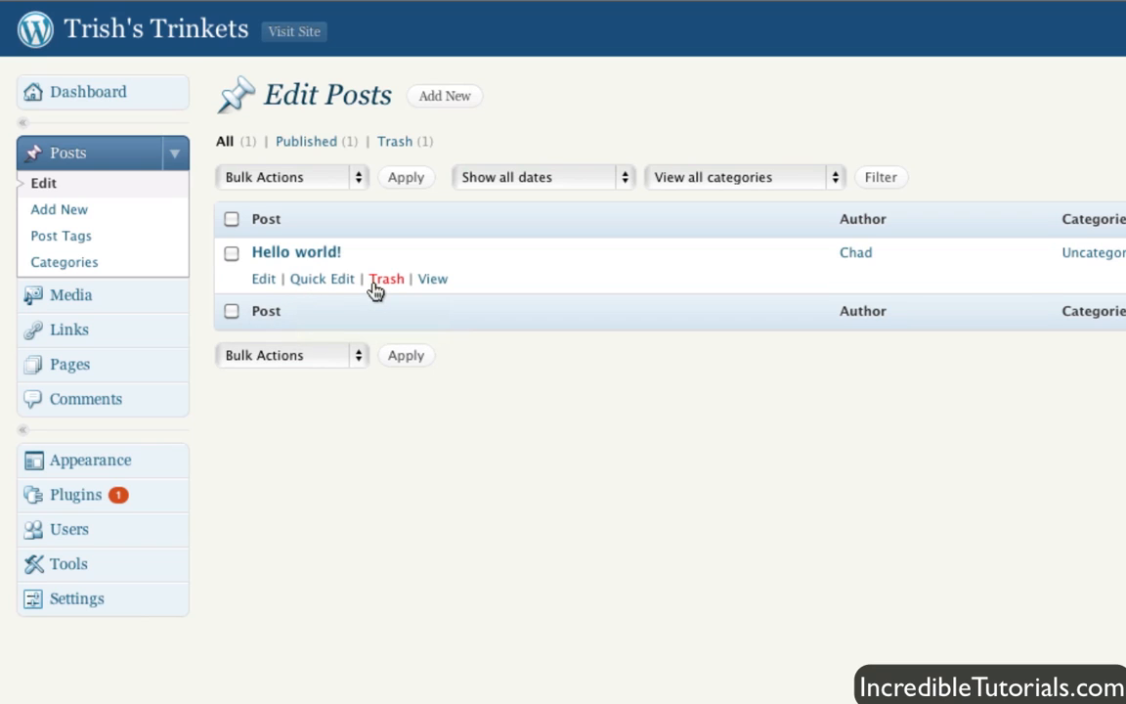
pyautogui.moveTo(386, 278)
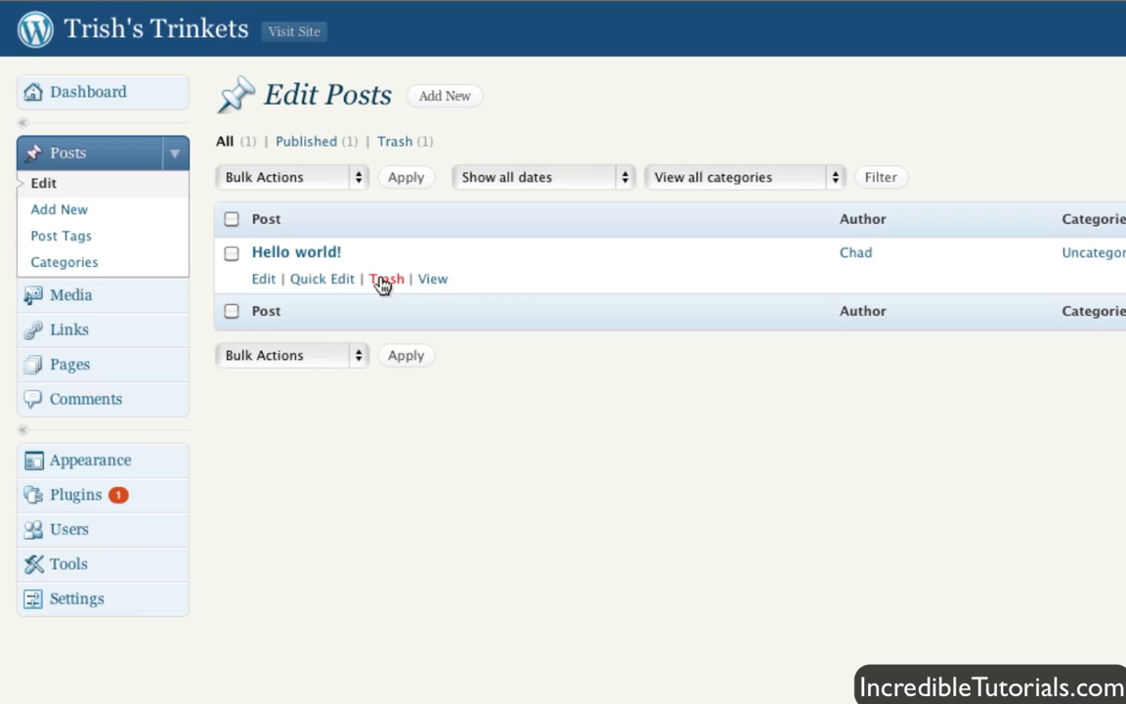
# Trash the Hello world! post from the Edit Posts list
pyautogui.click(386, 279)
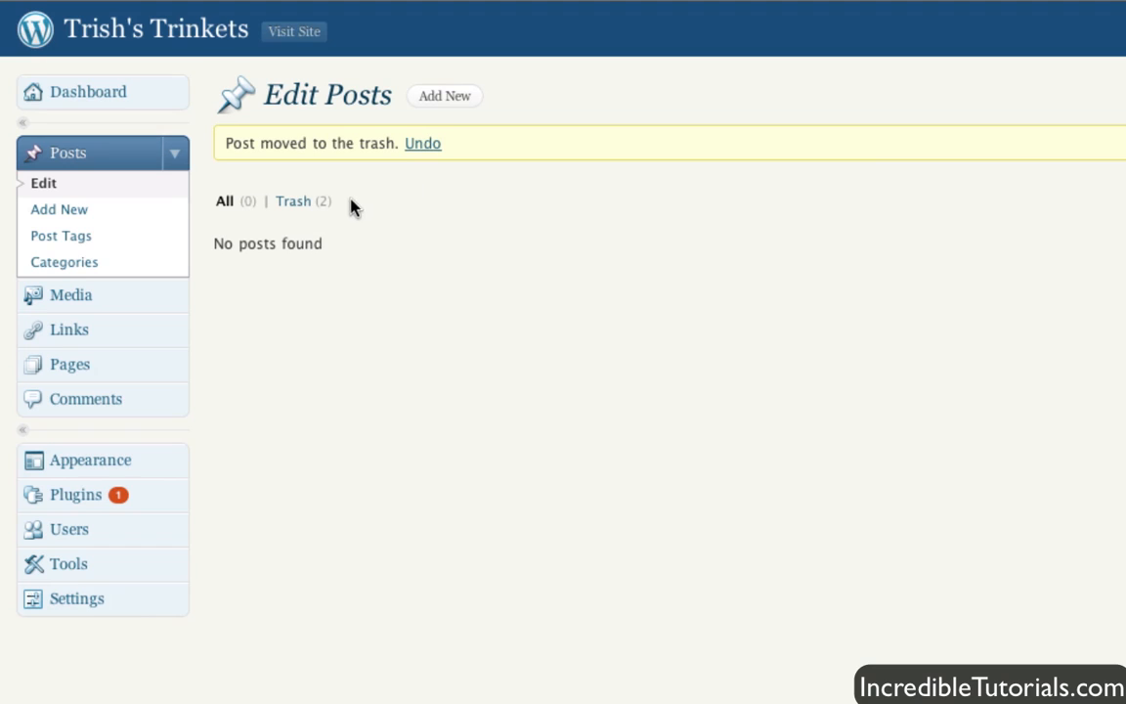
pyautogui.moveTo(293, 201)
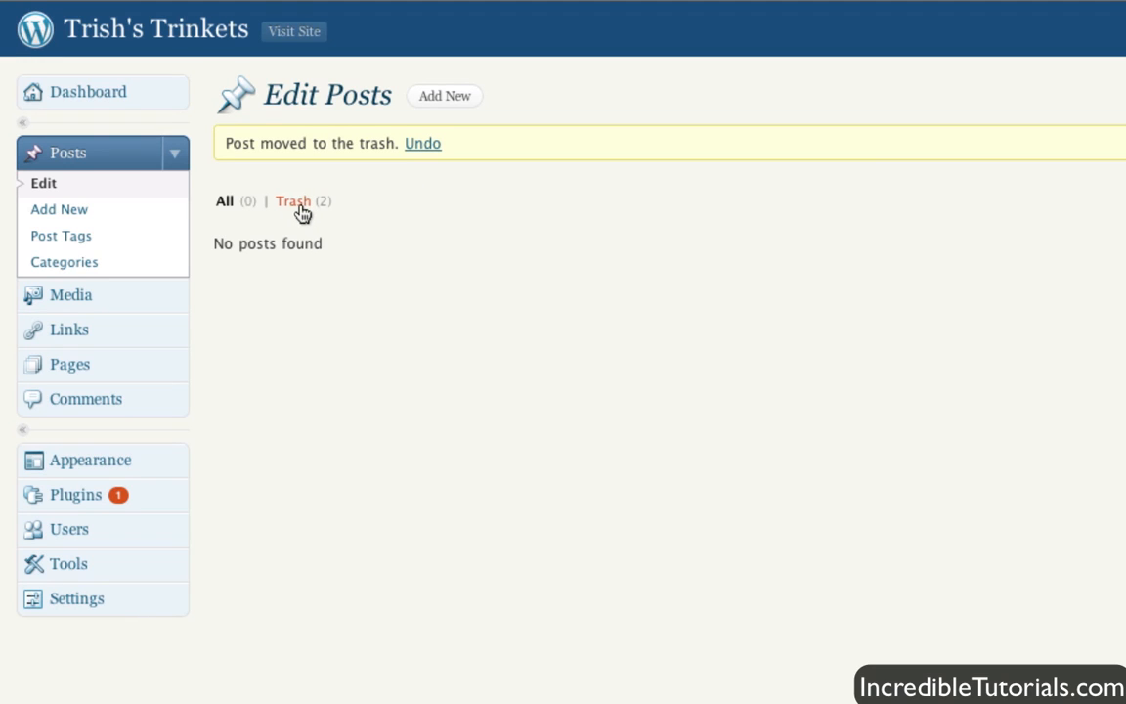
pyautogui.moveTo(327, 211)
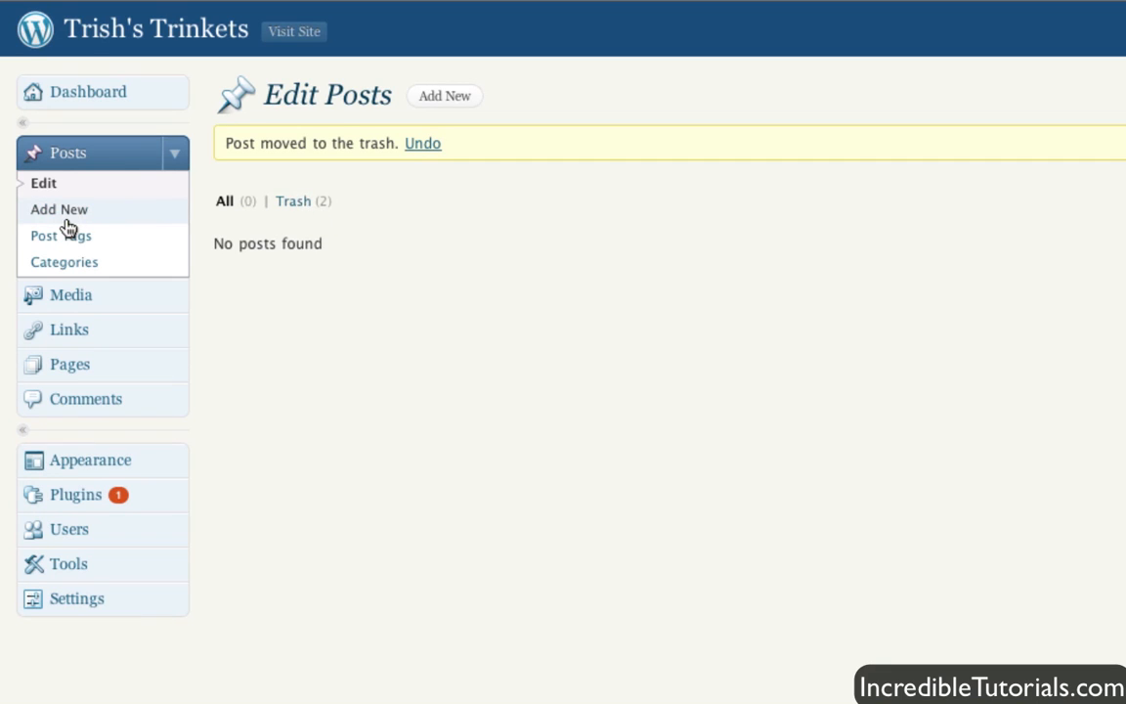
pyautogui.moveTo(445, 95)
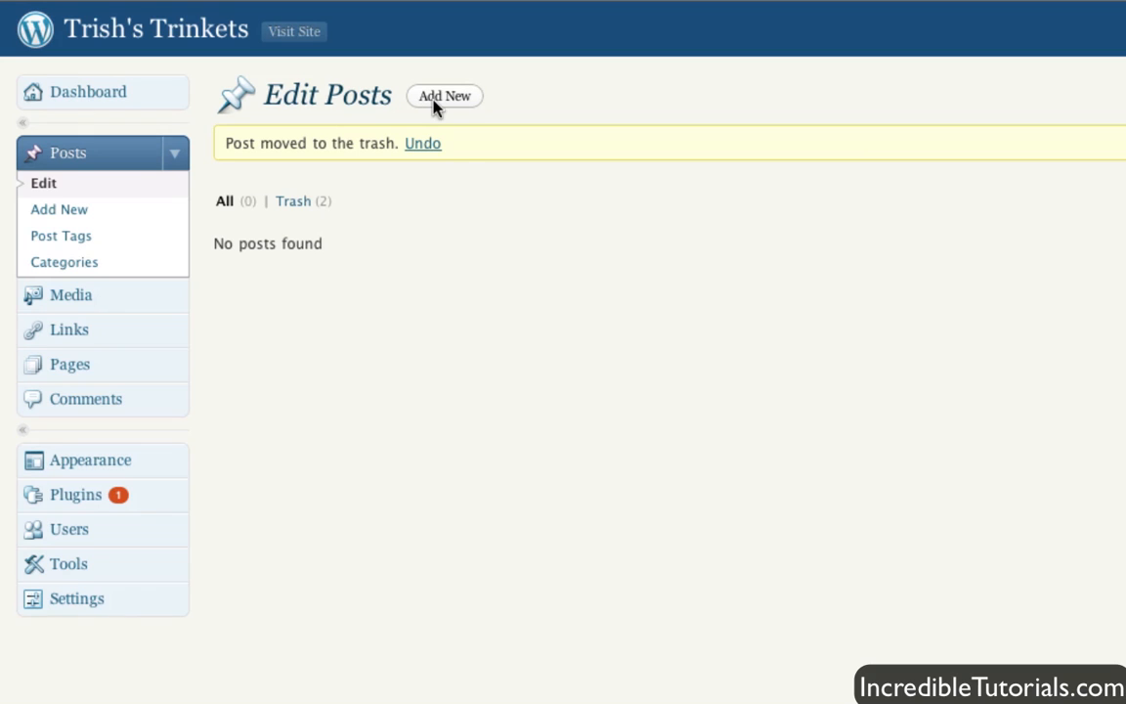
pyautogui.click(444, 96)
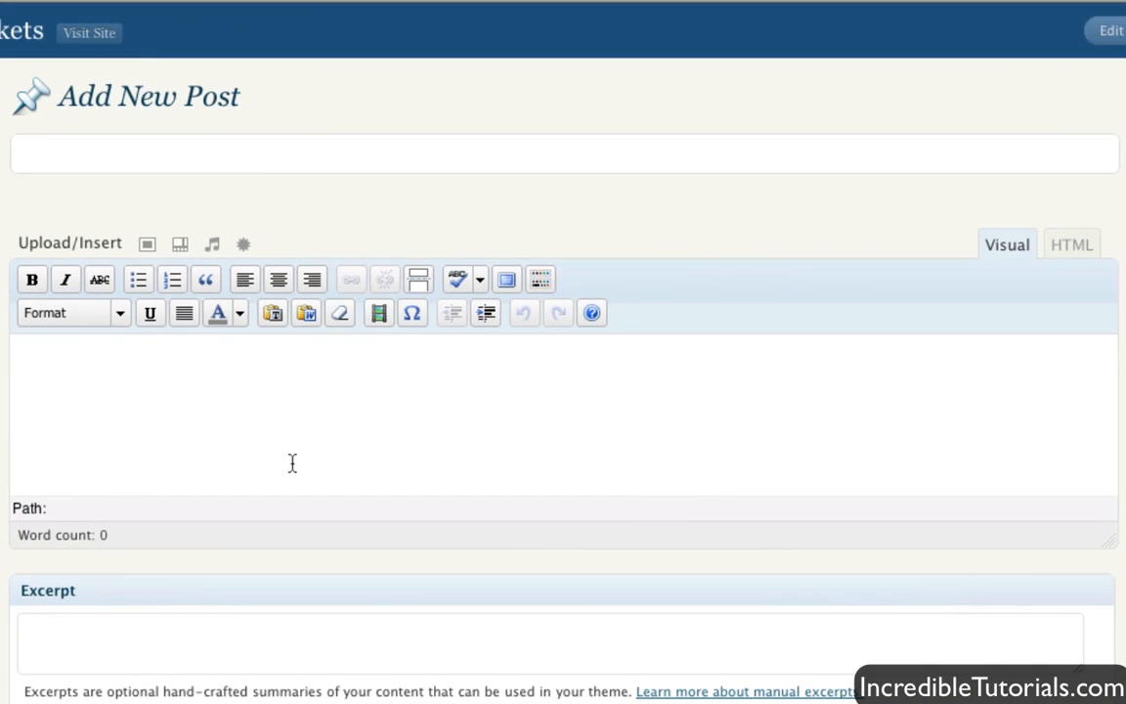
pyautogui.moveTo(643, 339)
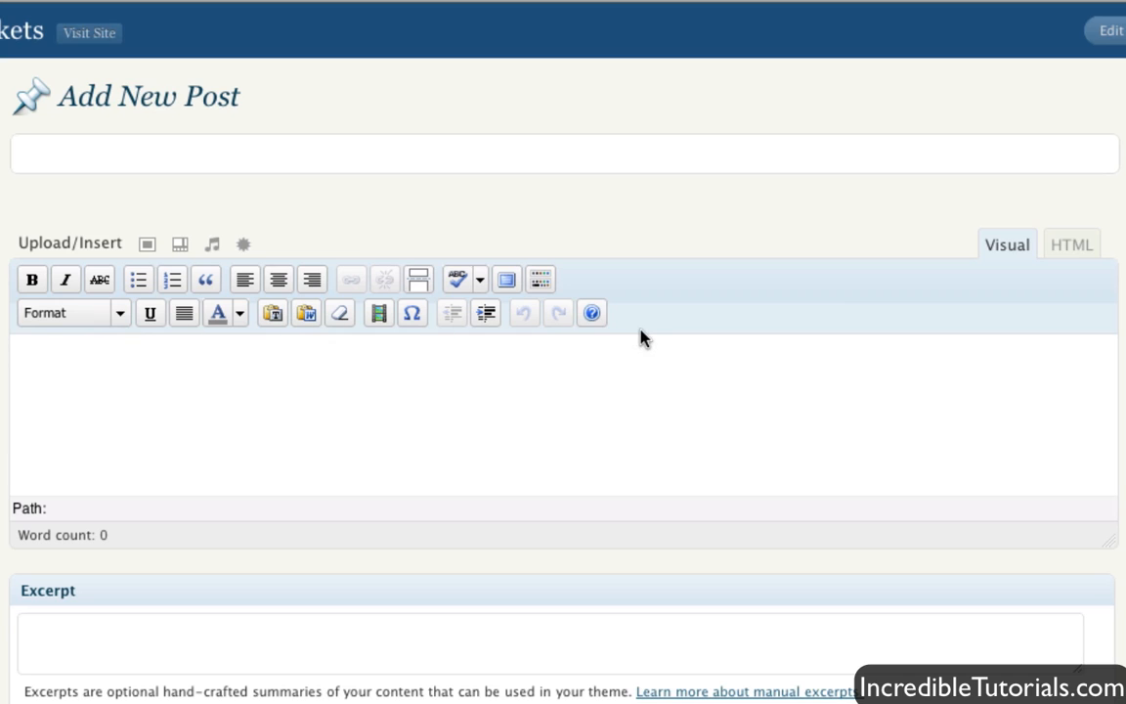
pyautogui.moveTo(122, 433)
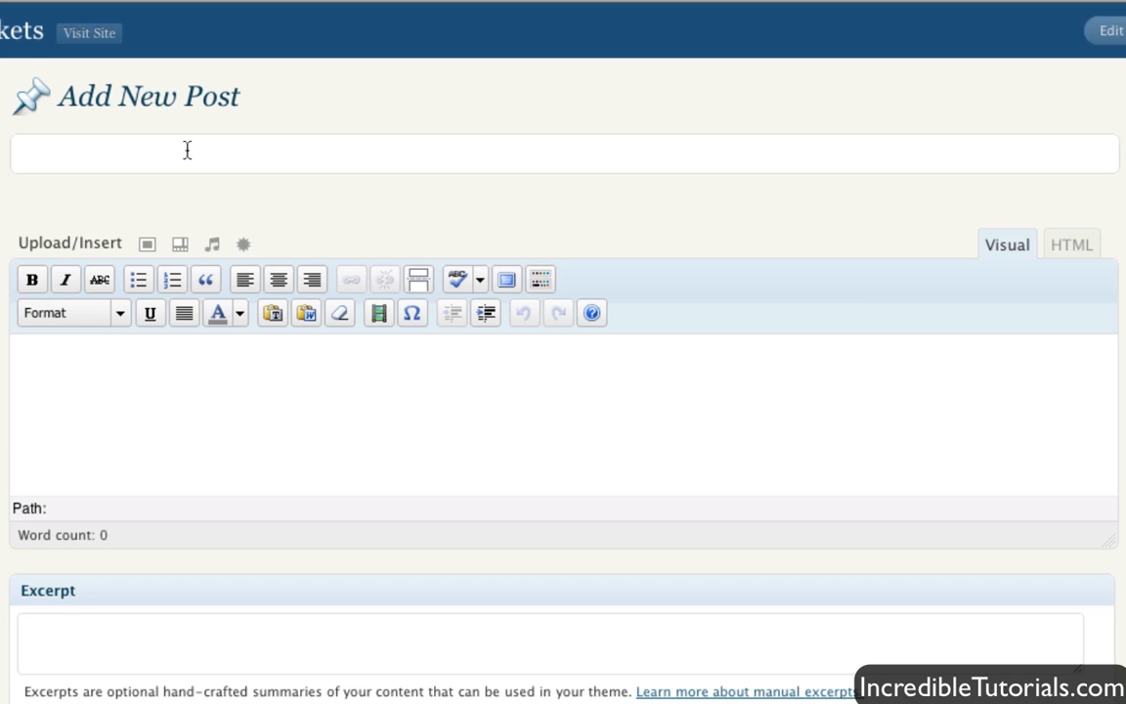
pyautogui.write('Title Te')
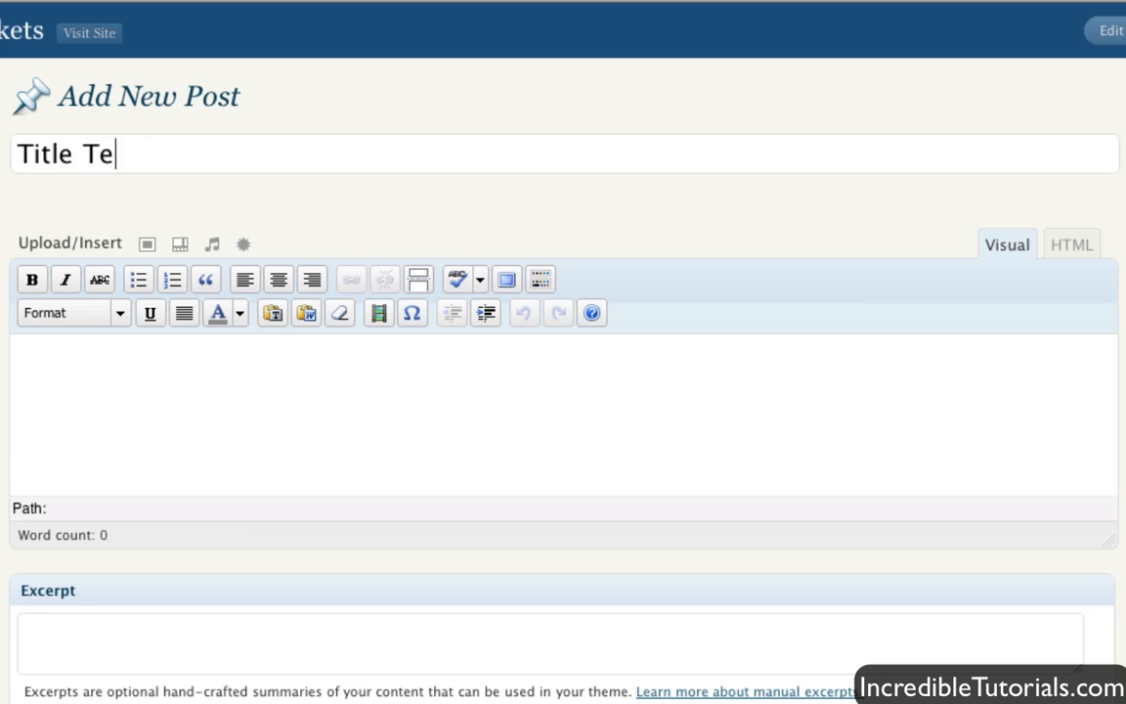
pyautogui.write('st')
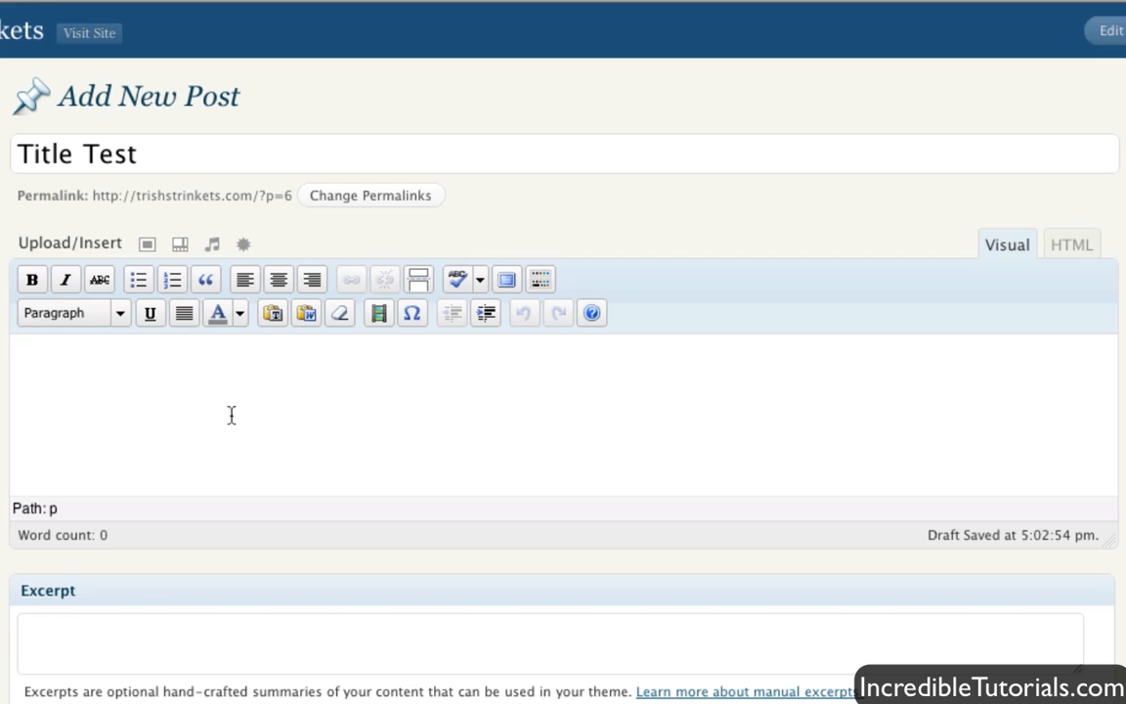
pyautogui.moveTo(74, 369)
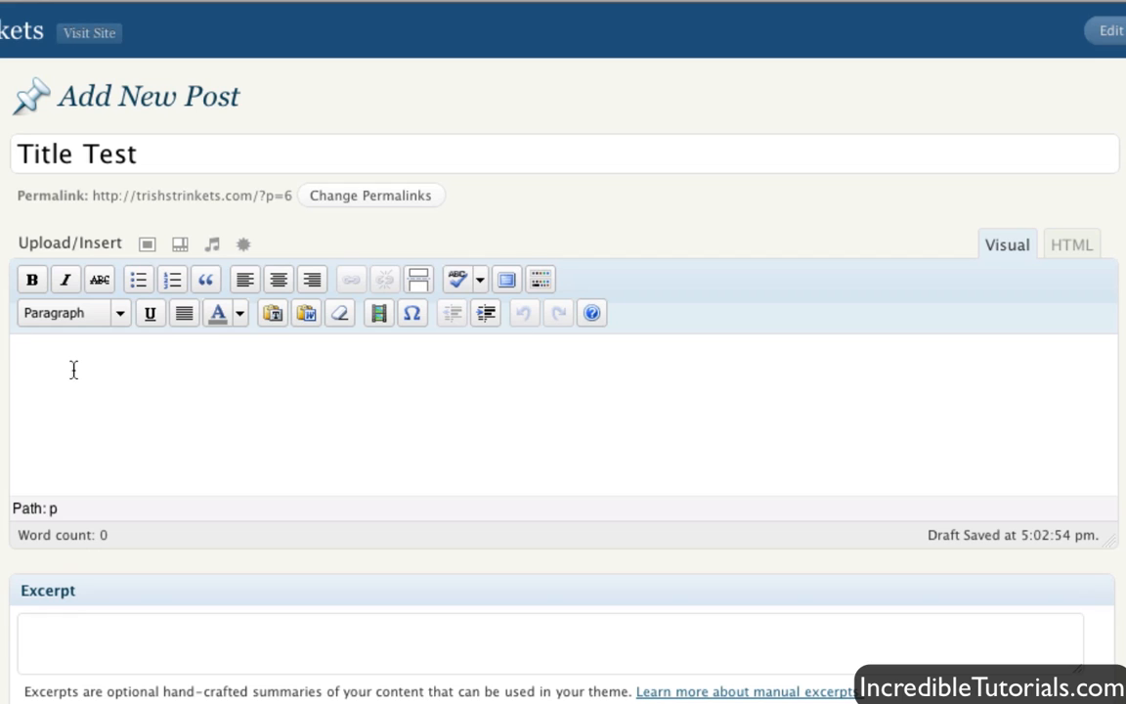
# Focus the post body and try the Format dropdown and Kitchen Sink toggle
pyautogui.click(20, 352)
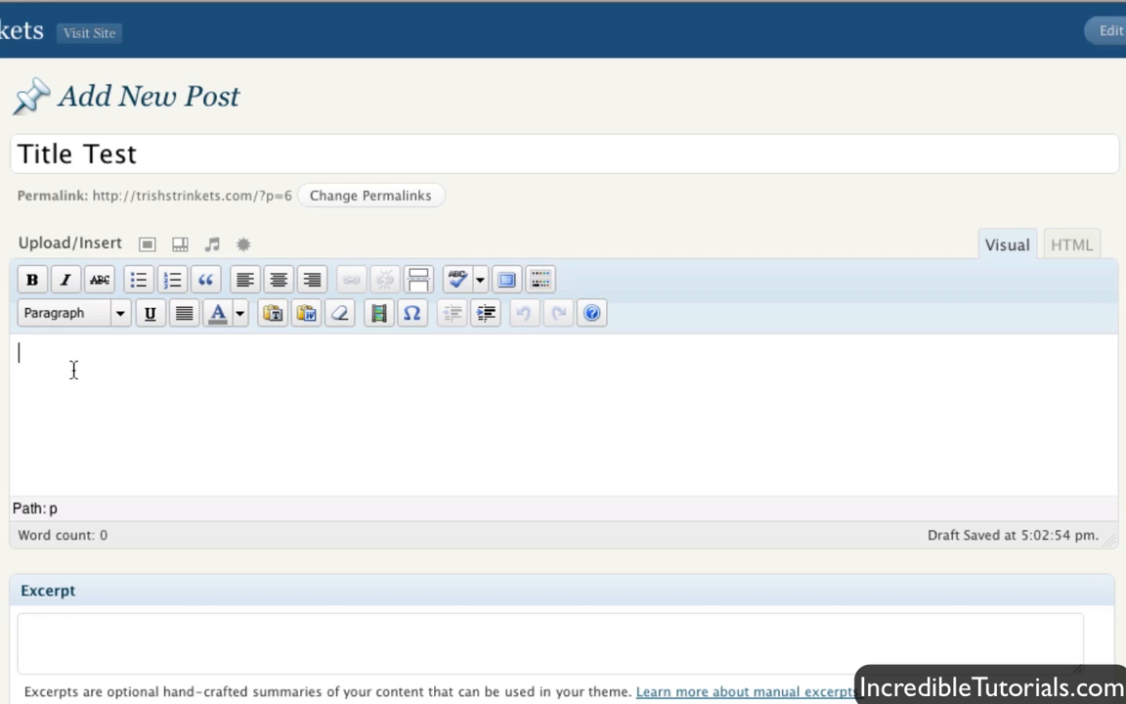
pyautogui.moveTo(65, 279)
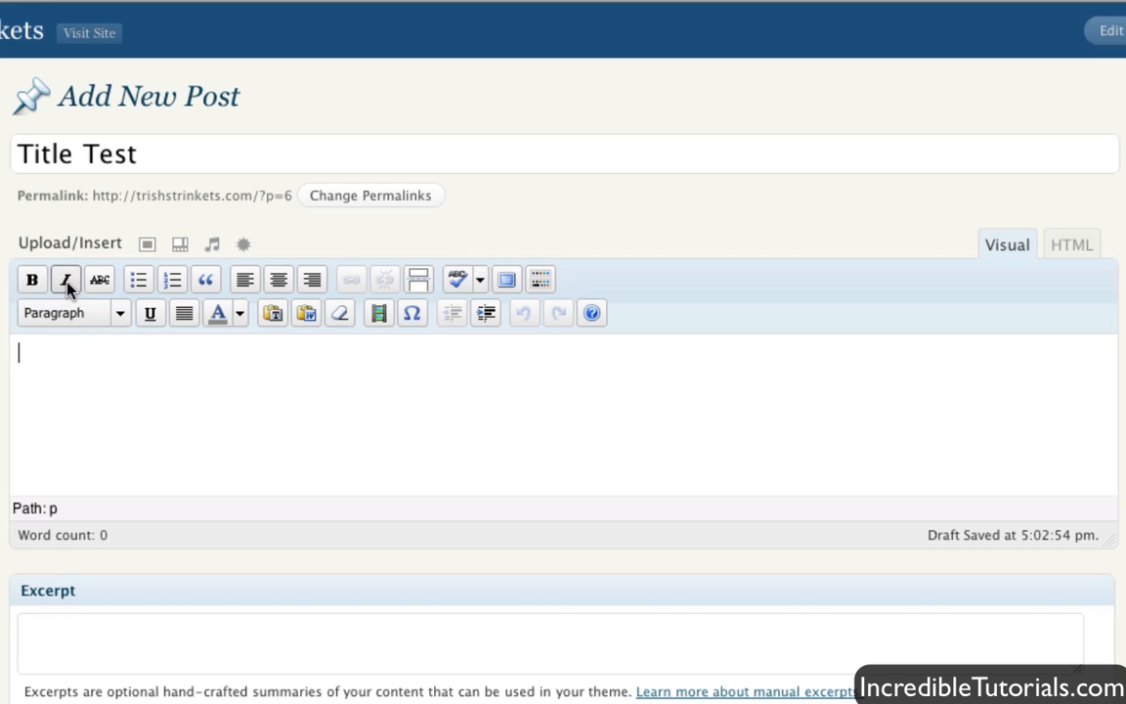
pyautogui.moveTo(150, 313)
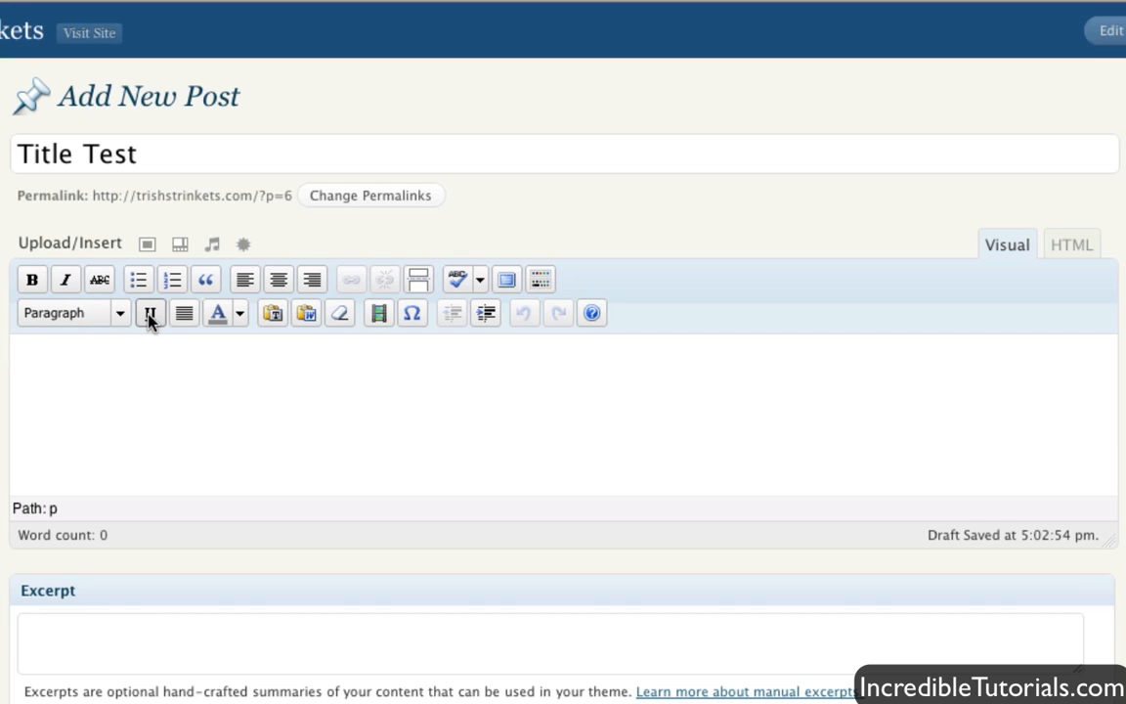
pyautogui.click(119, 312)
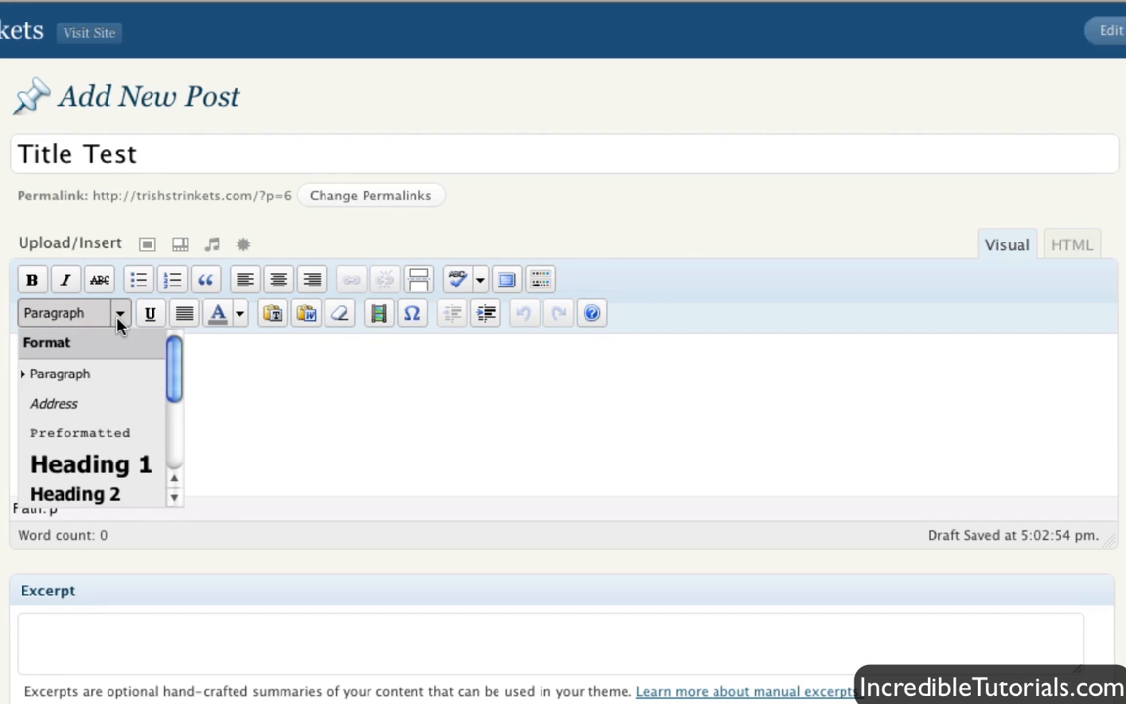
pyautogui.click(339, 439)
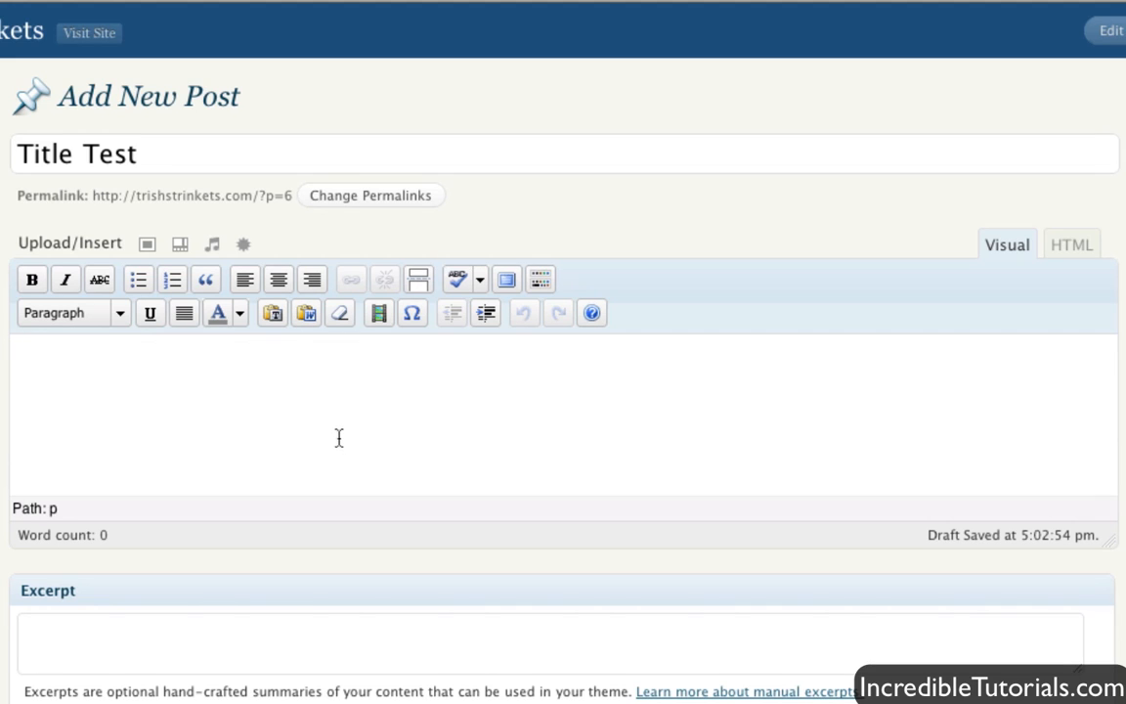
pyautogui.moveTo(56, 338)
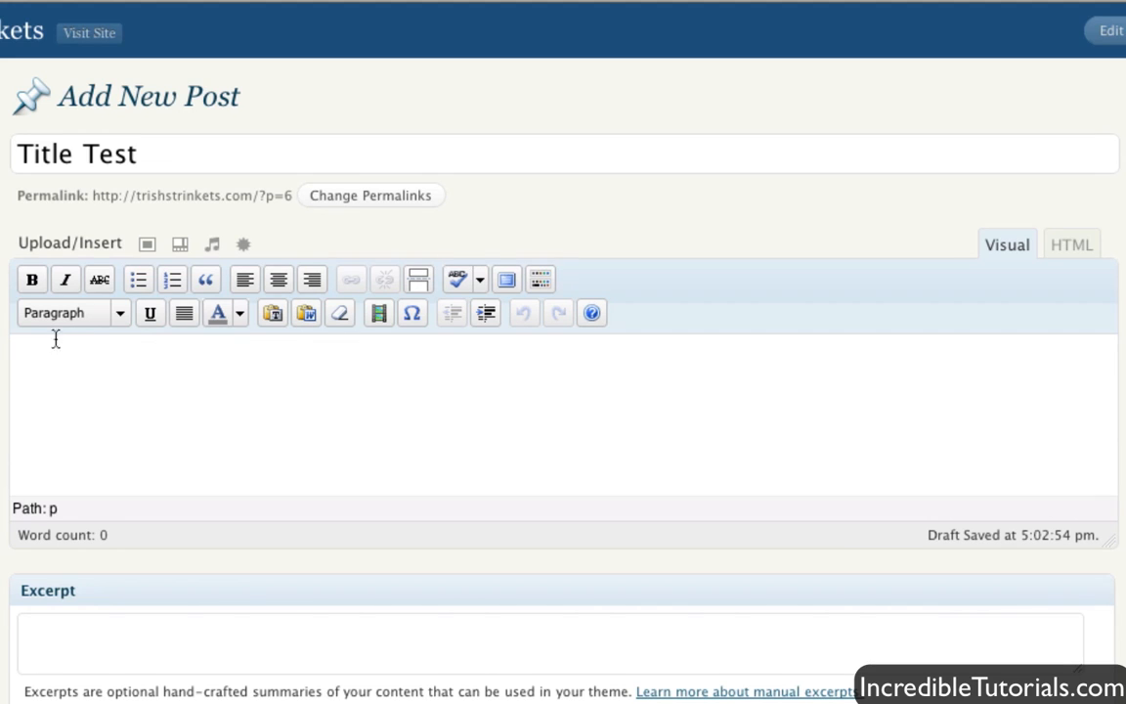
pyautogui.moveTo(507, 324)
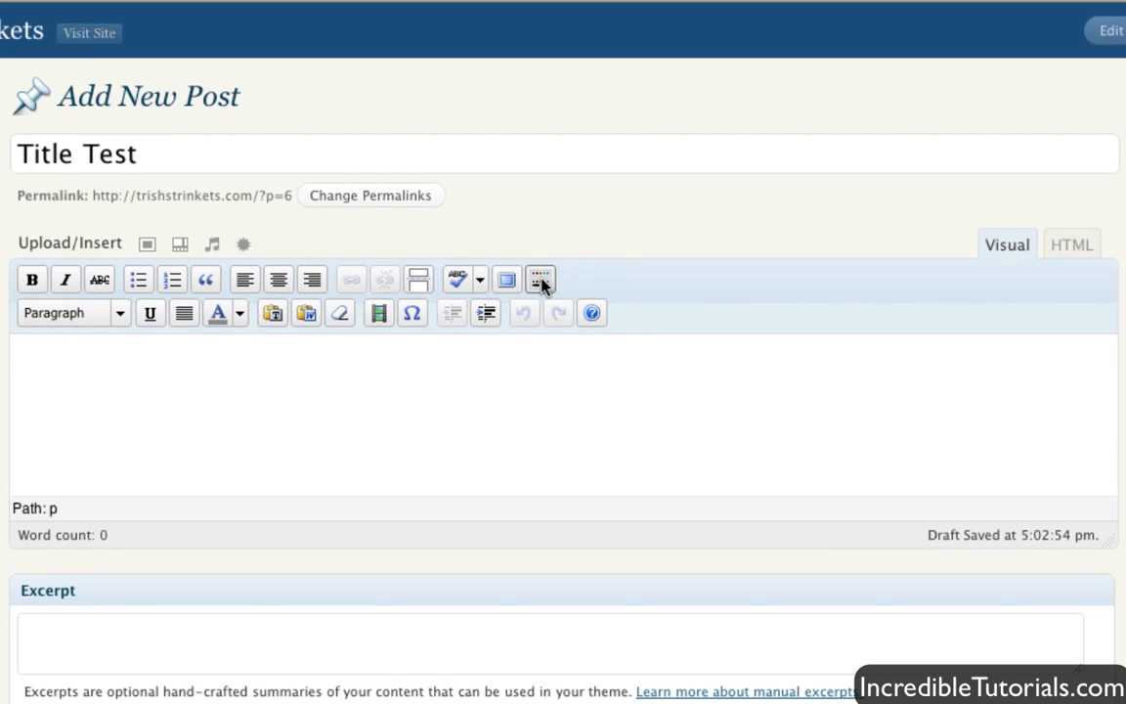
pyautogui.click(540, 280)
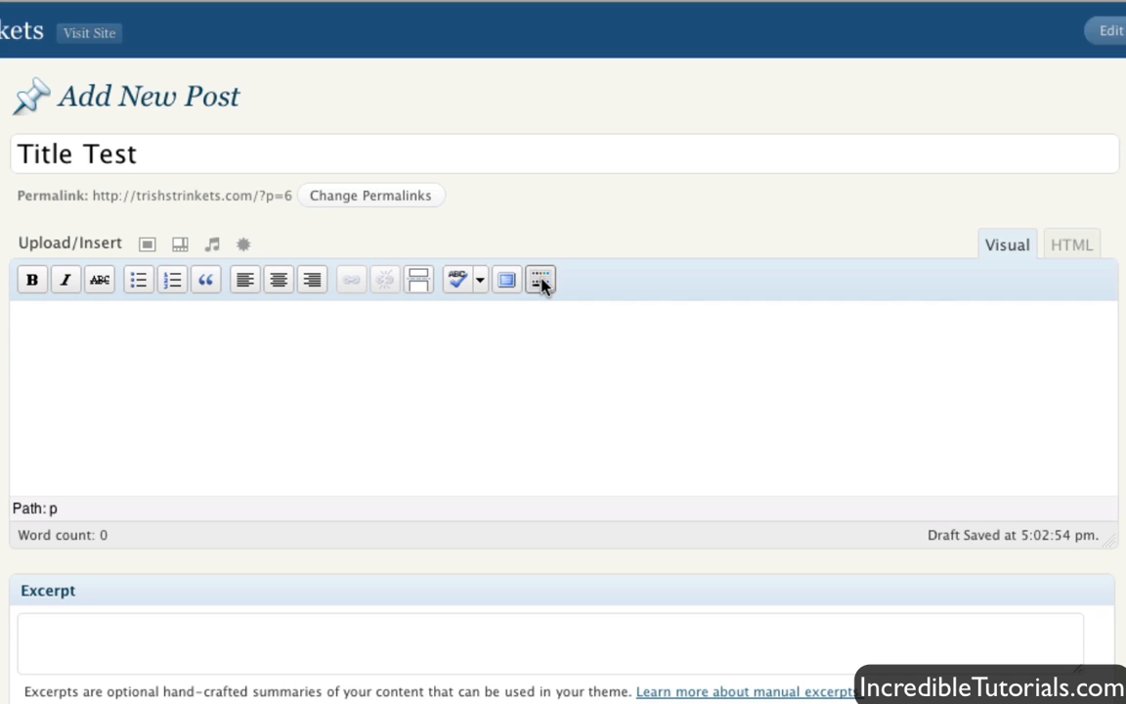
pyautogui.click(539, 278)
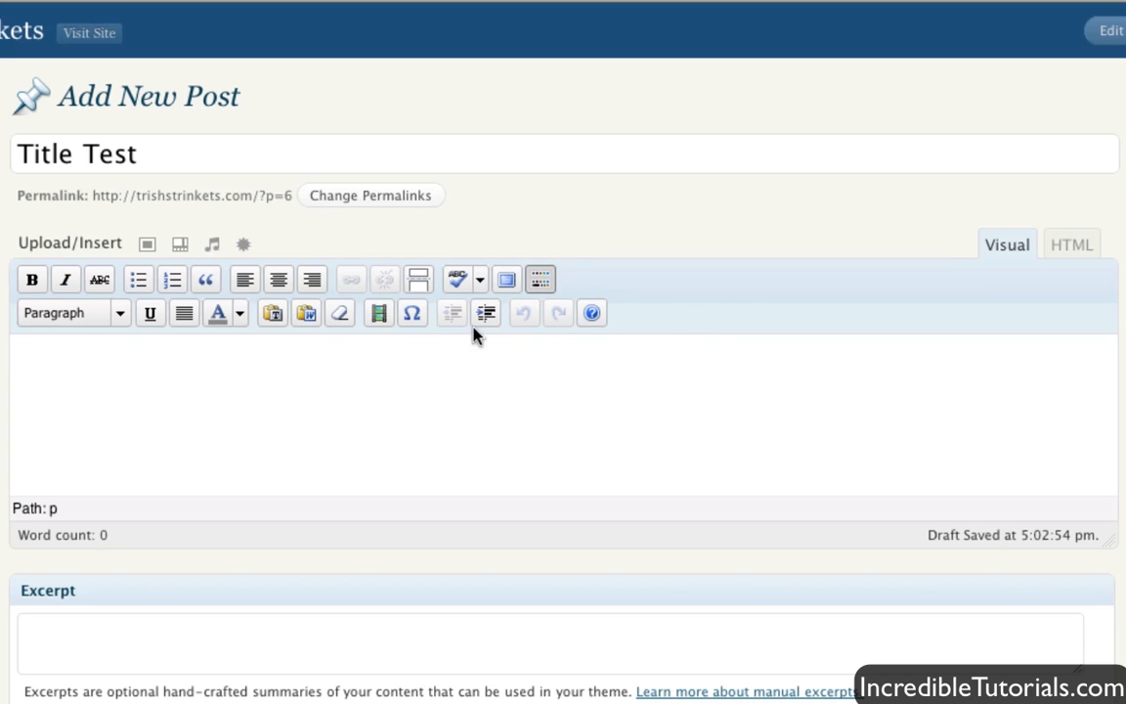
pyautogui.moveTo(388, 364)
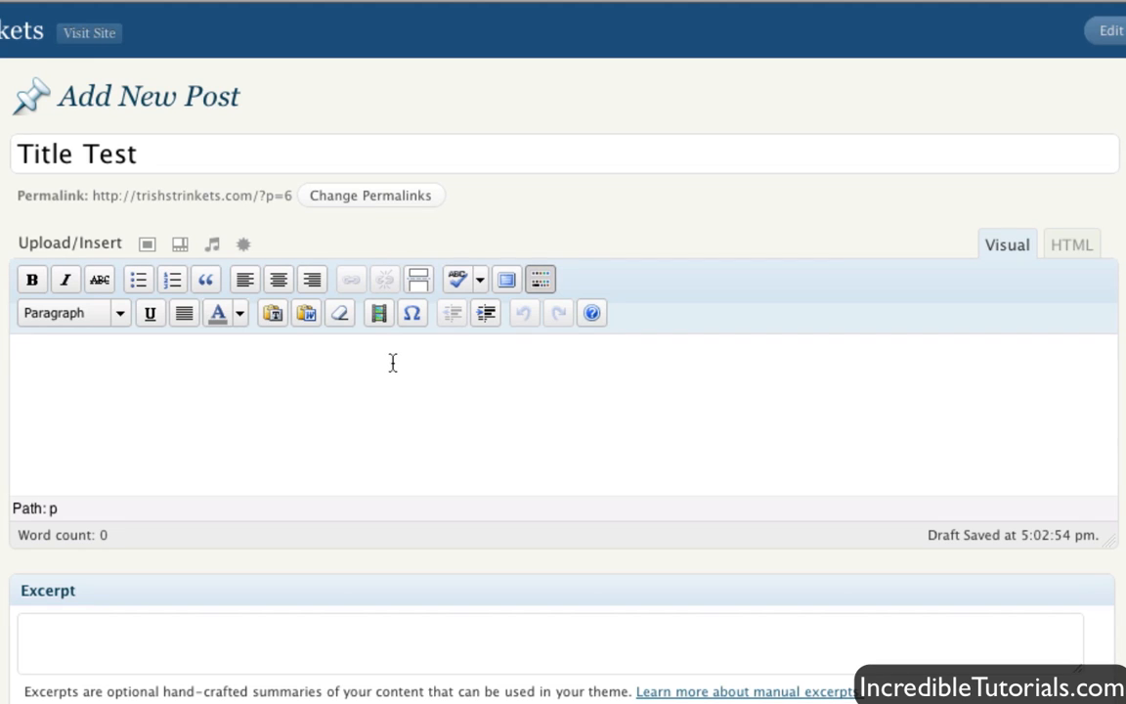
# Type 'This is a test post!' in the body and select it
pyautogui.write('This')
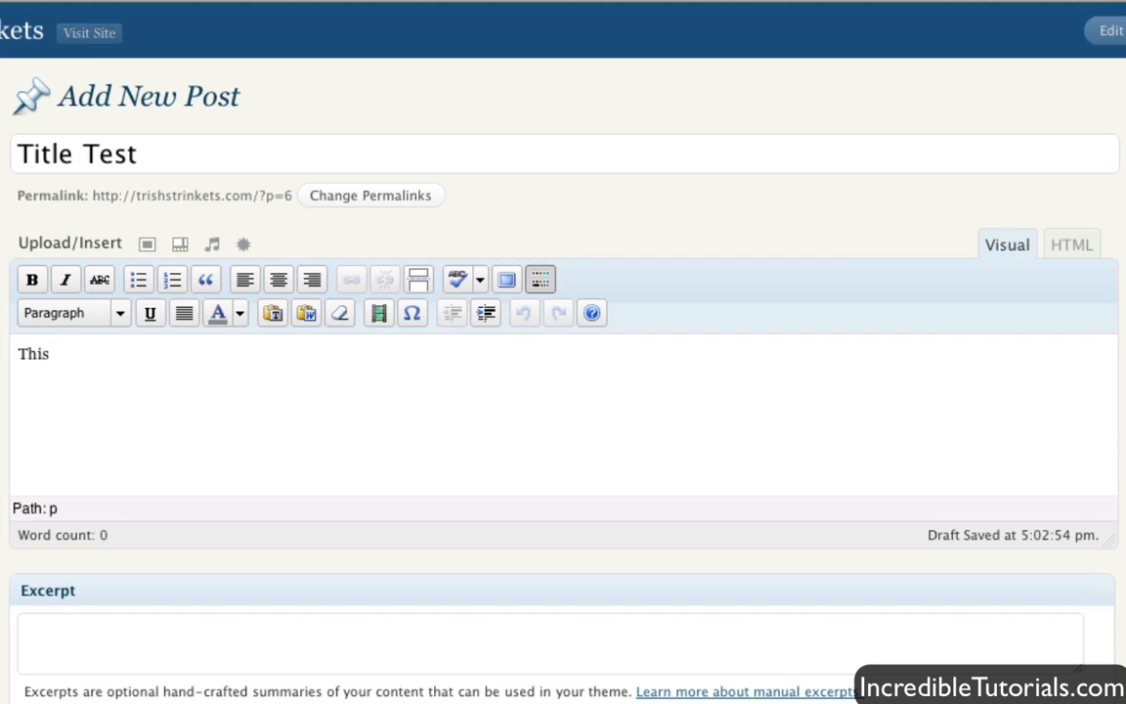
pyautogui.write('is a test pos')
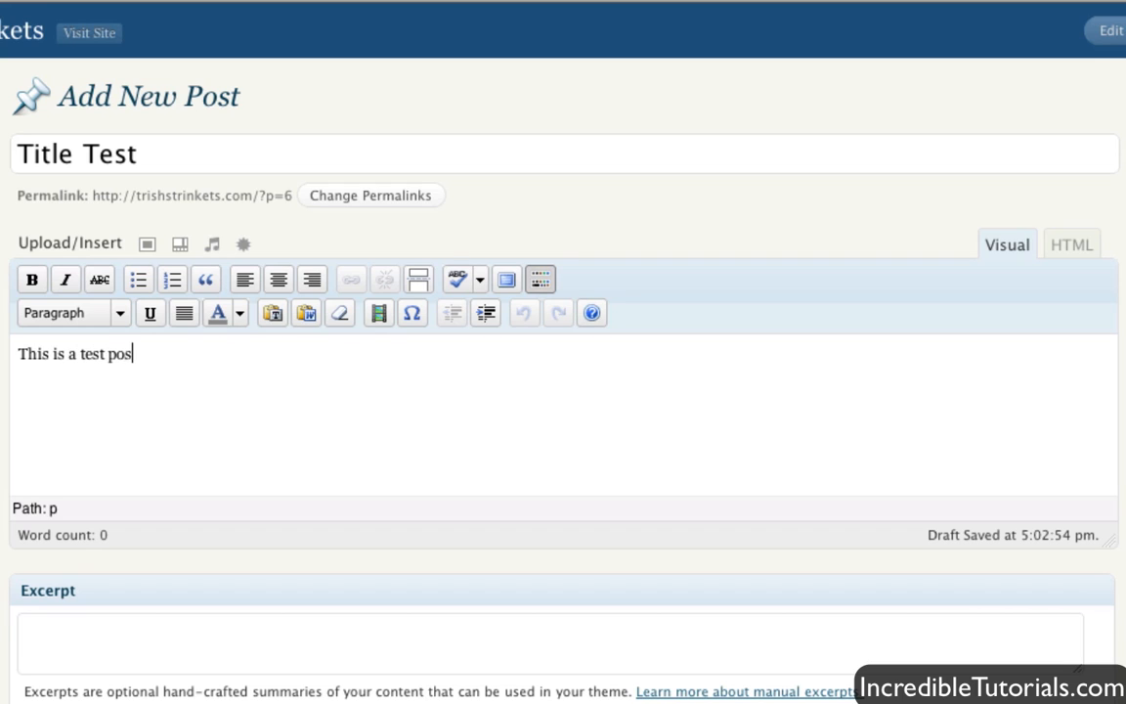
pyautogui.write('t!')
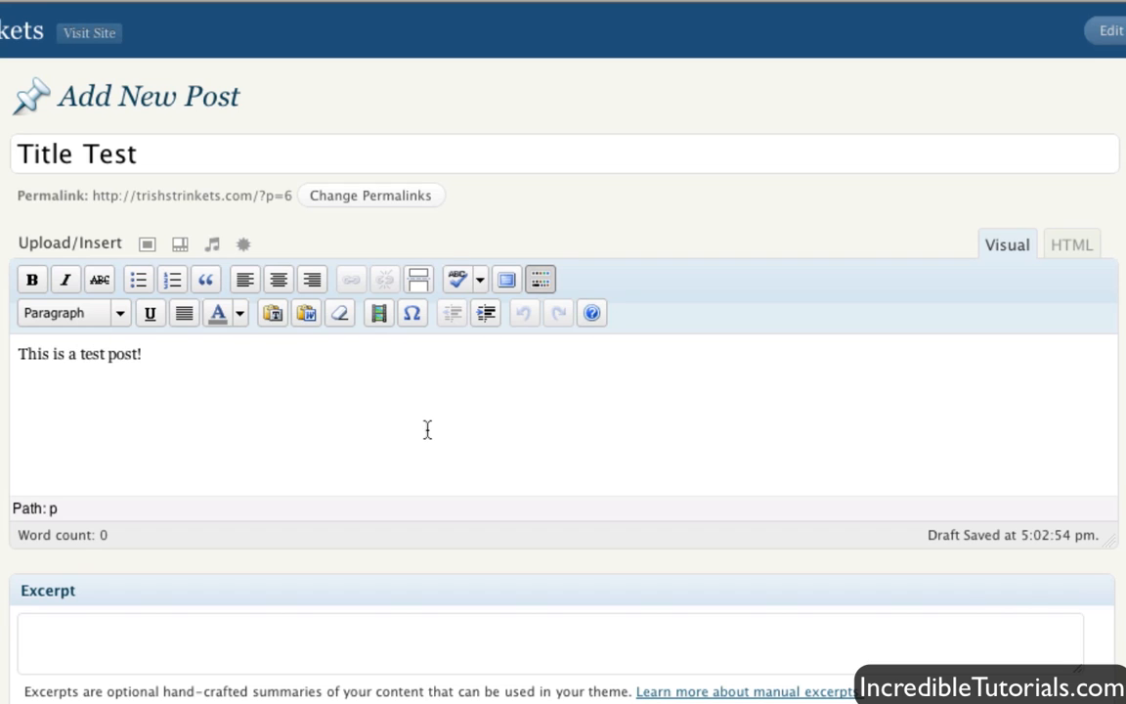
pyautogui.click(32, 279)
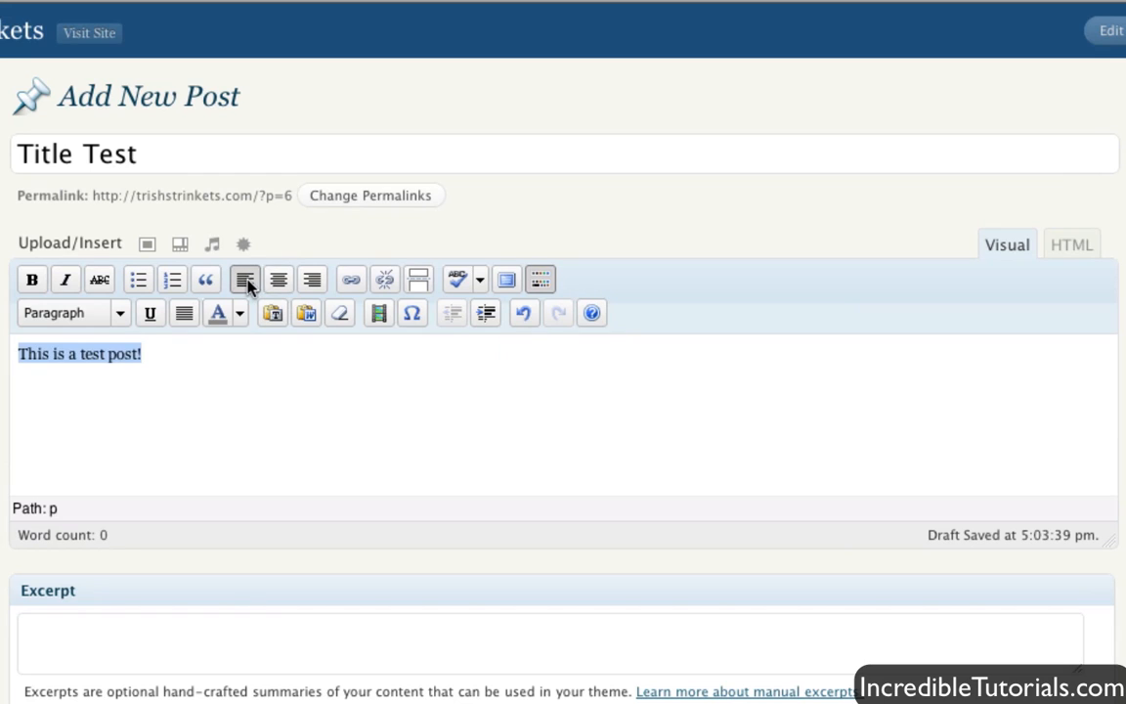
# Center 'This is a test post!' and check its style in the HTML view
pyautogui.click(279, 279)
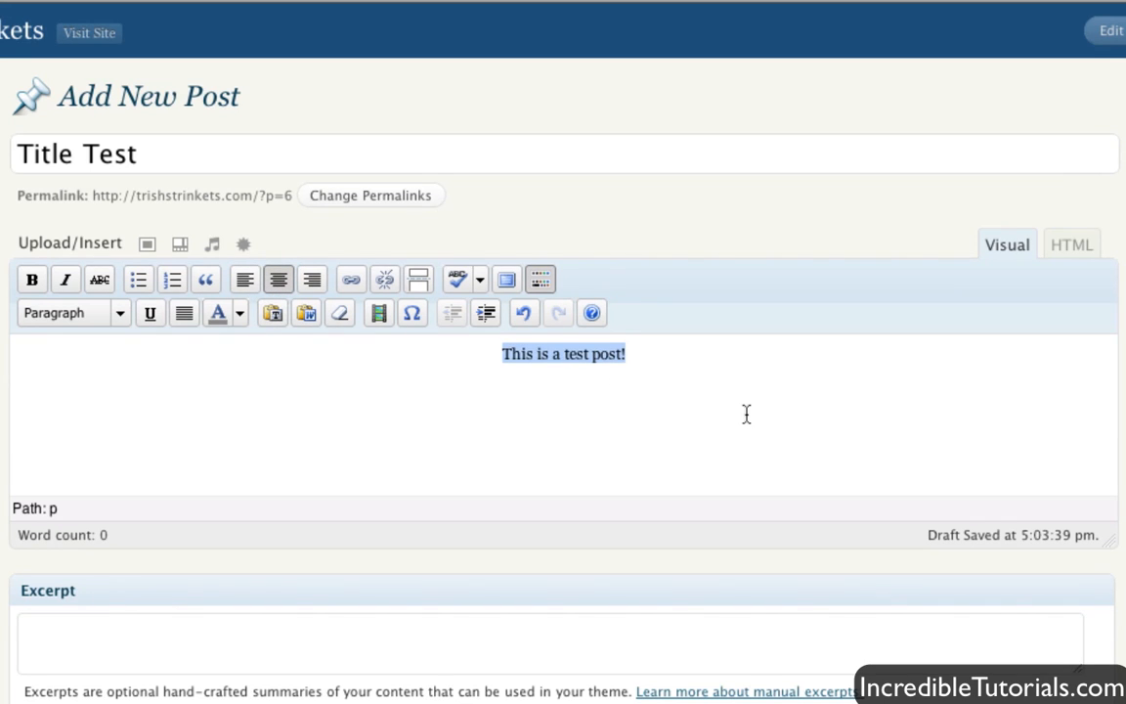
pyautogui.moveTo(1041, 296)
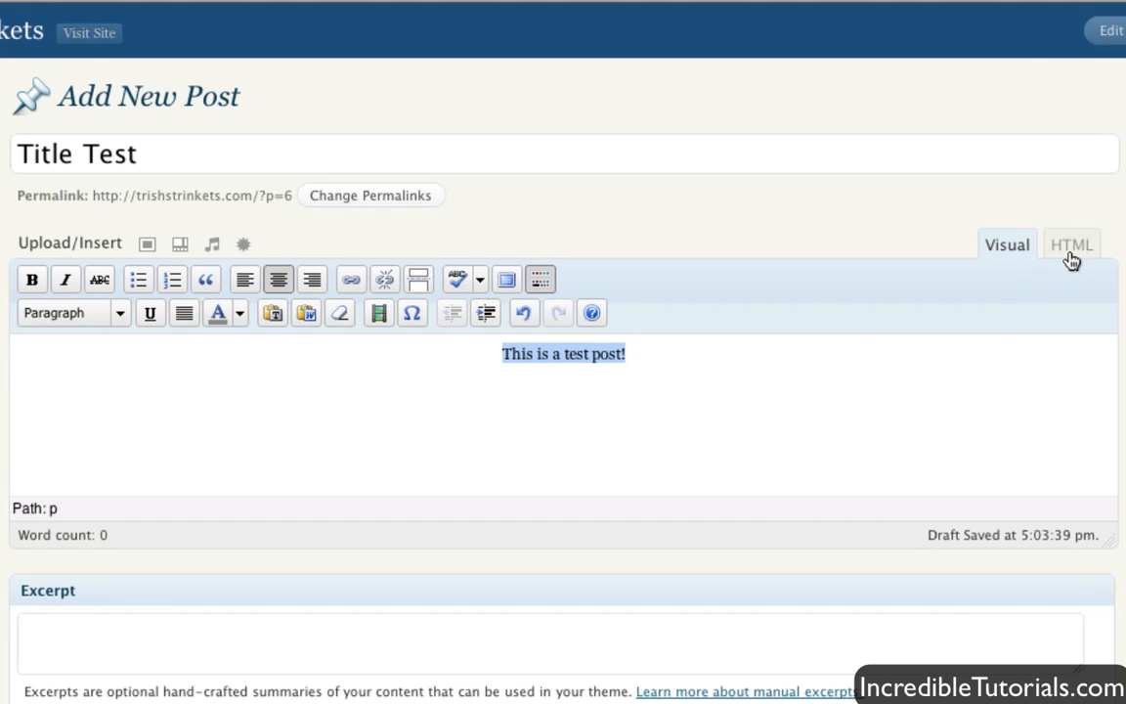
pyautogui.click(1071, 244)
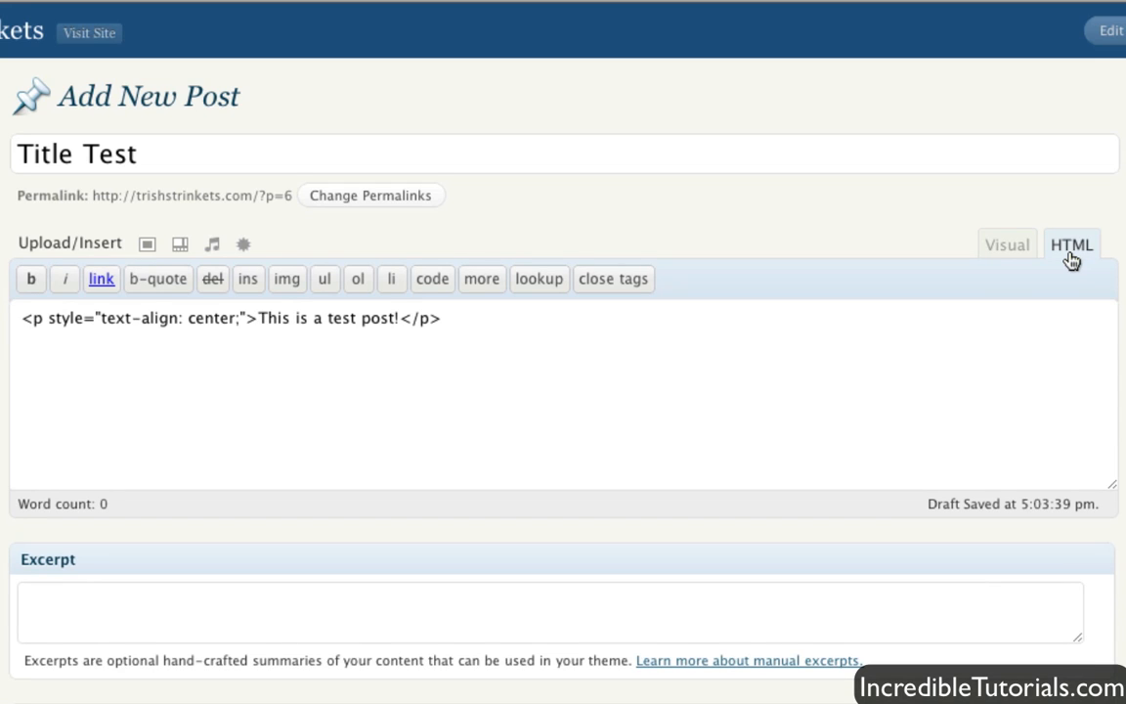
pyautogui.moveTo(1040, 259)
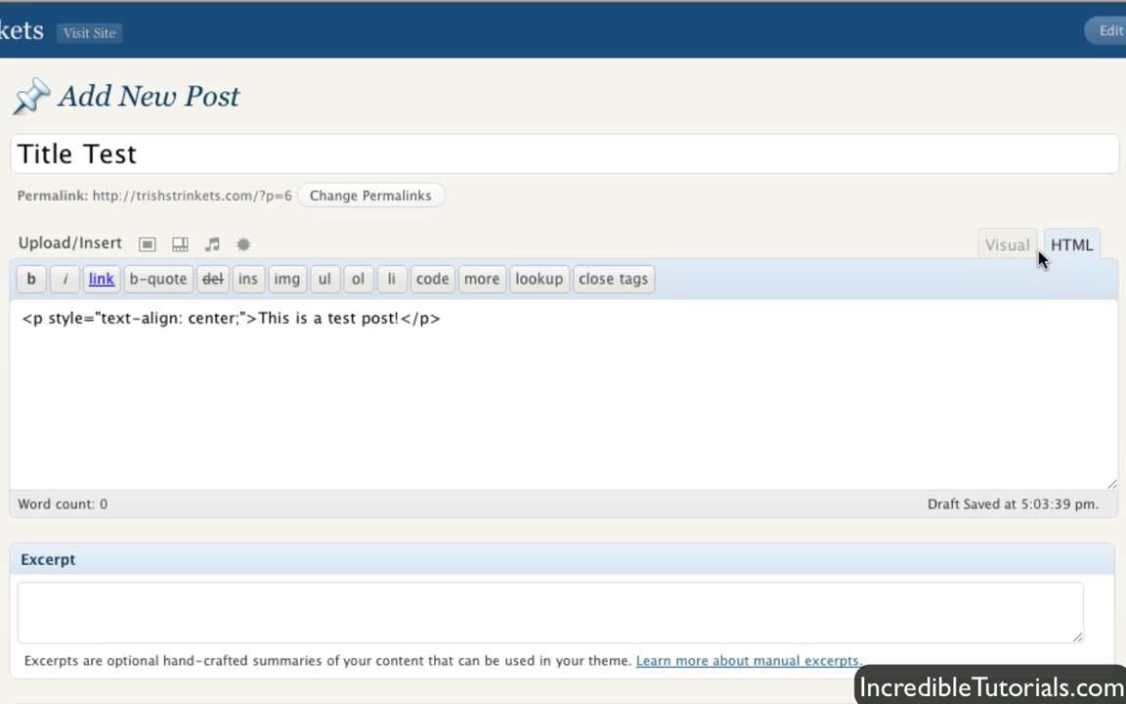
pyautogui.click(1006, 244)
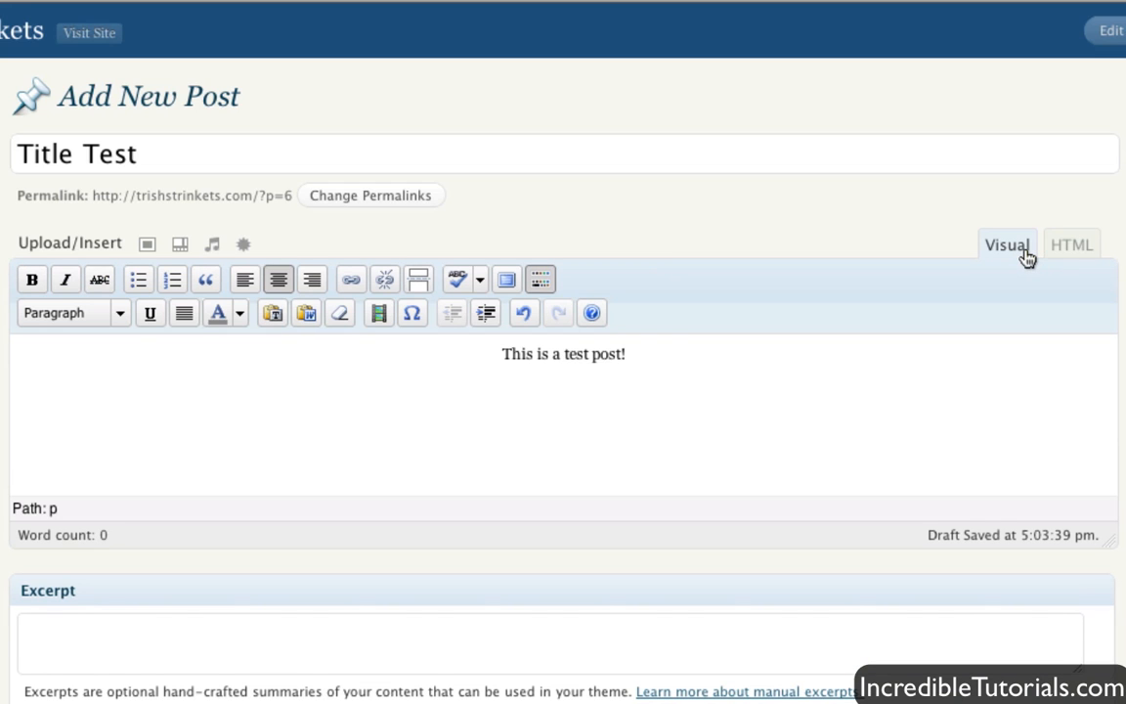
pyautogui.moveTo(679, 386)
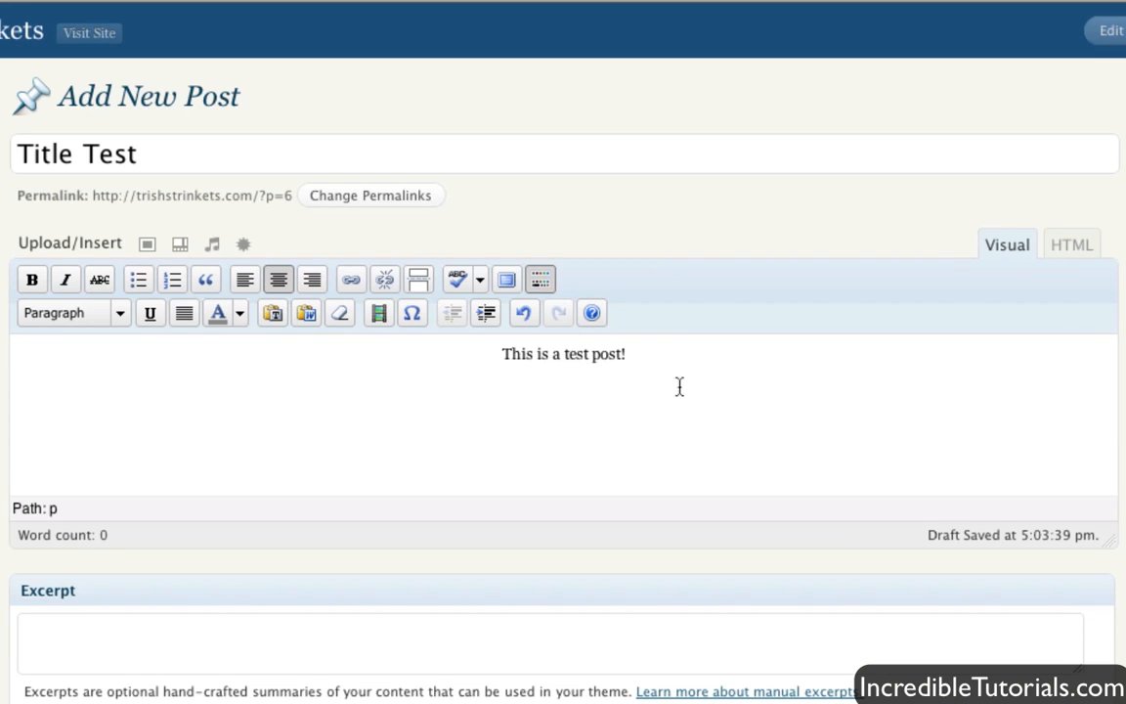
pyautogui.click(245, 280)
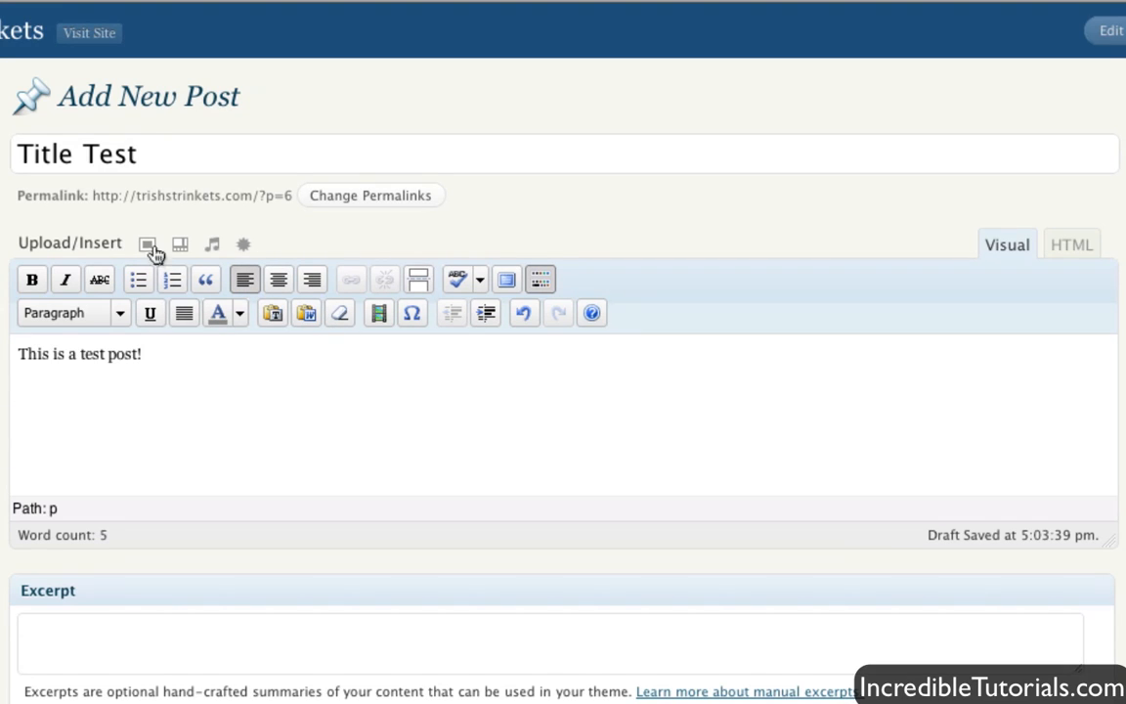
pyautogui.moveTo(146, 243)
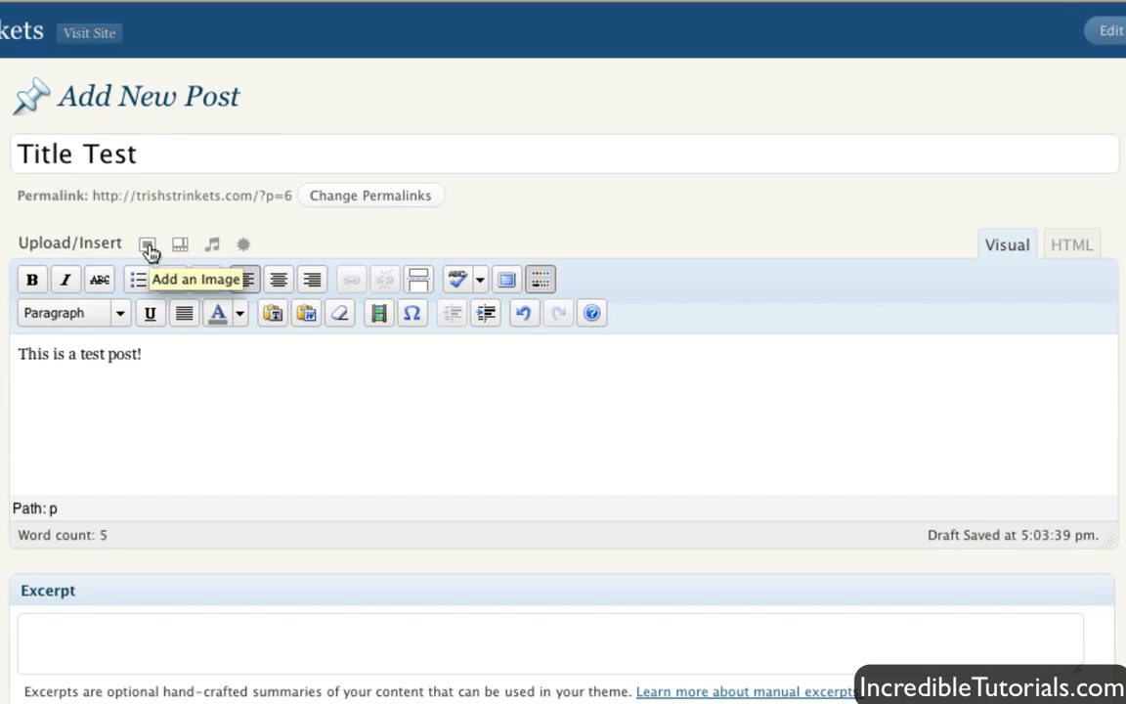
pyautogui.moveTo(212, 244)
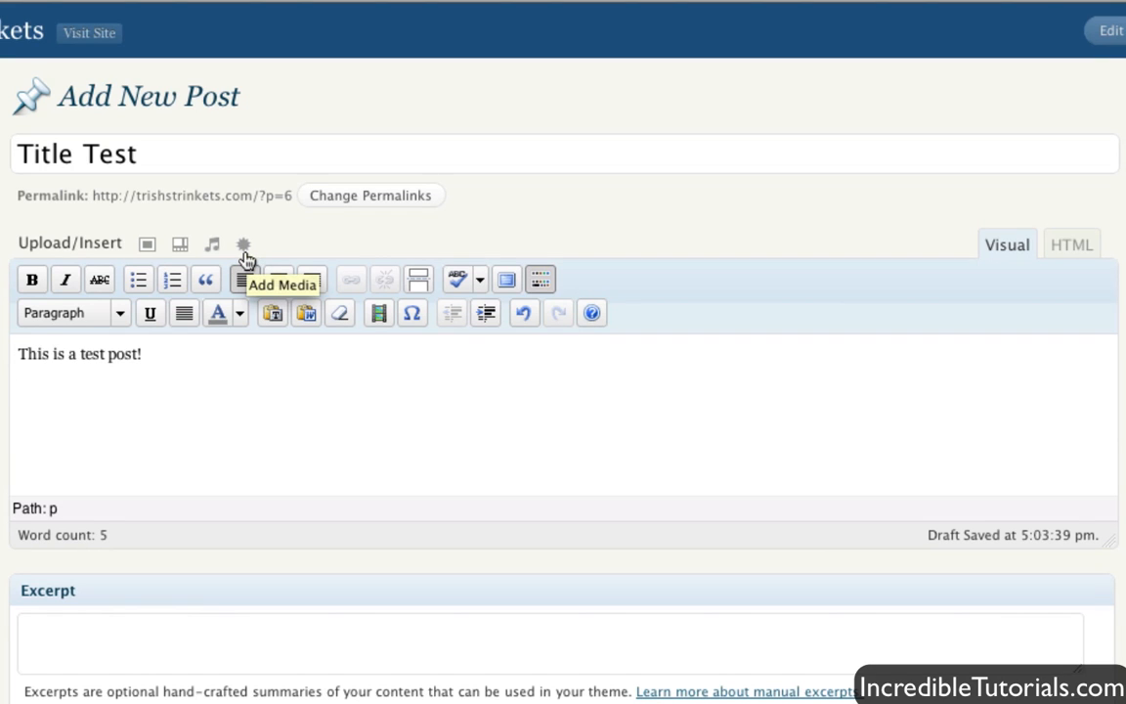
pyautogui.moveTo(146, 243)
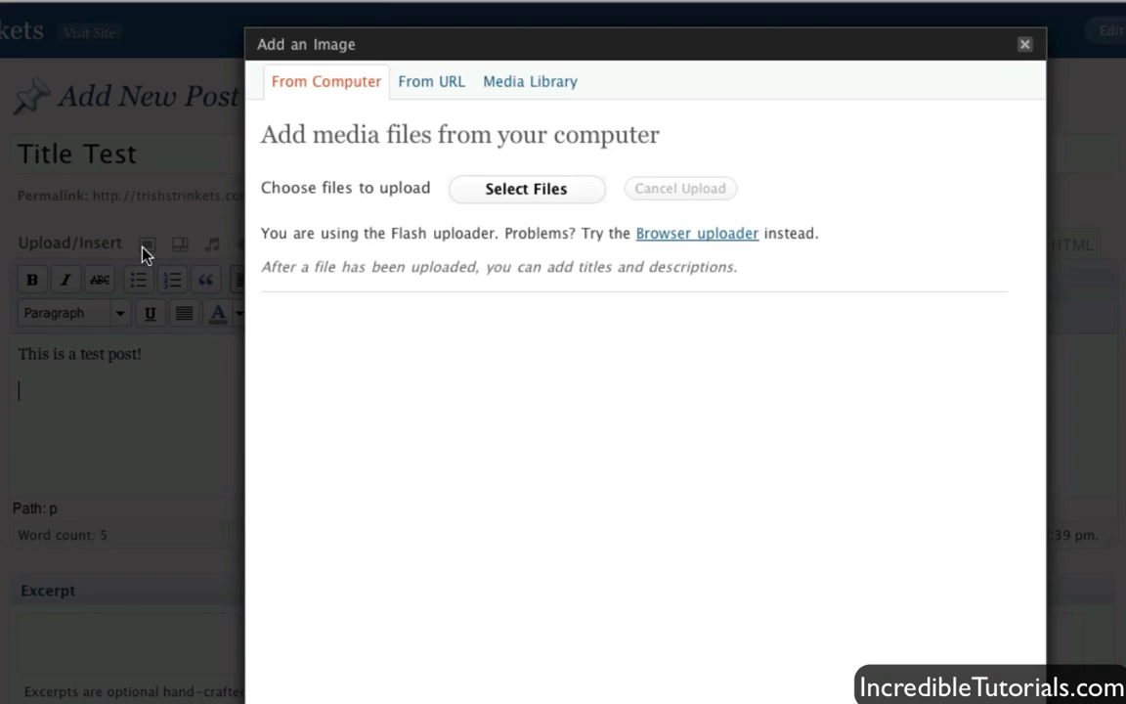
pyautogui.moveTo(518, 203)
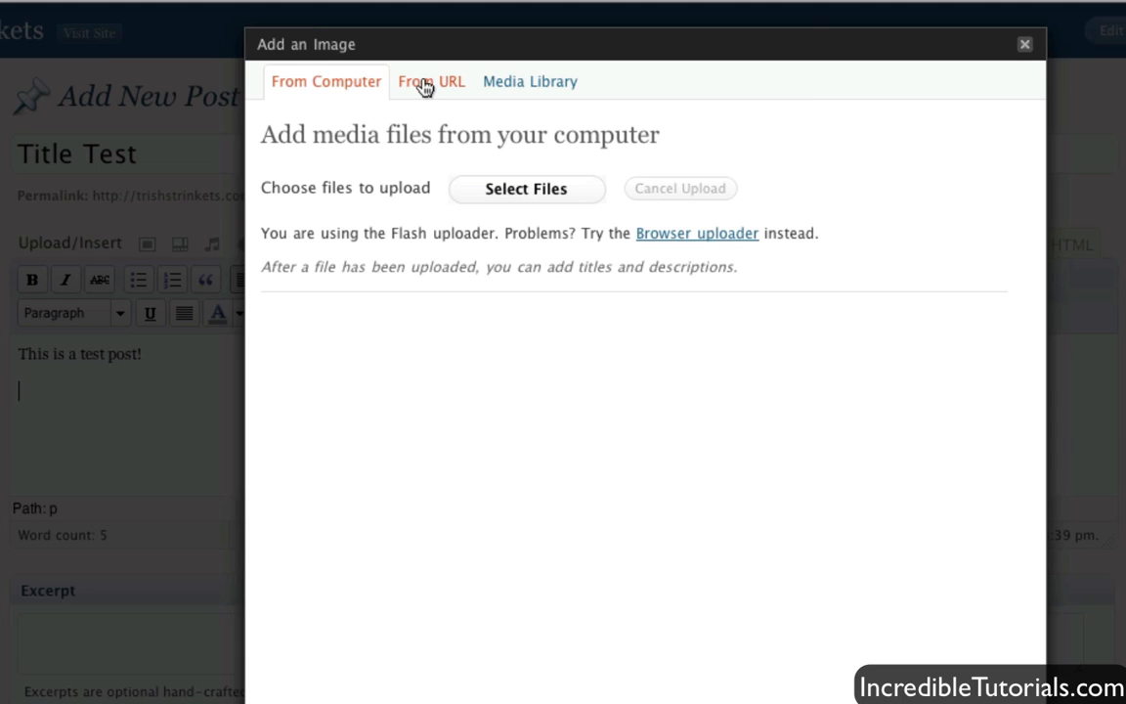
# Browse the From URL and Media Library tabs, then close Add an Image
pyautogui.click(431, 81)
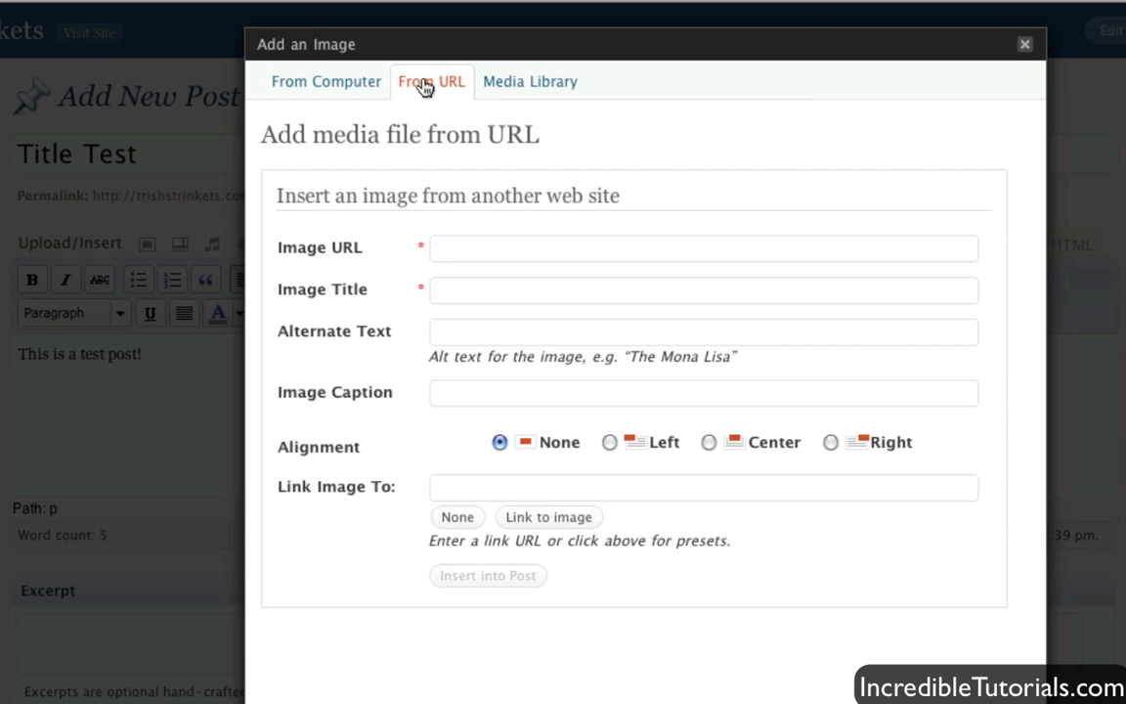
pyautogui.moveTo(525, 244)
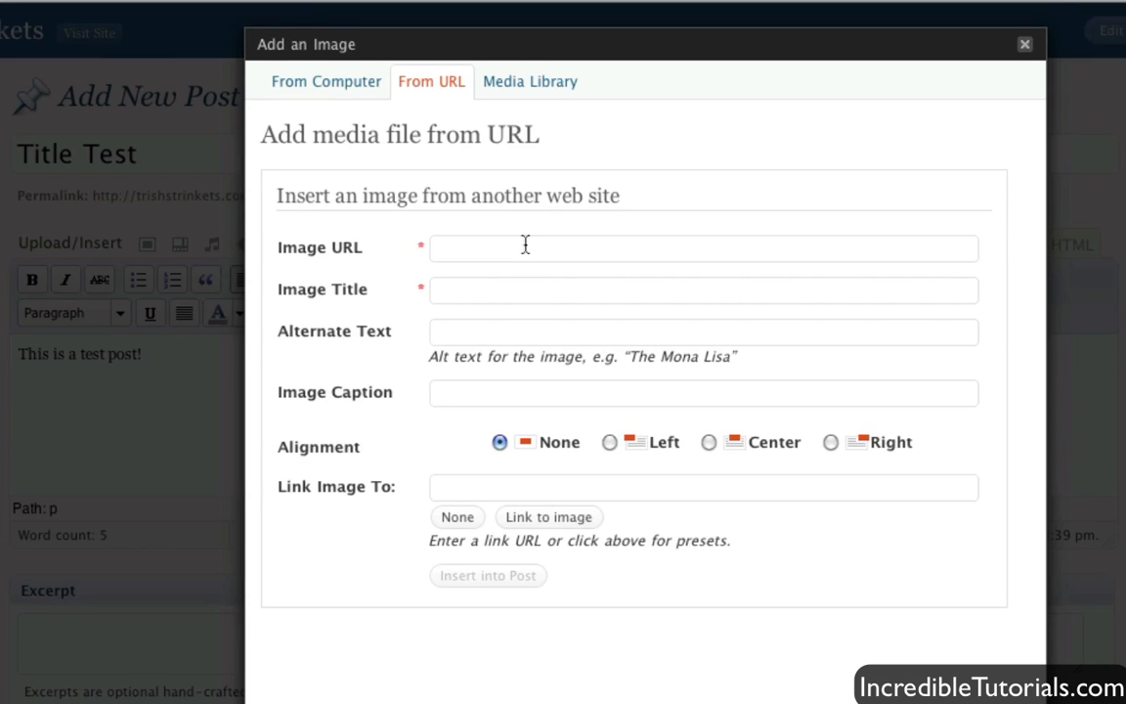
pyautogui.click(702, 247)
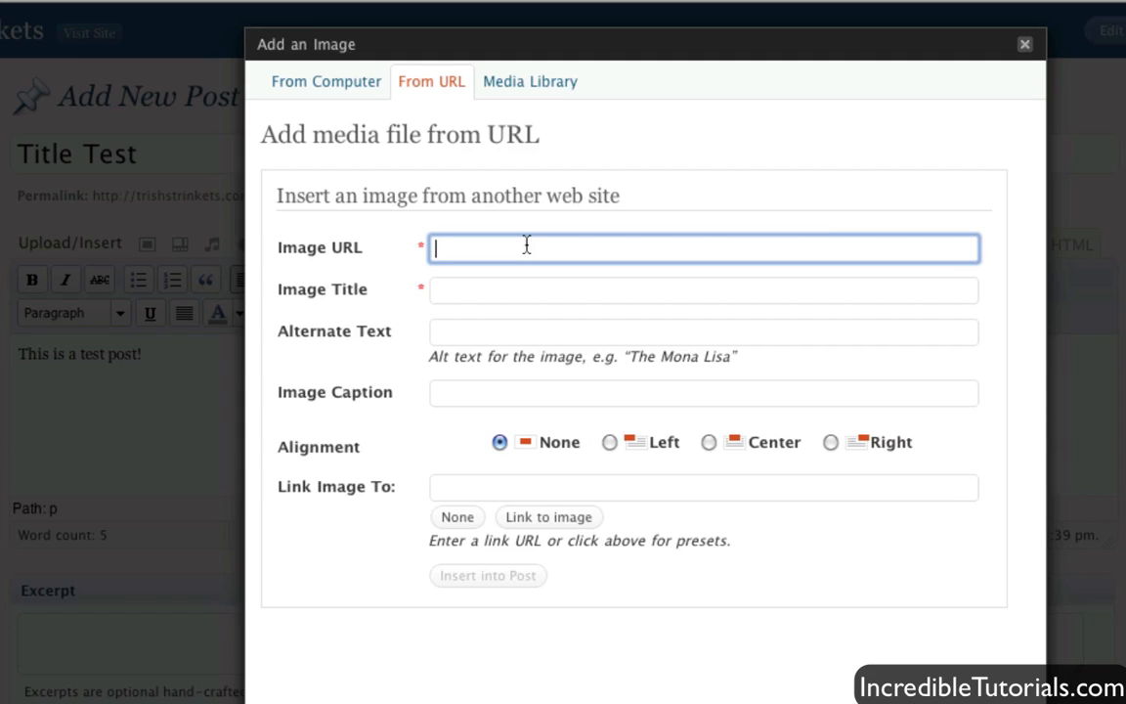
pyautogui.click(702, 290)
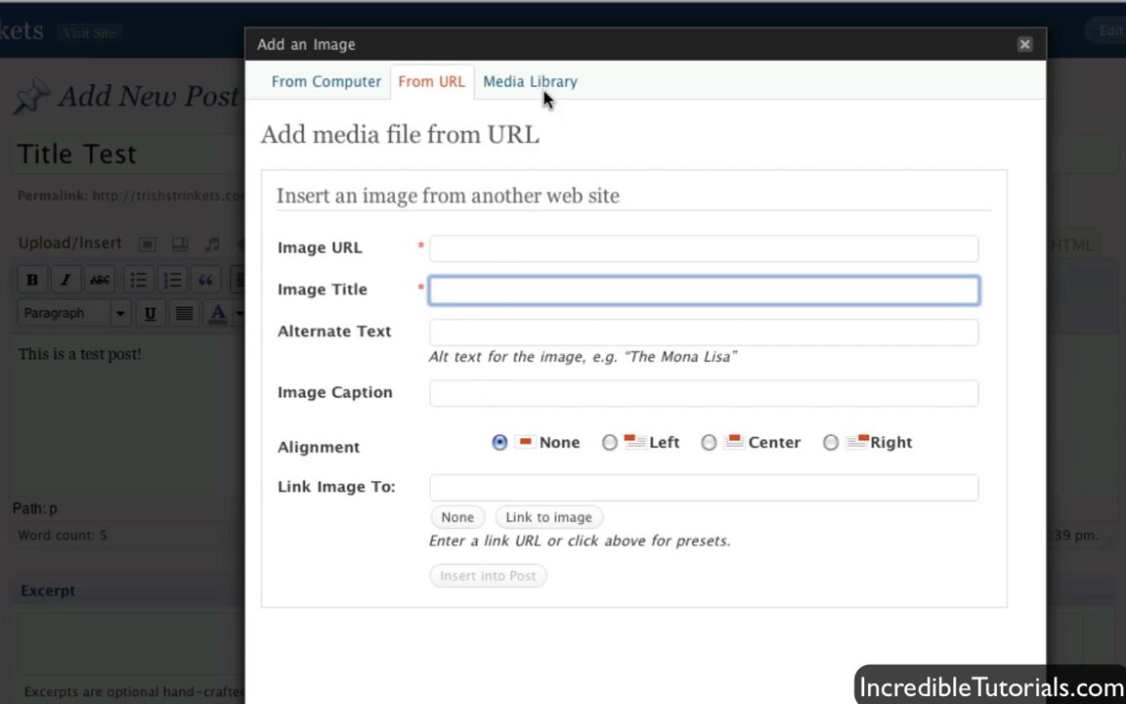
pyautogui.click(530, 81)
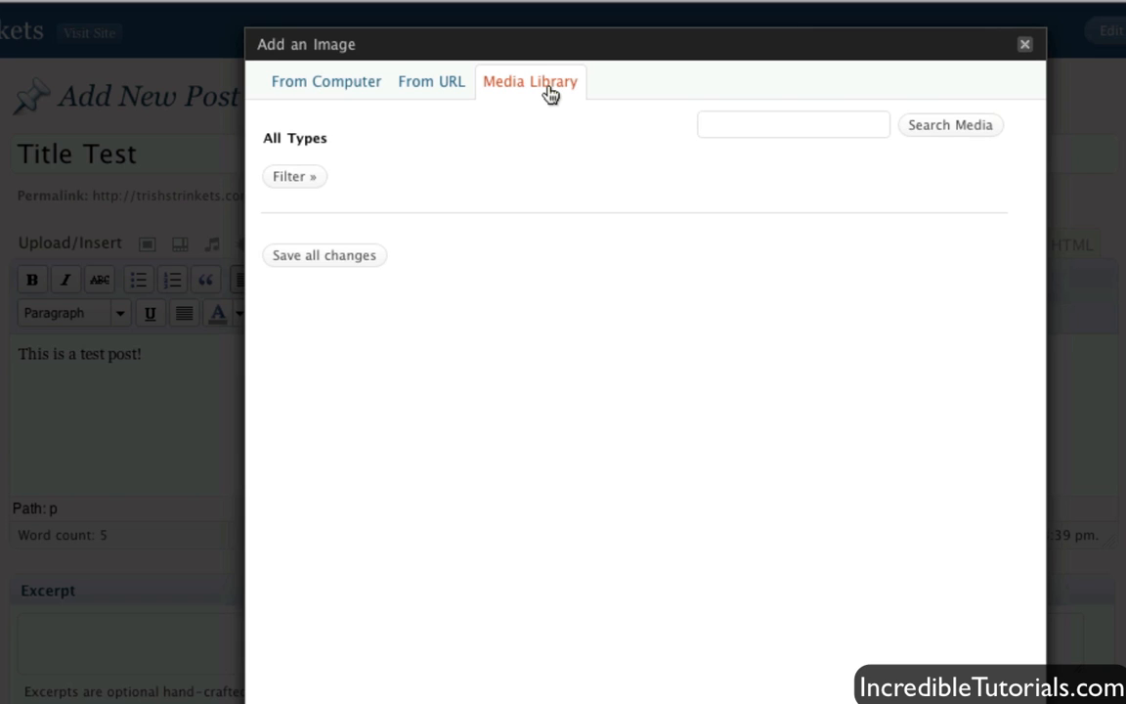
pyautogui.moveTo(530, 113)
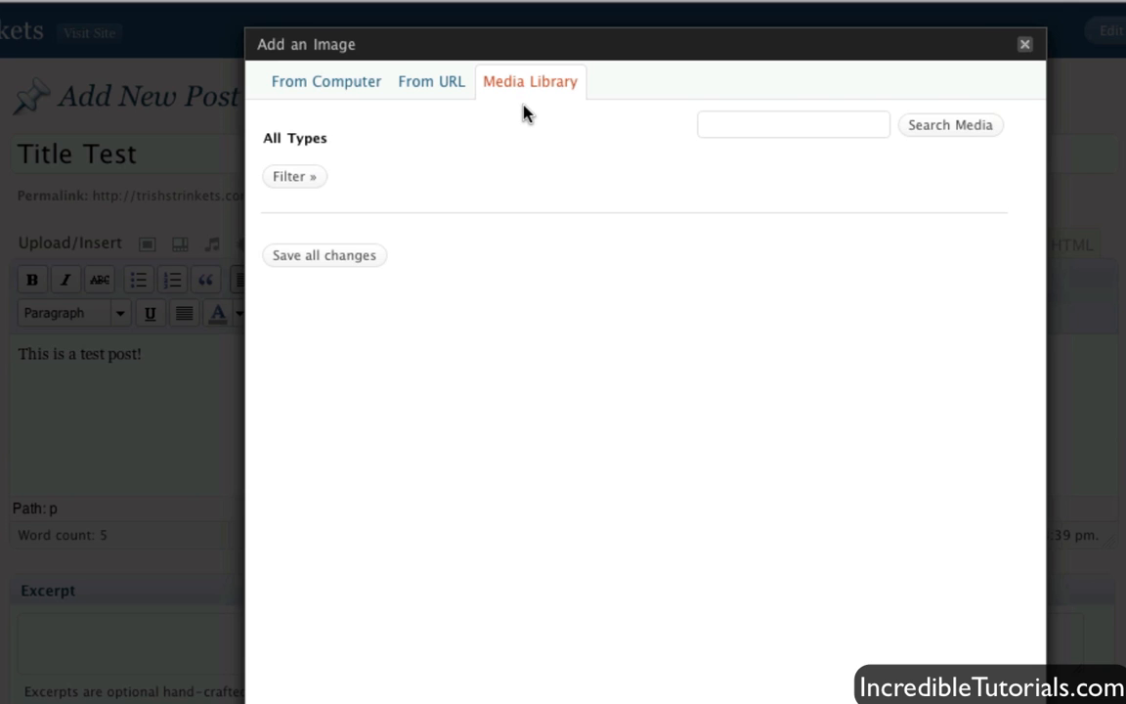
pyautogui.moveTo(834, 79)
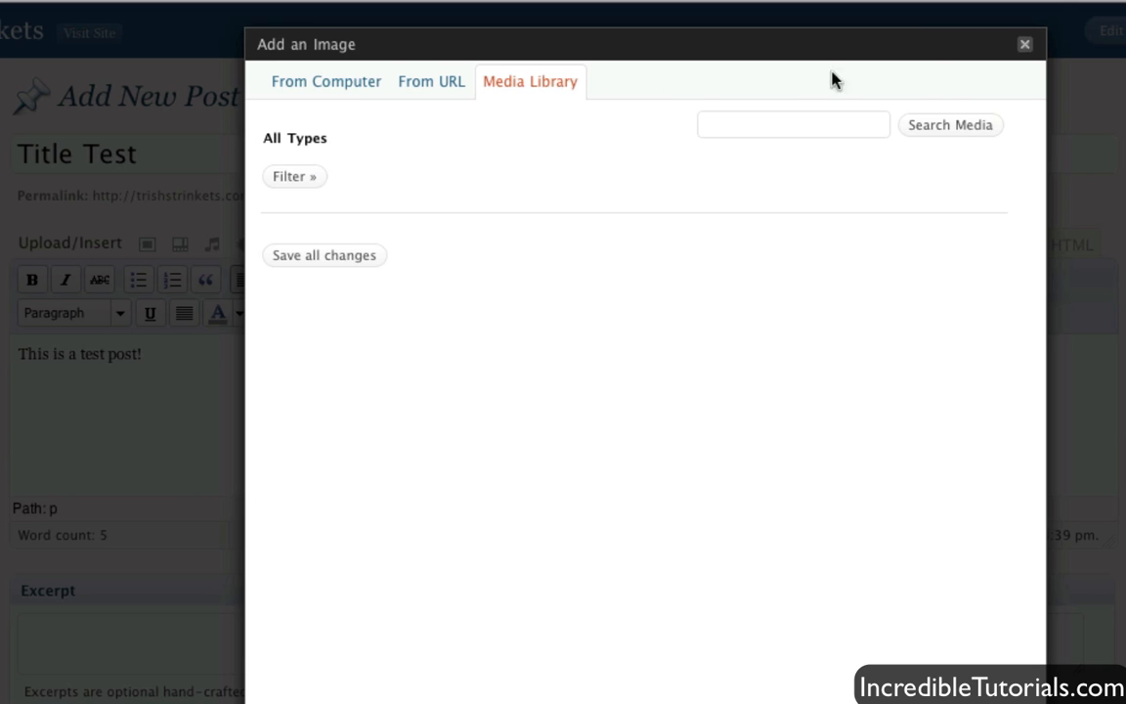
pyautogui.click(1024, 44)
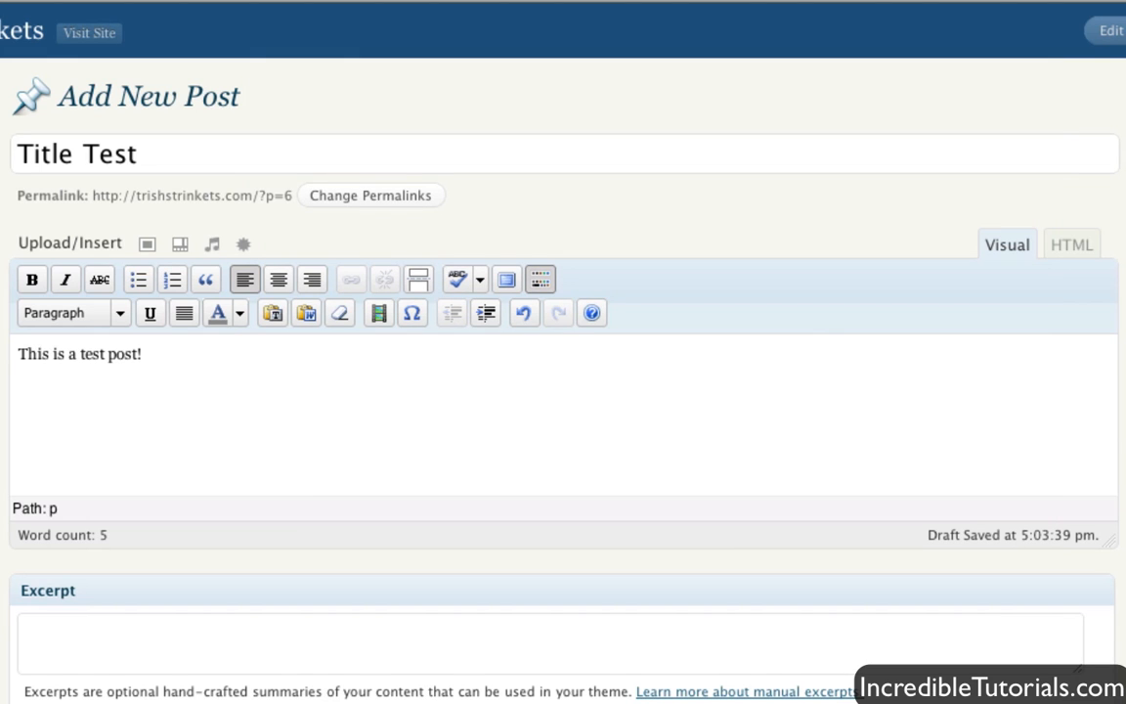
pyautogui.scroll(-3)
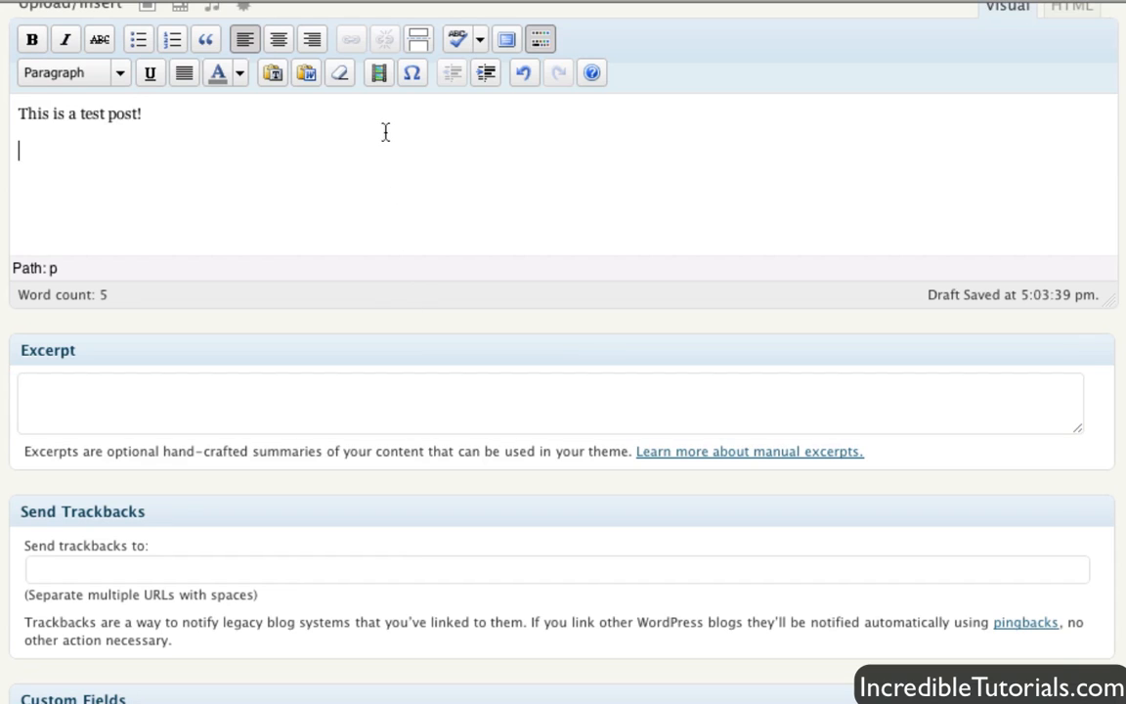
pyautogui.click(325, 403)
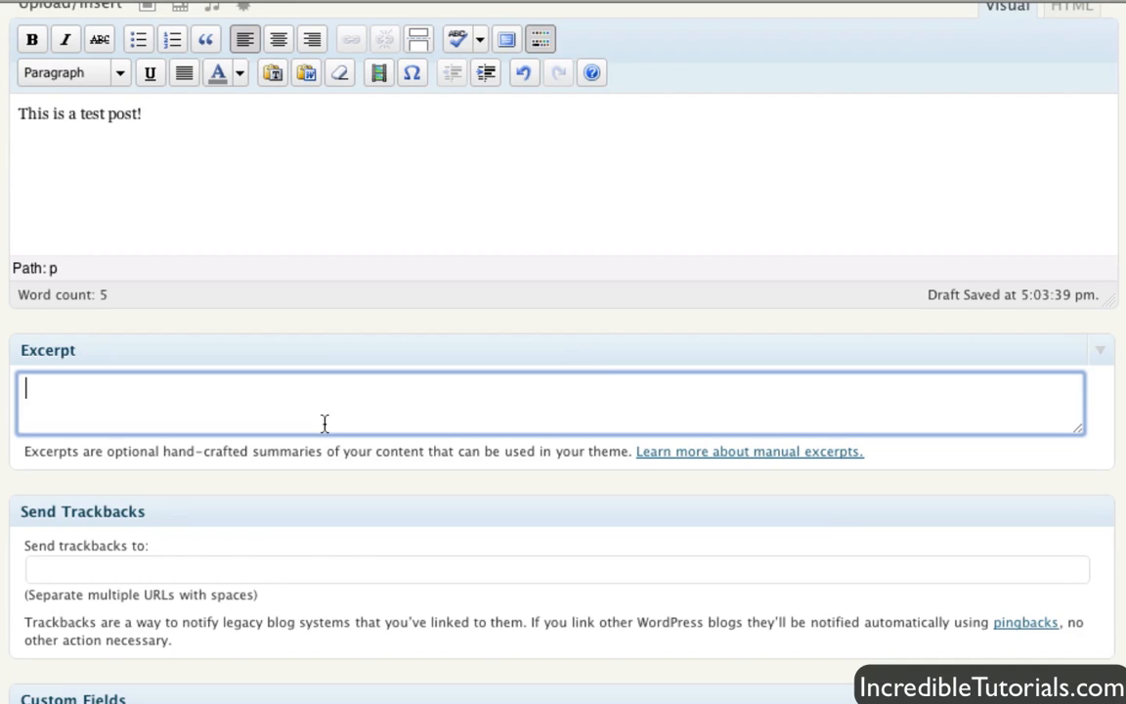
pyautogui.moveTo(330, 420)
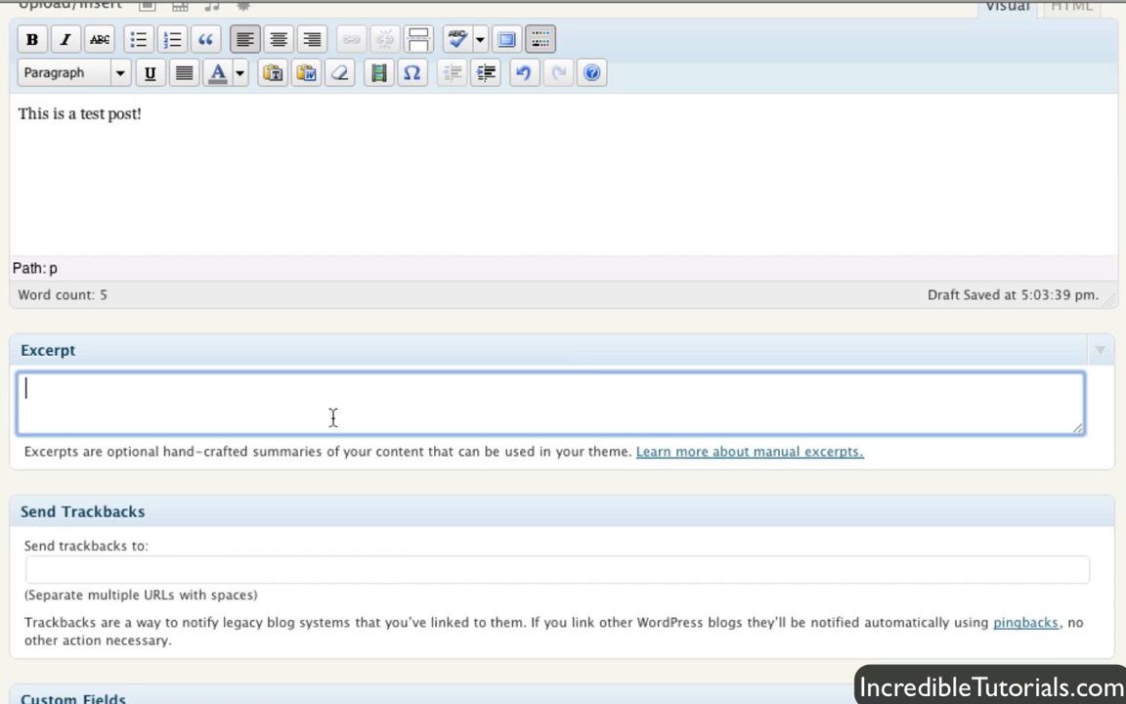
pyautogui.moveTo(338, 576)
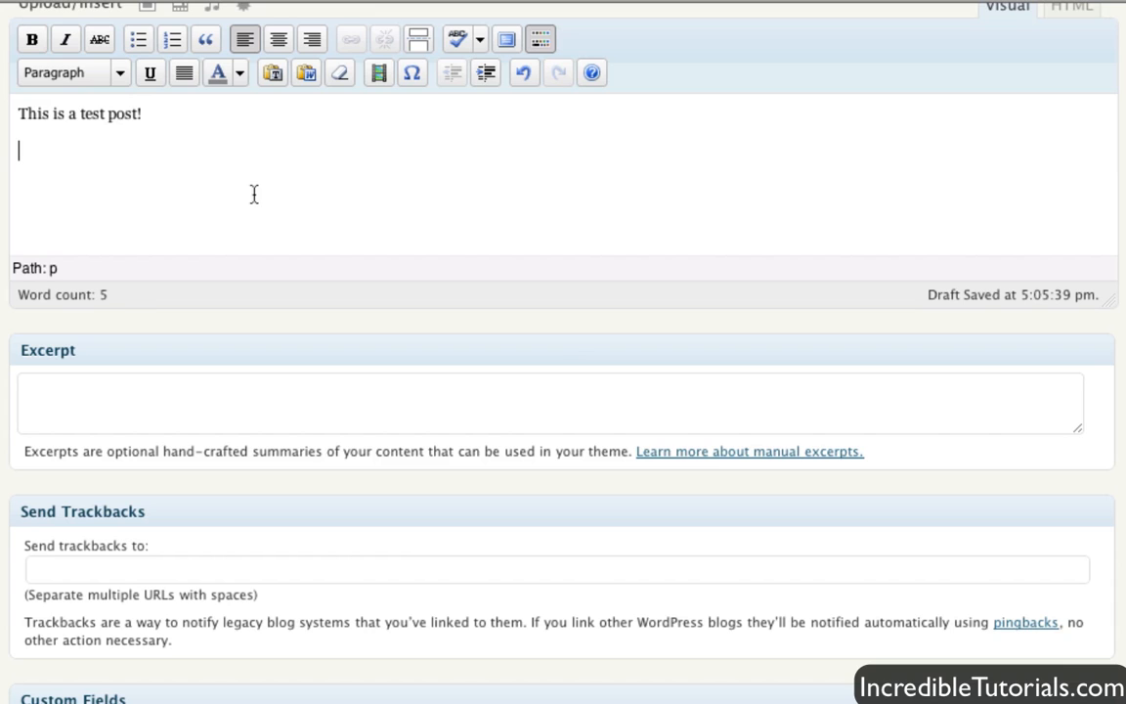
pyautogui.click(235, 569)
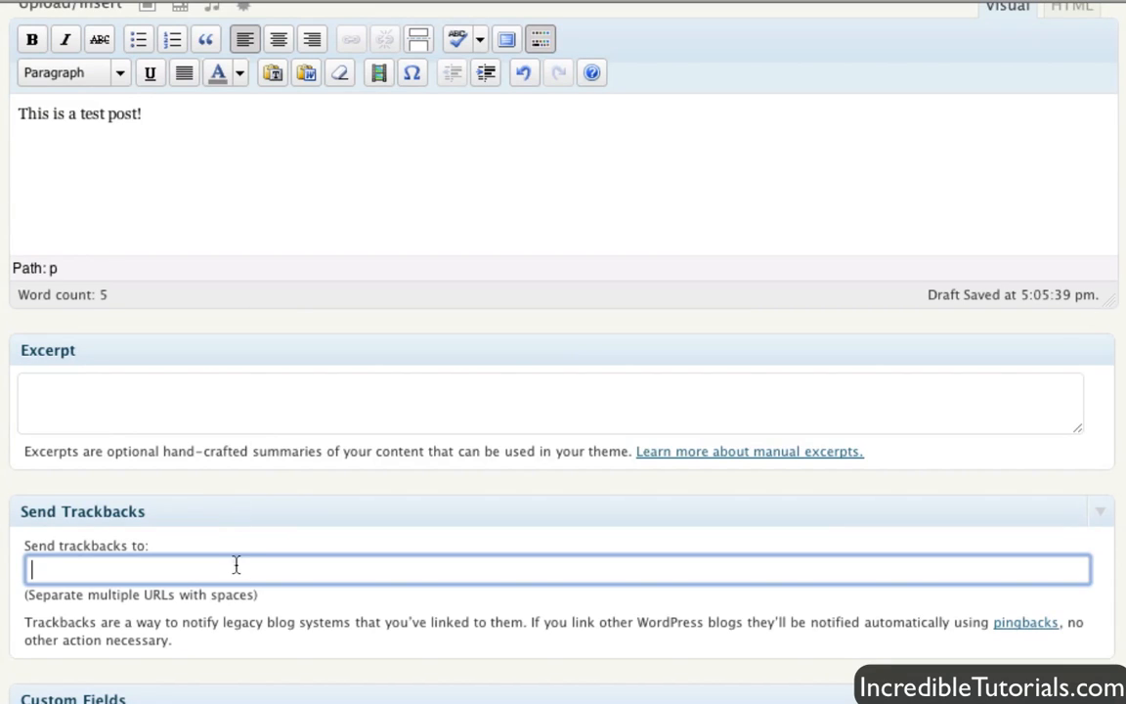
pyautogui.moveTo(244, 541)
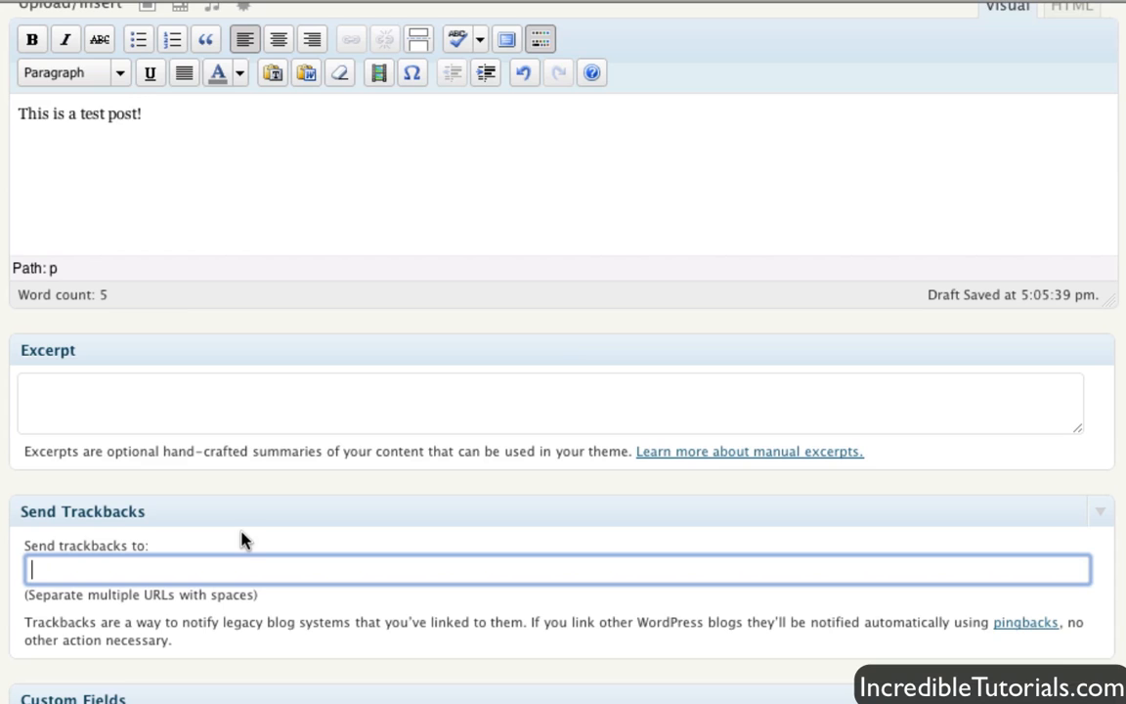
pyautogui.moveTo(283, 503)
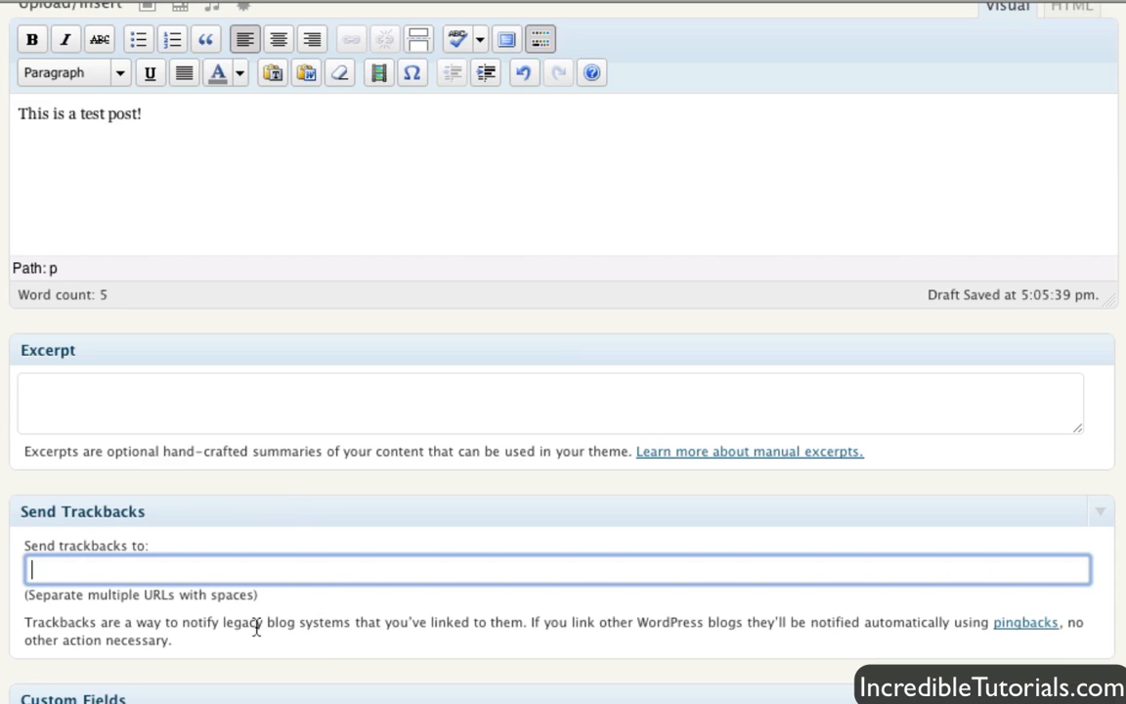
pyautogui.moveTo(261, 616)
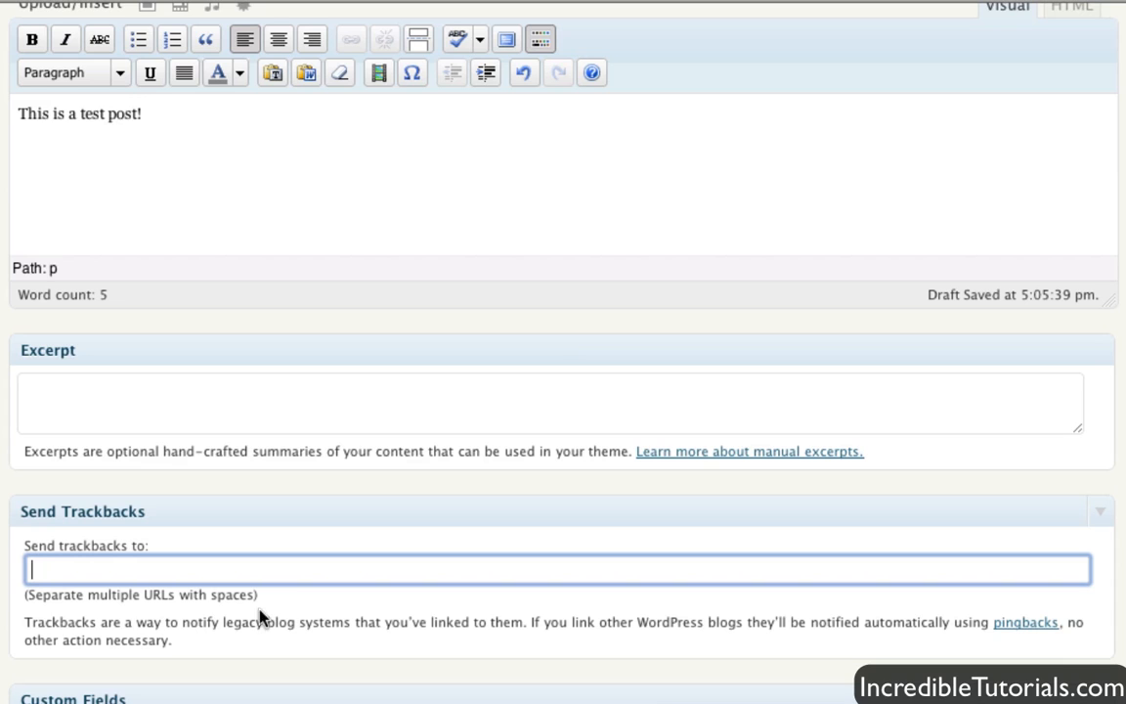
pyautogui.moveTo(641, 628)
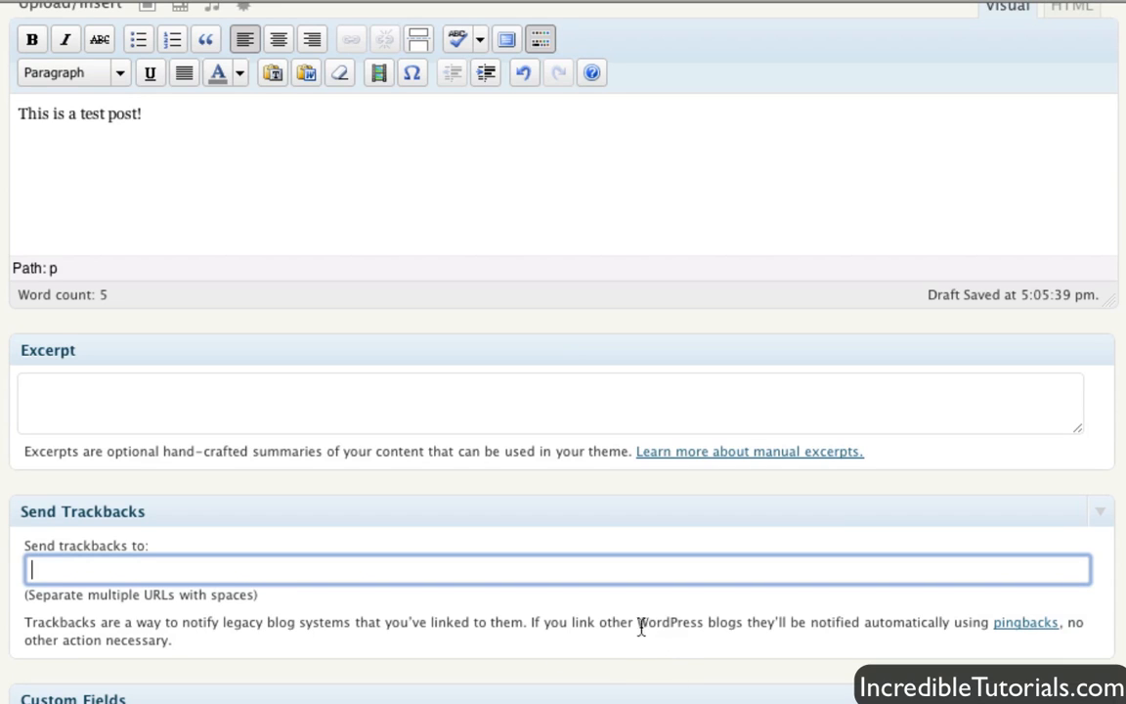
pyautogui.moveTo(731, 628)
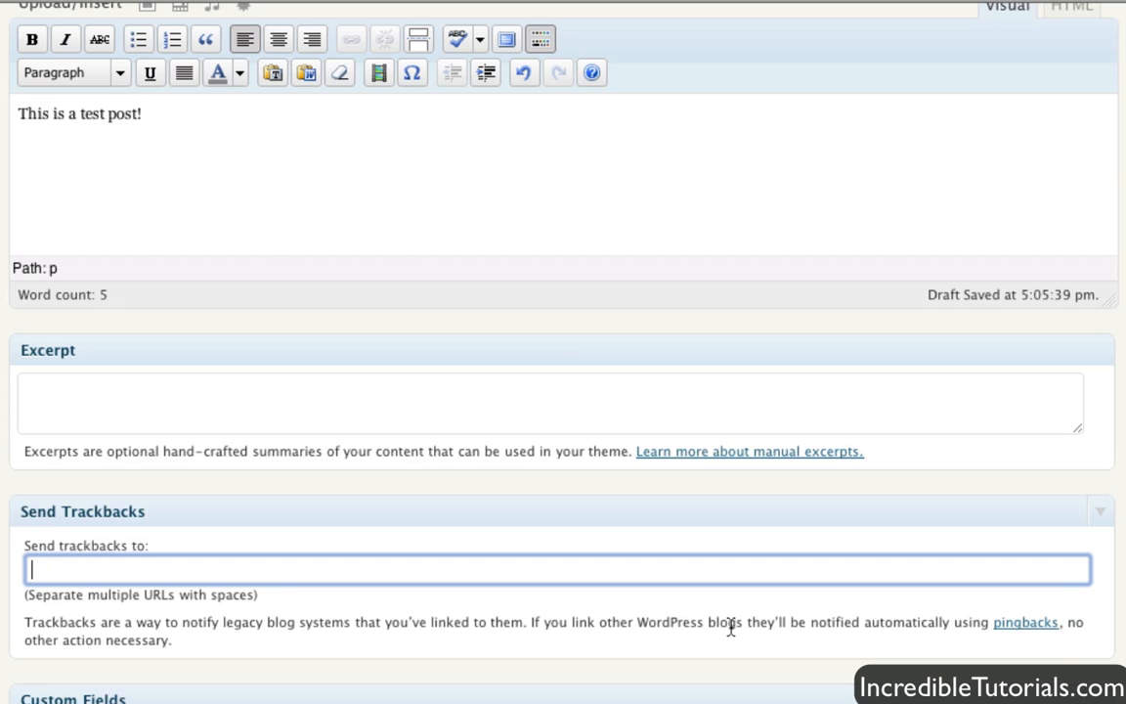
pyautogui.scroll(-3)
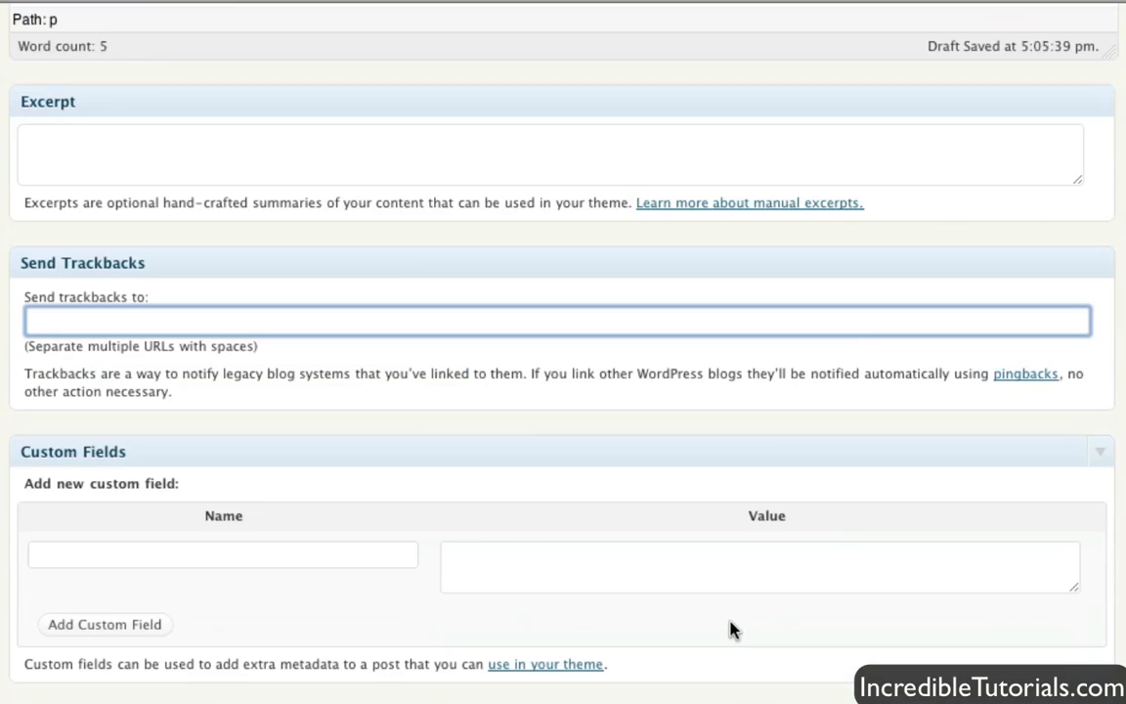
pyautogui.scroll(-3)
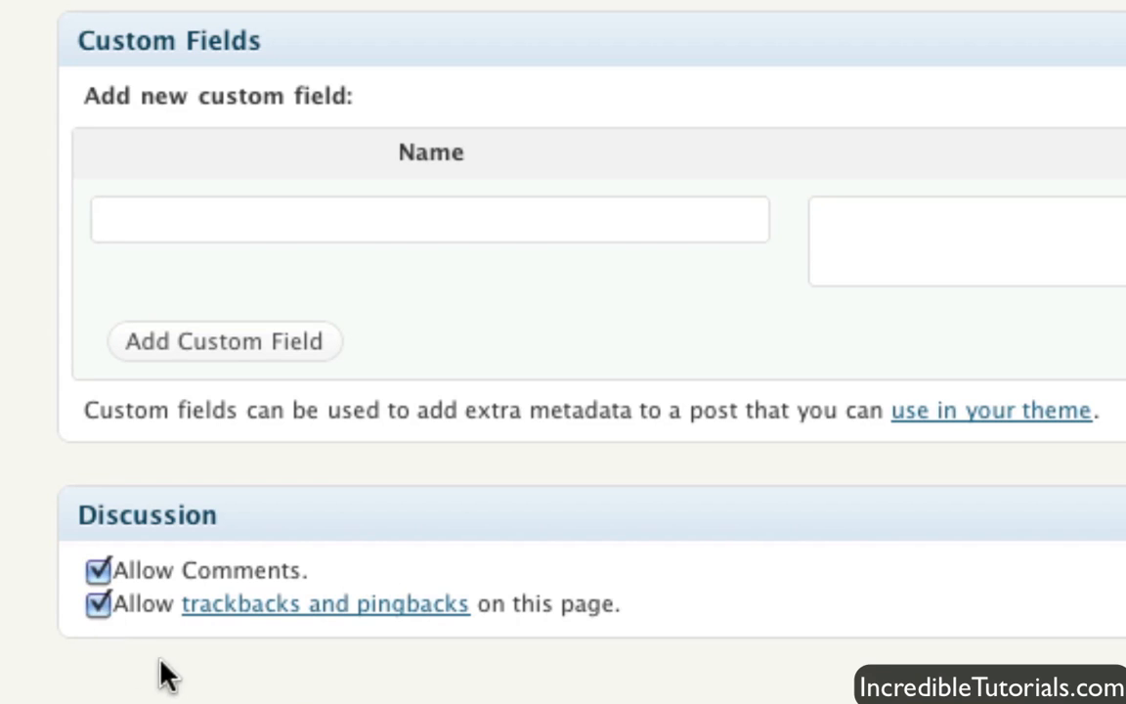
pyautogui.moveTo(161, 623)
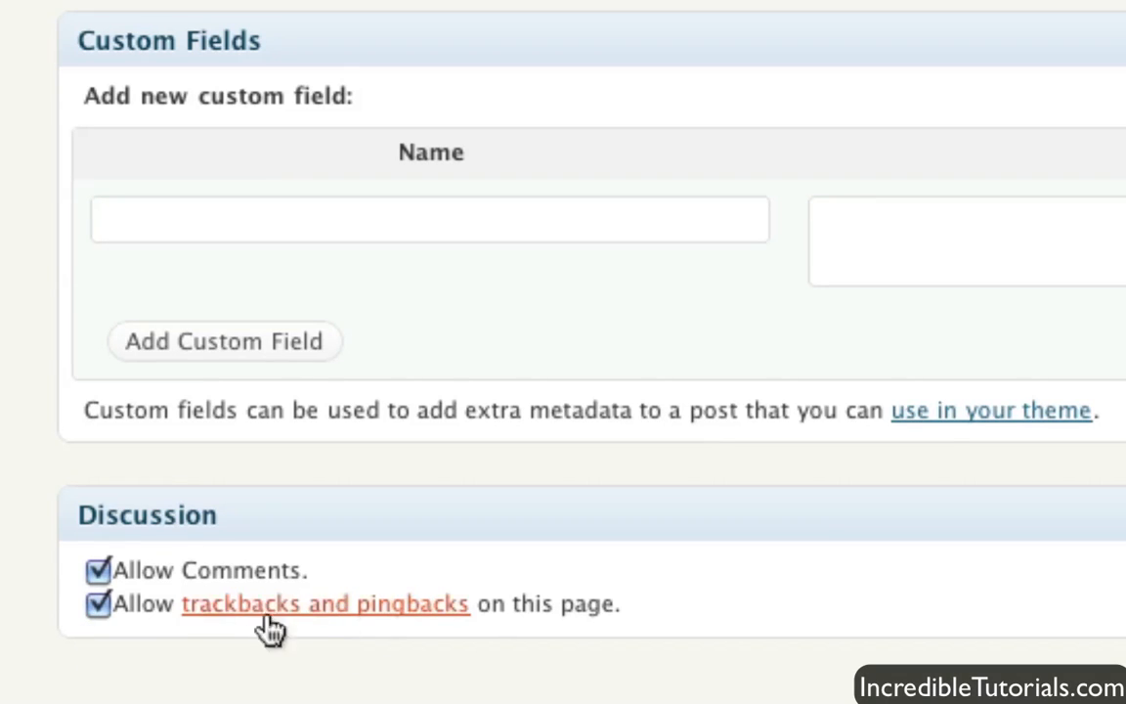
pyautogui.moveTo(909, 624)
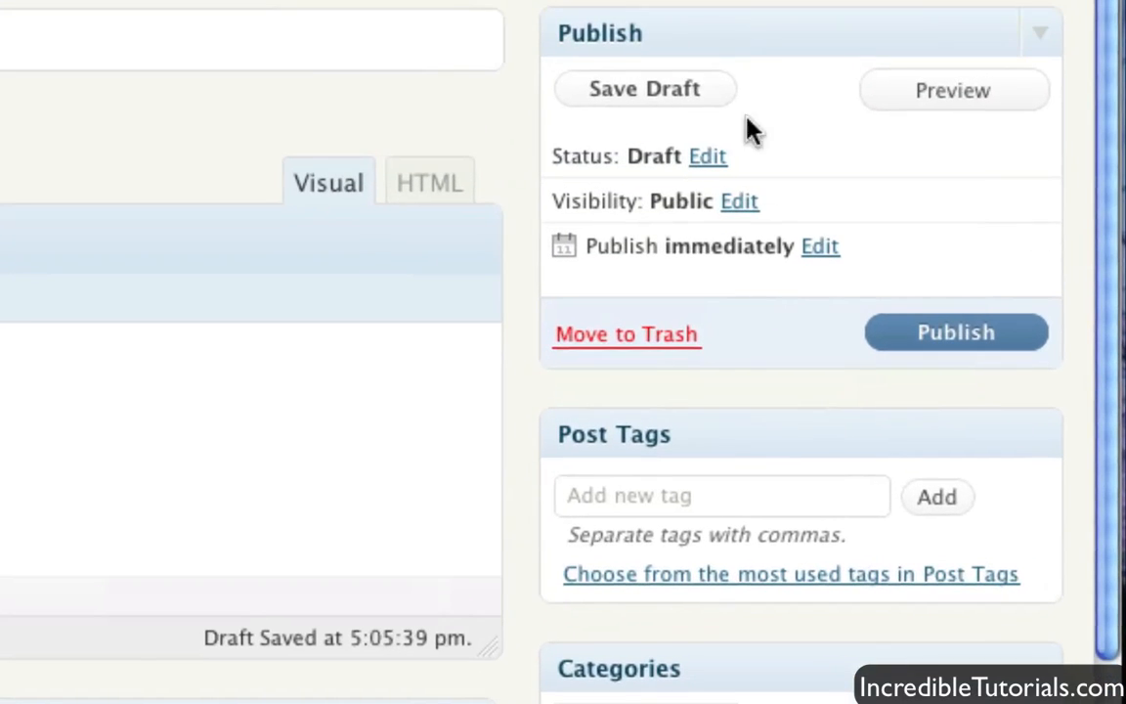
pyautogui.moveTo(671, 41)
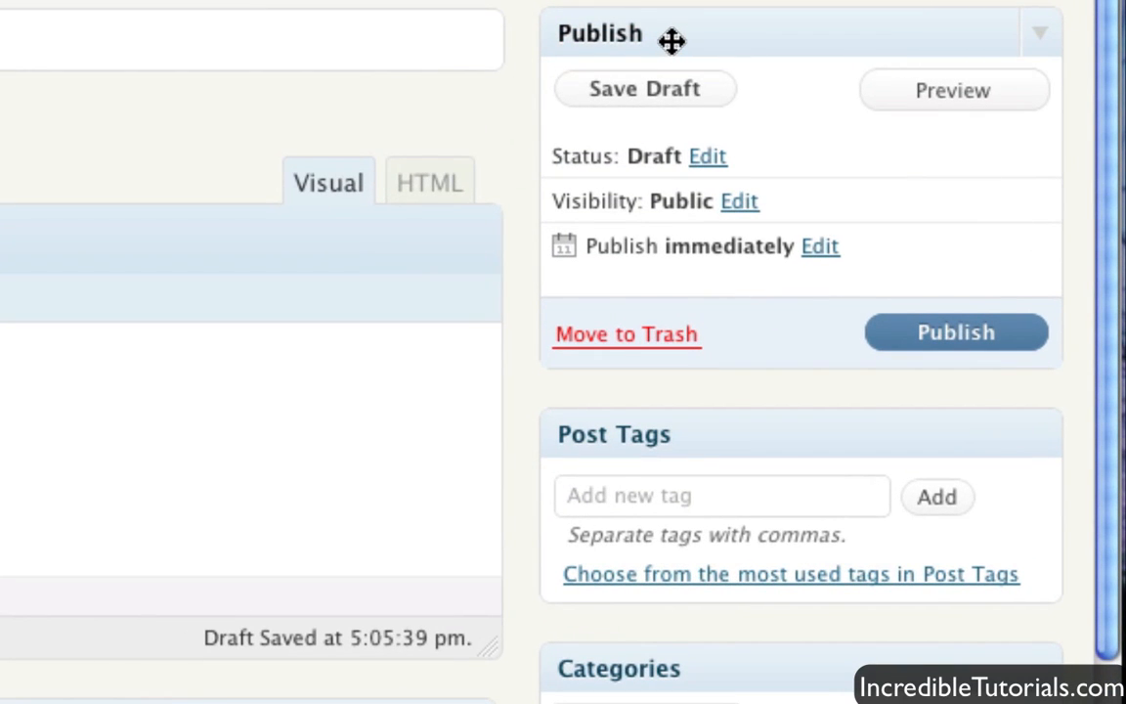
pyautogui.moveTo(907, 98)
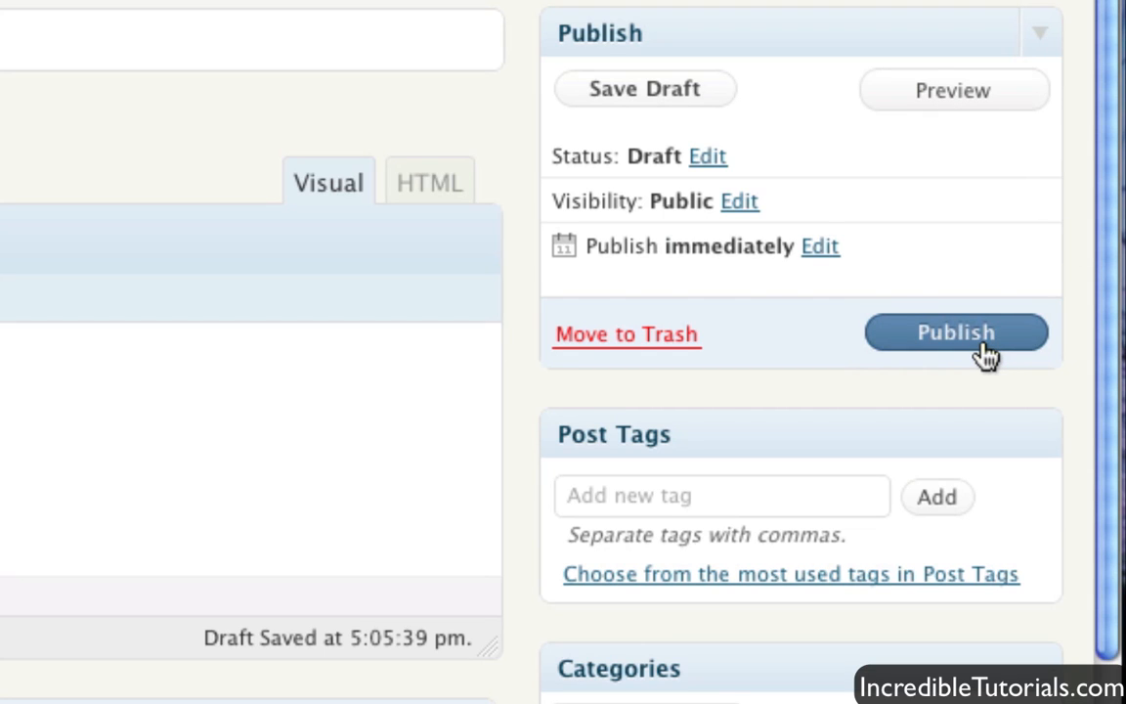
pyautogui.moveTo(728, 116)
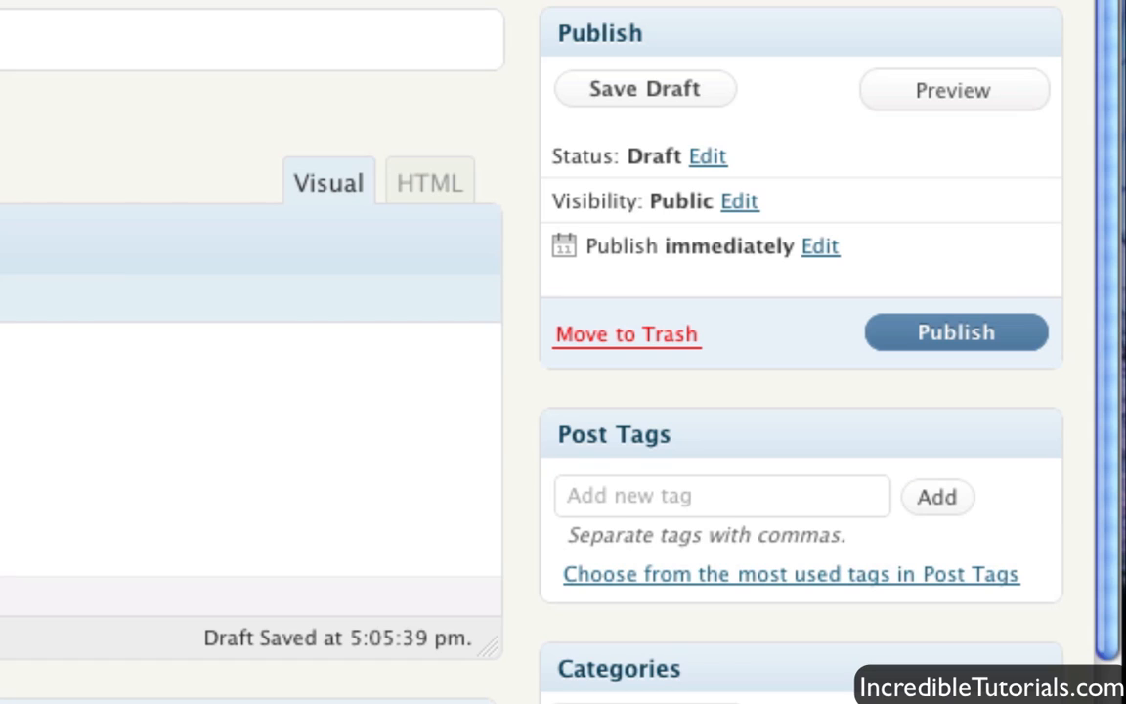
pyautogui.moveTo(953, 89)
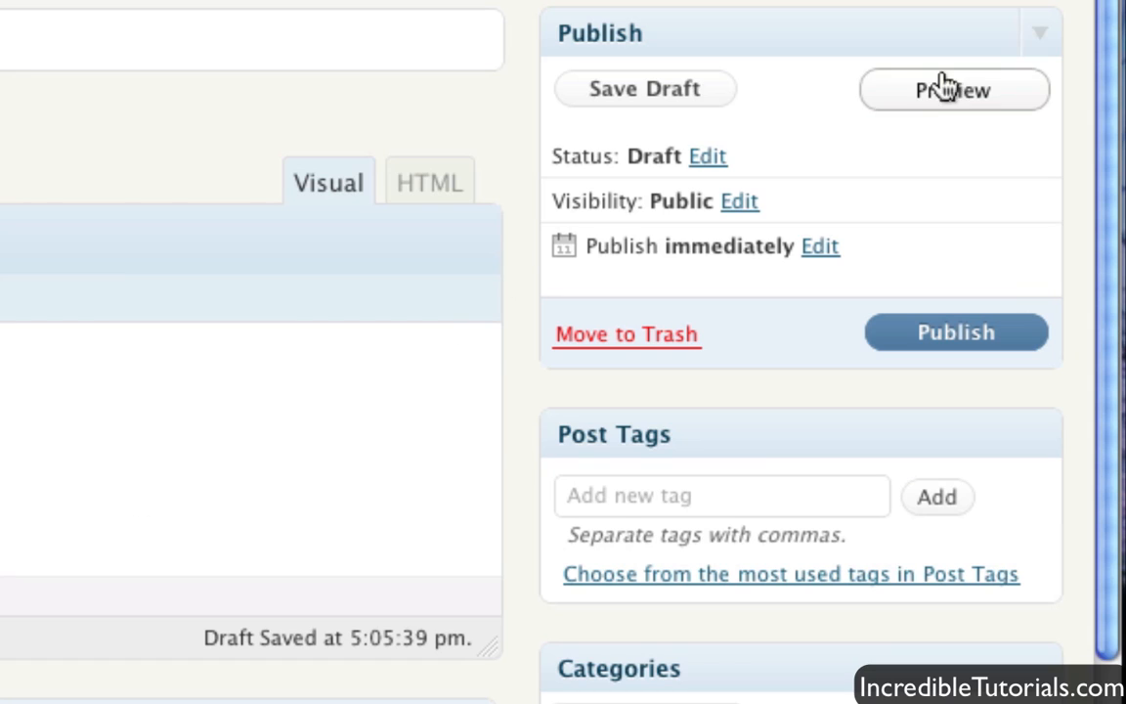
pyautogui.moveTo(946, 90)
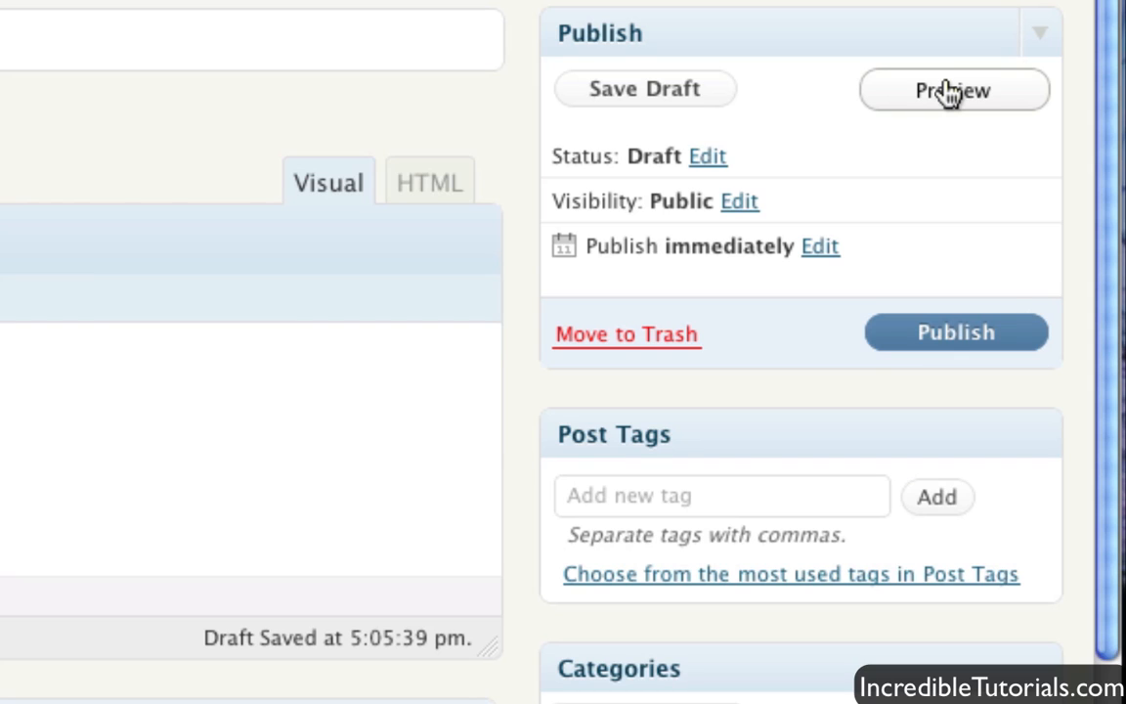
pyautogui.moveTo(943, 356)
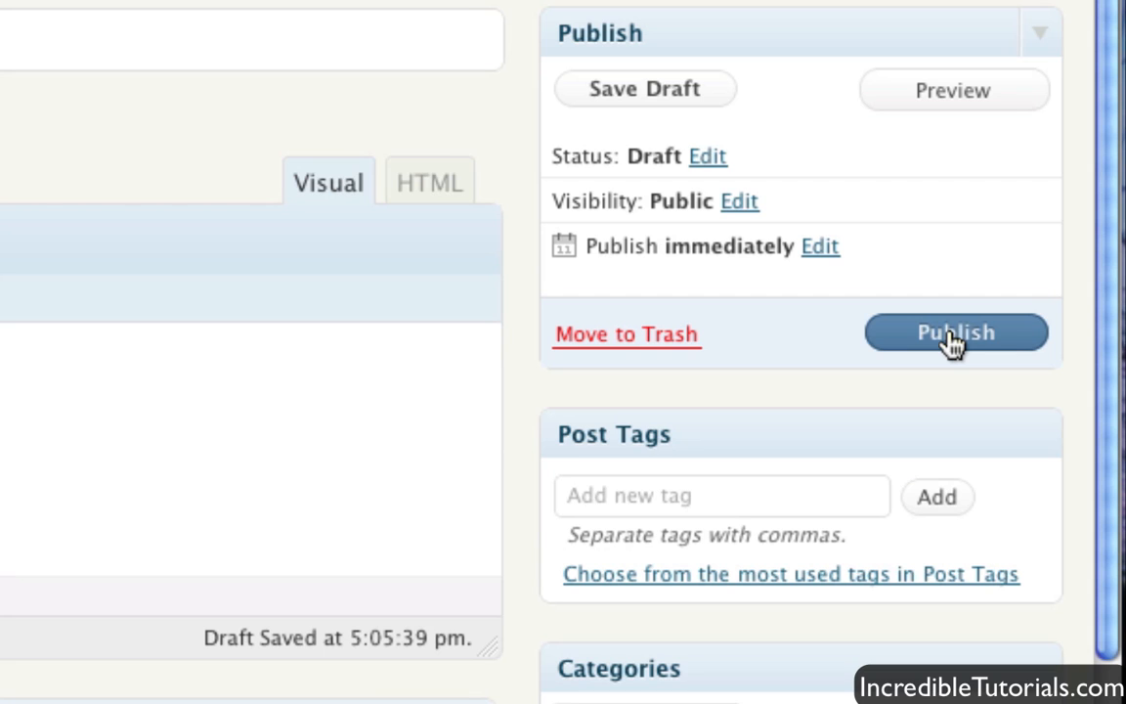
# Enter 'video game, computer game' in the Post Tags box
pyautogui.scroll(-3)
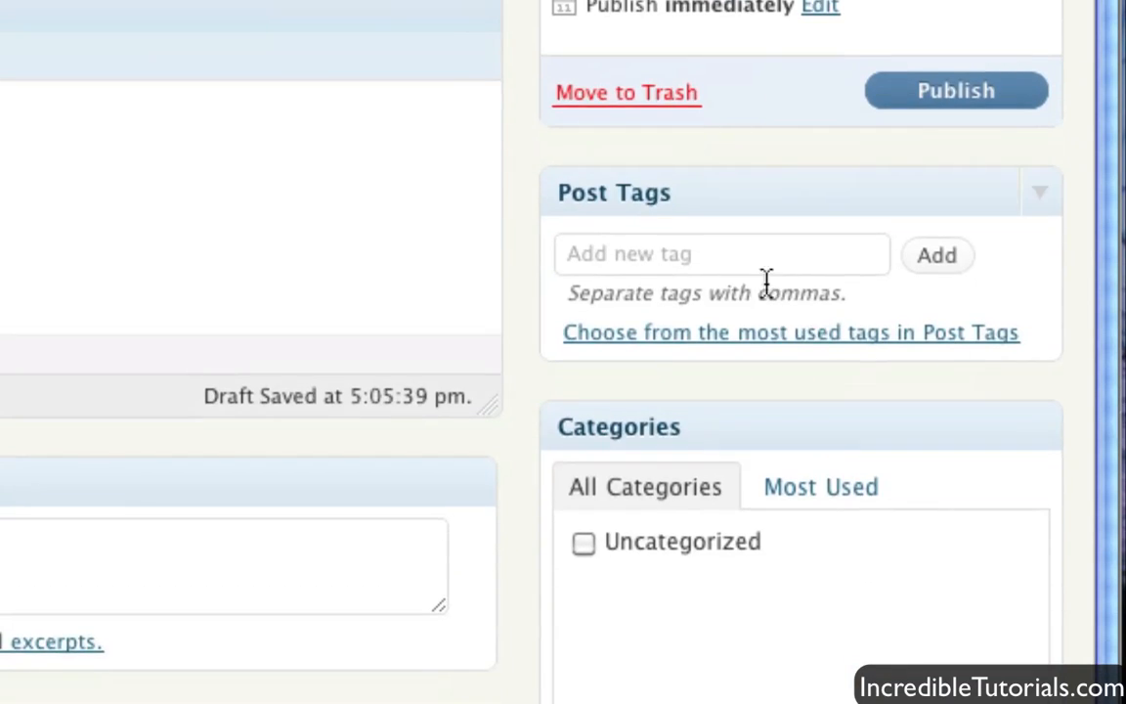
pyautogui.click(722, 253)
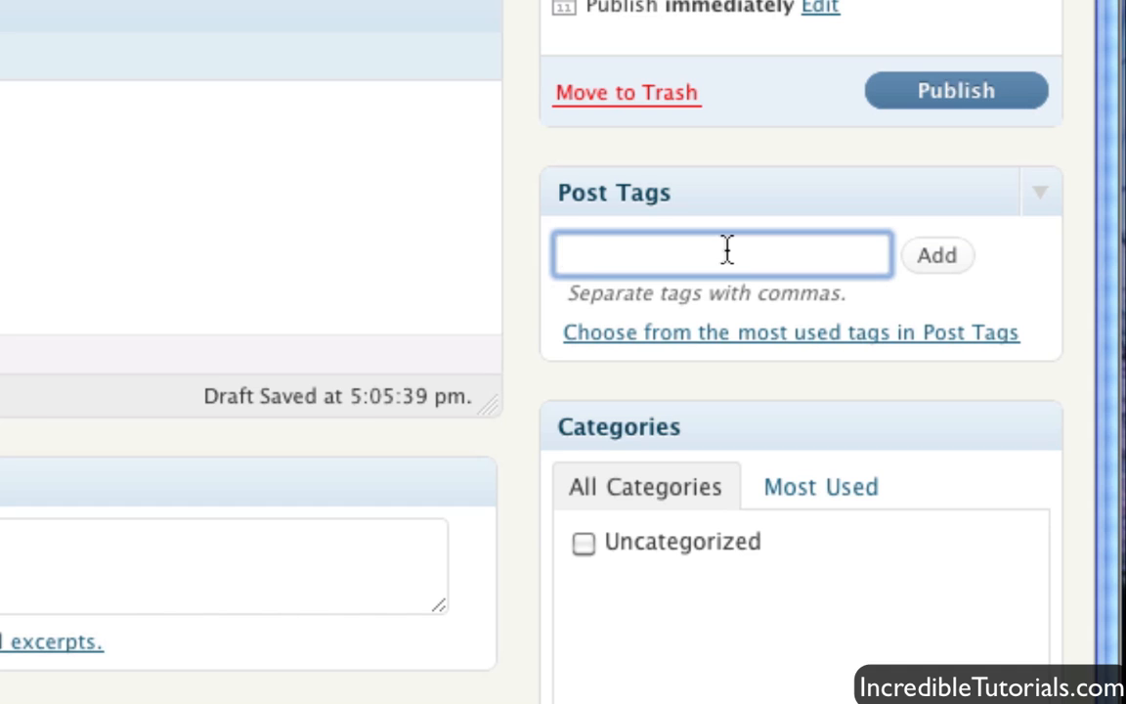
pyautogui.write('video gam')
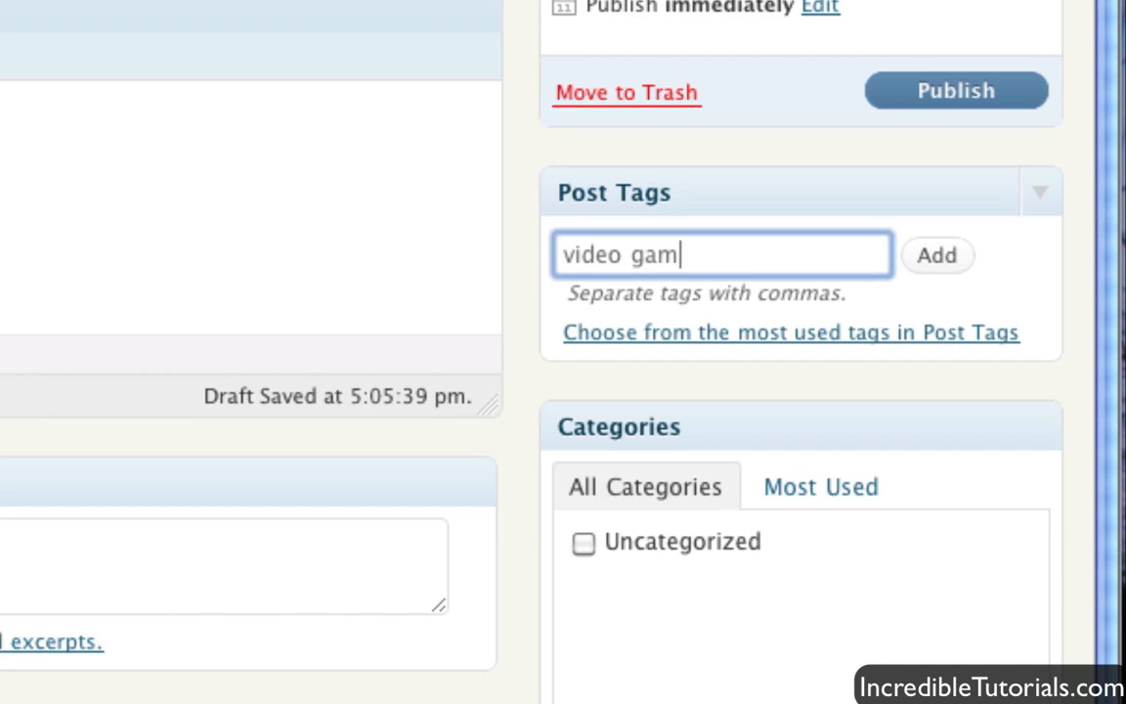
pyautogui.write('e compu')
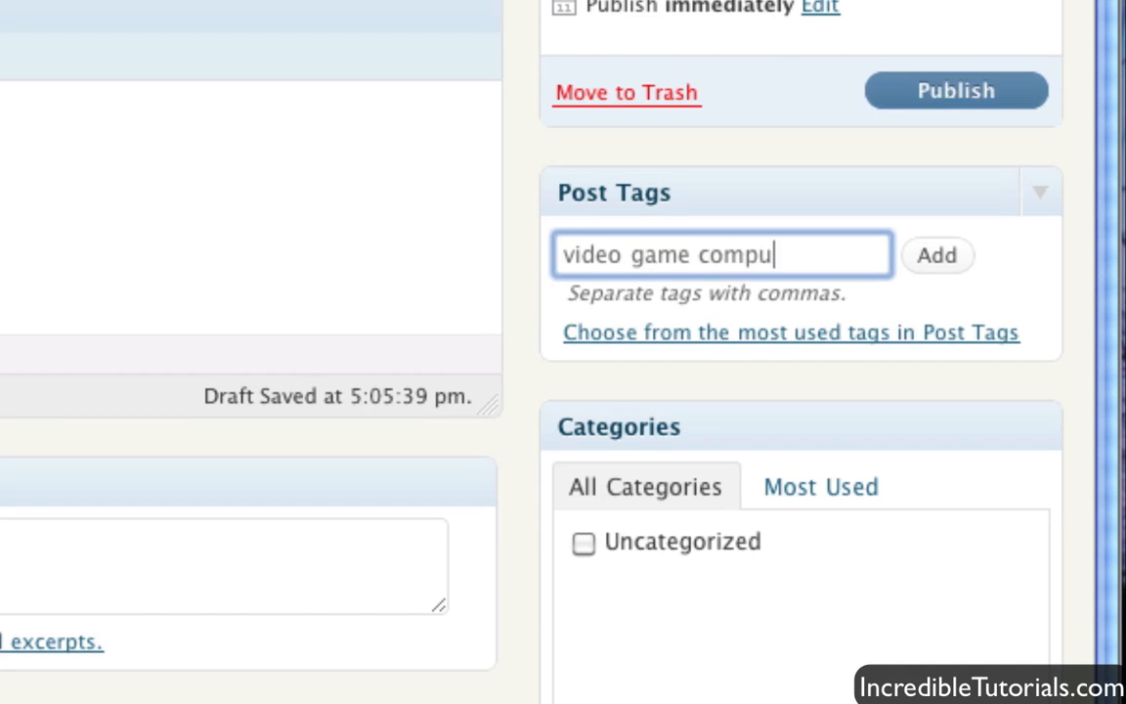
pyautogui.write('ter game')
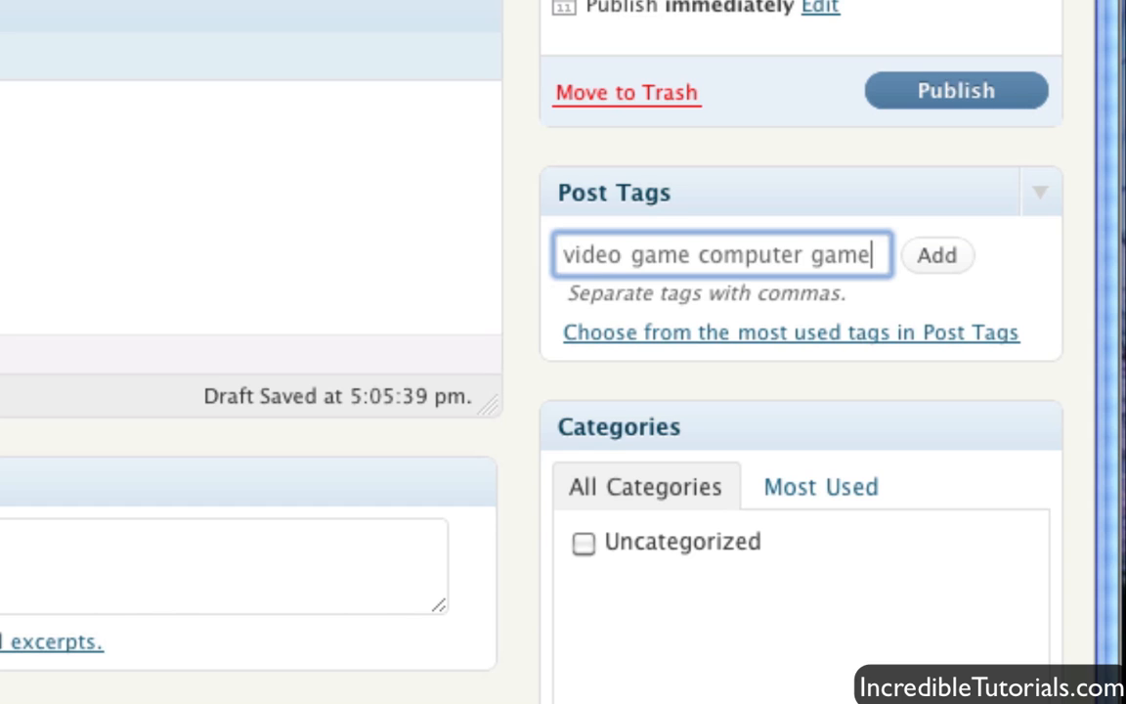
pyautogui.moveTo(872, 274)
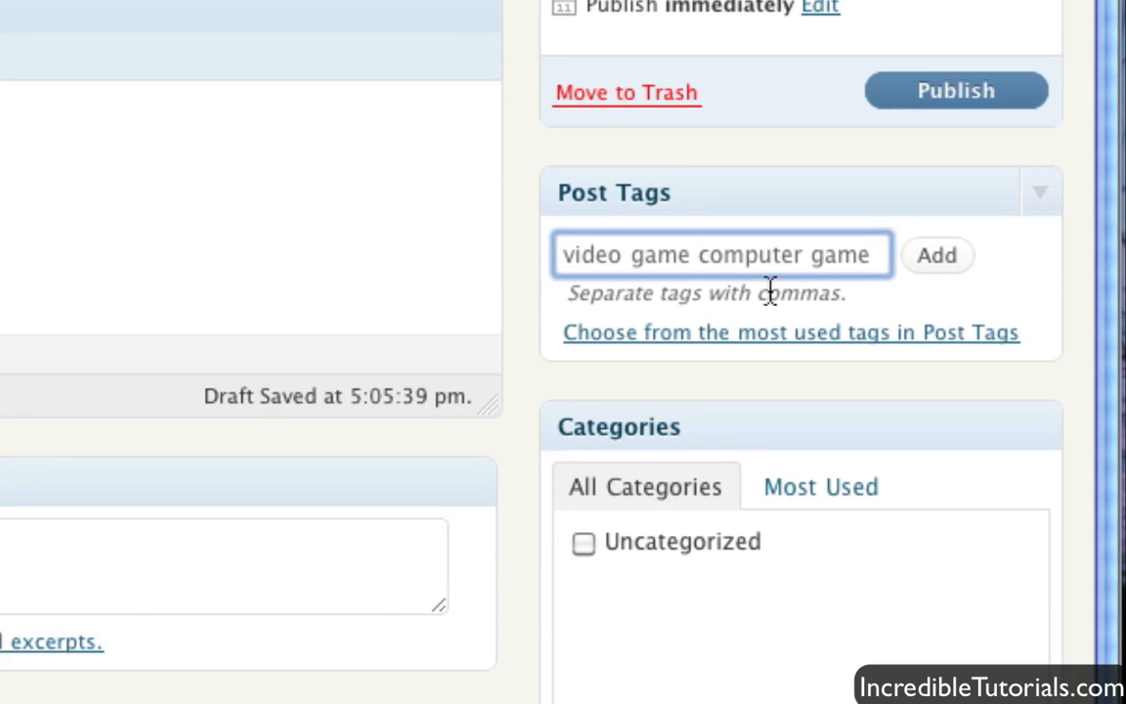
pyautogui.write(',')
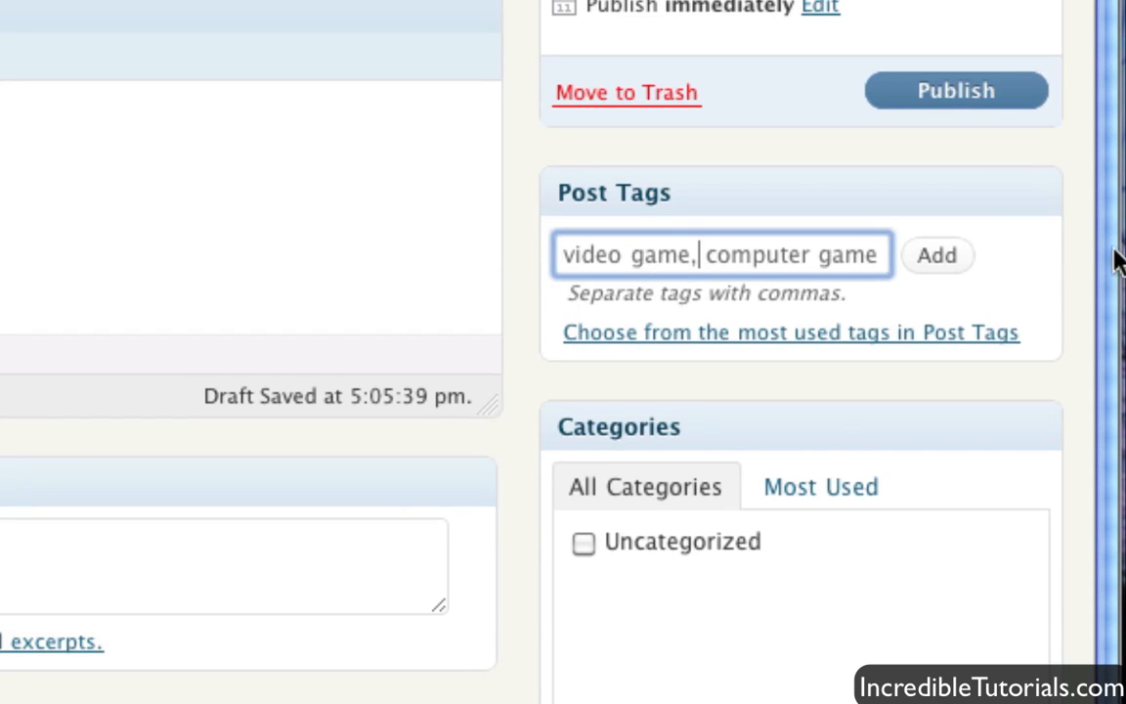
# Tick the Super Nintendo category in the Categories box
pyautogui.scroll(-3)
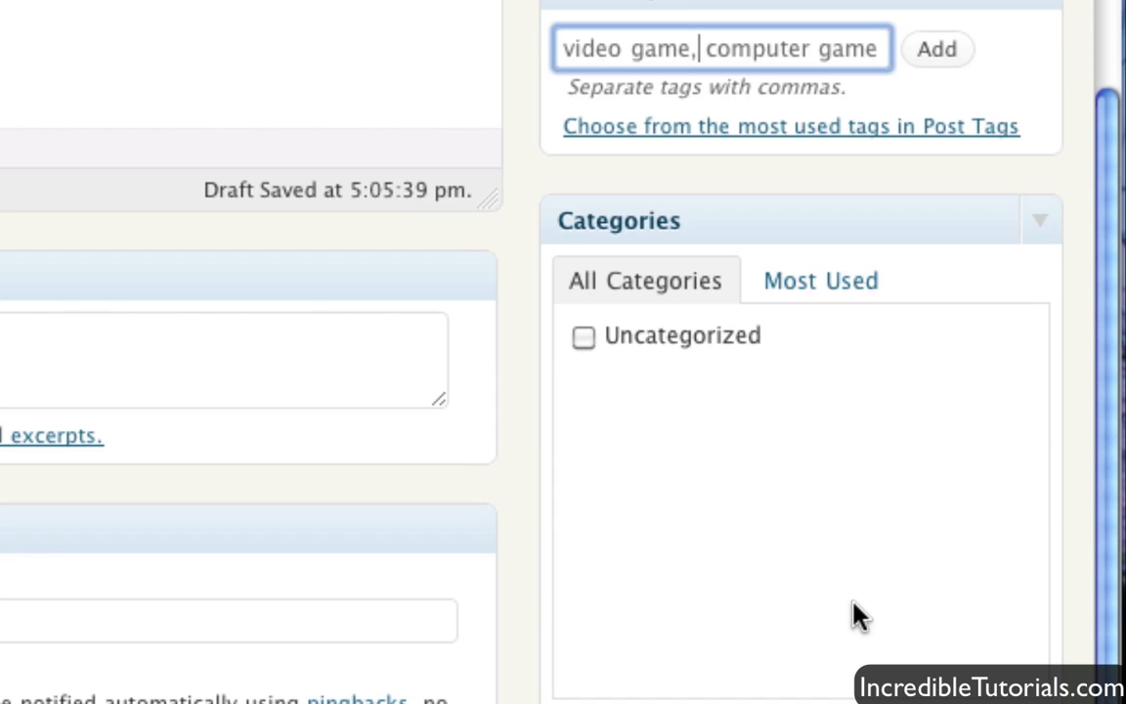
pyautogui.moveTo(845, 658)
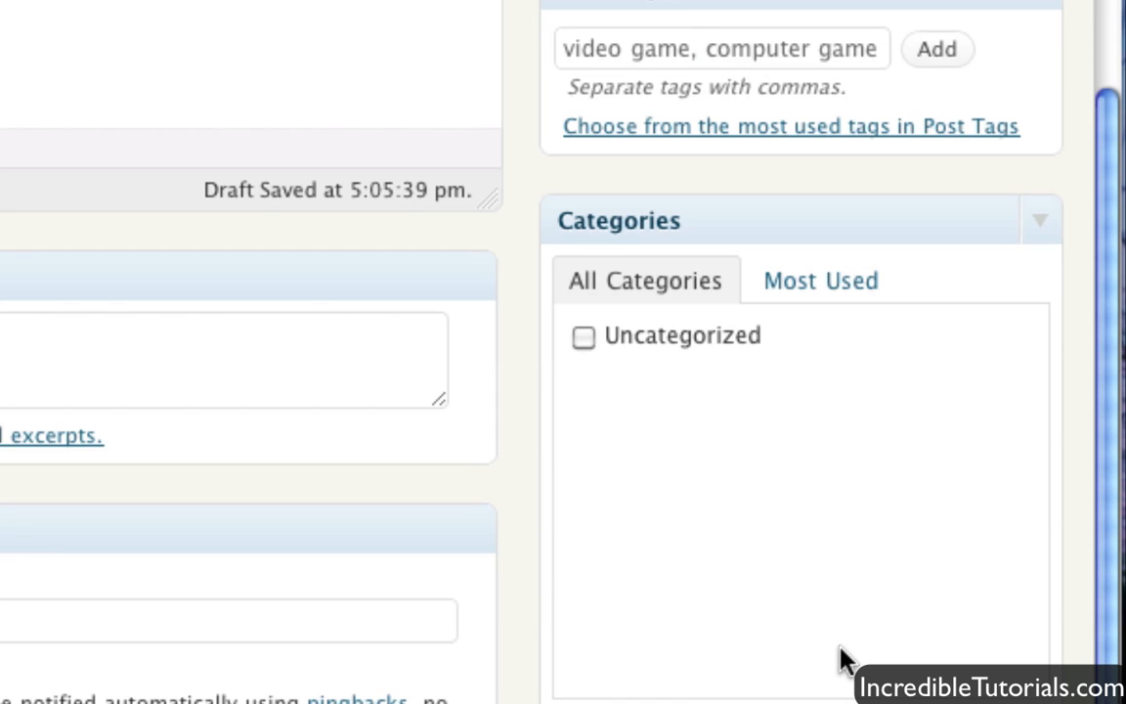
pyautogui.moveTo(872, 650)
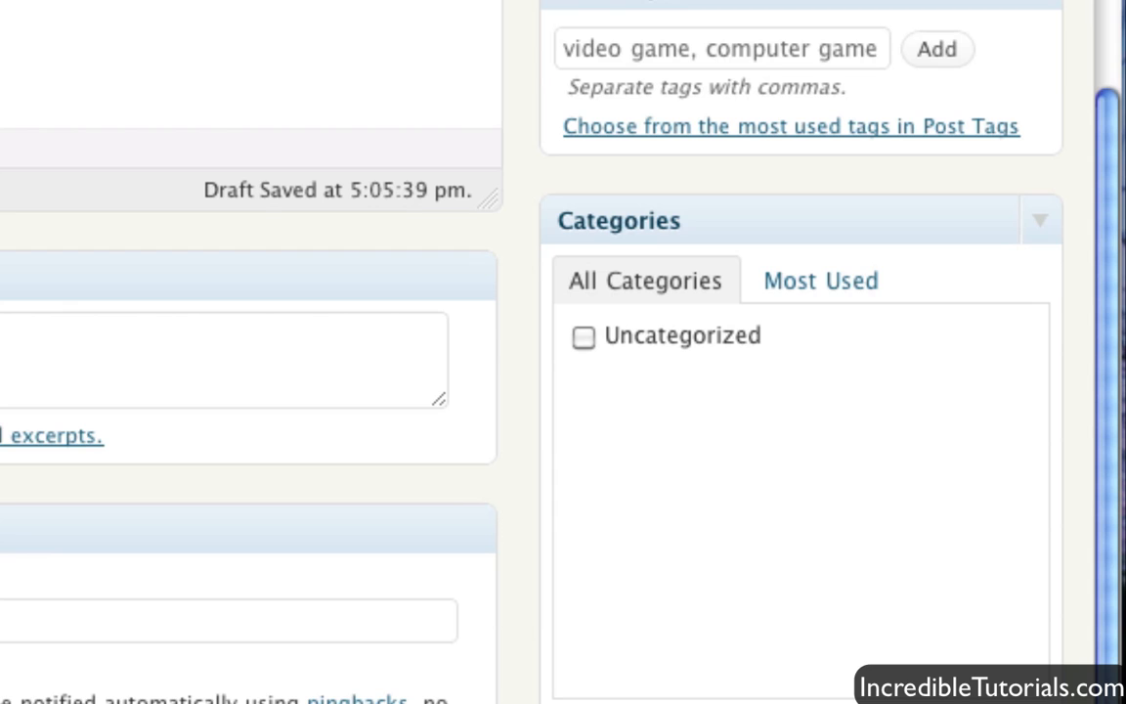
pyautogui.moveTo(712, 405)
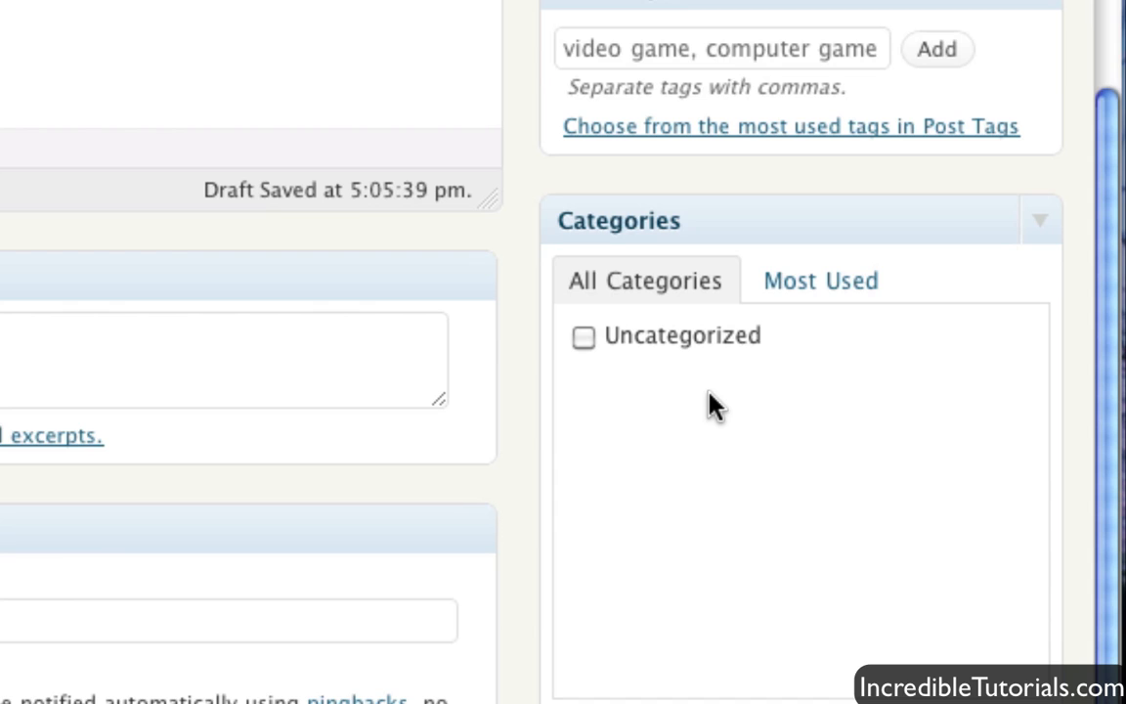
pyautogui.moveTo(731, 425)
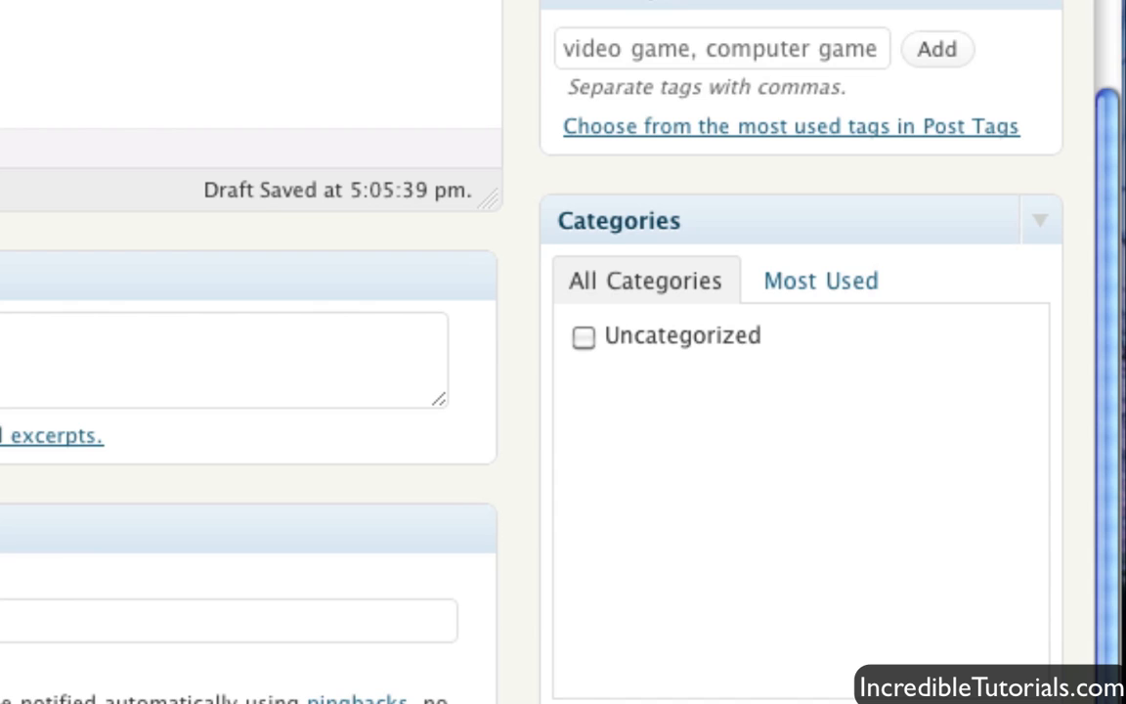
pyautogui.click(583, 335)
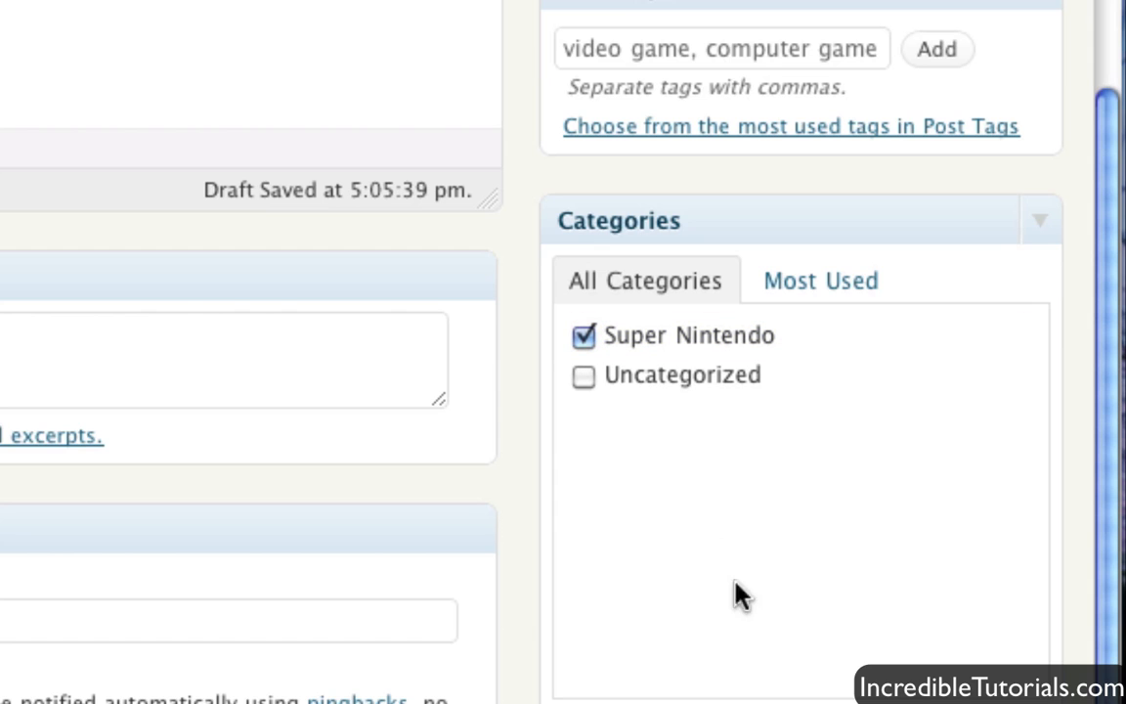
pyautogui.moveTo(796, 660)
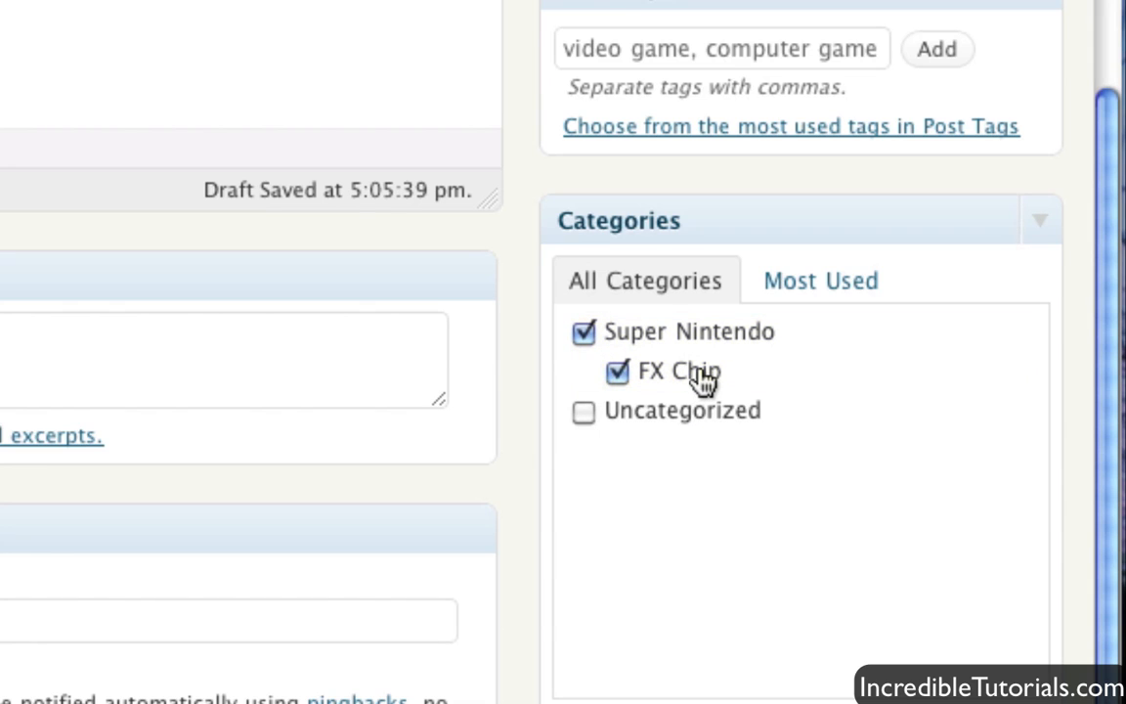
pyautogui.moveTo(647, 389)
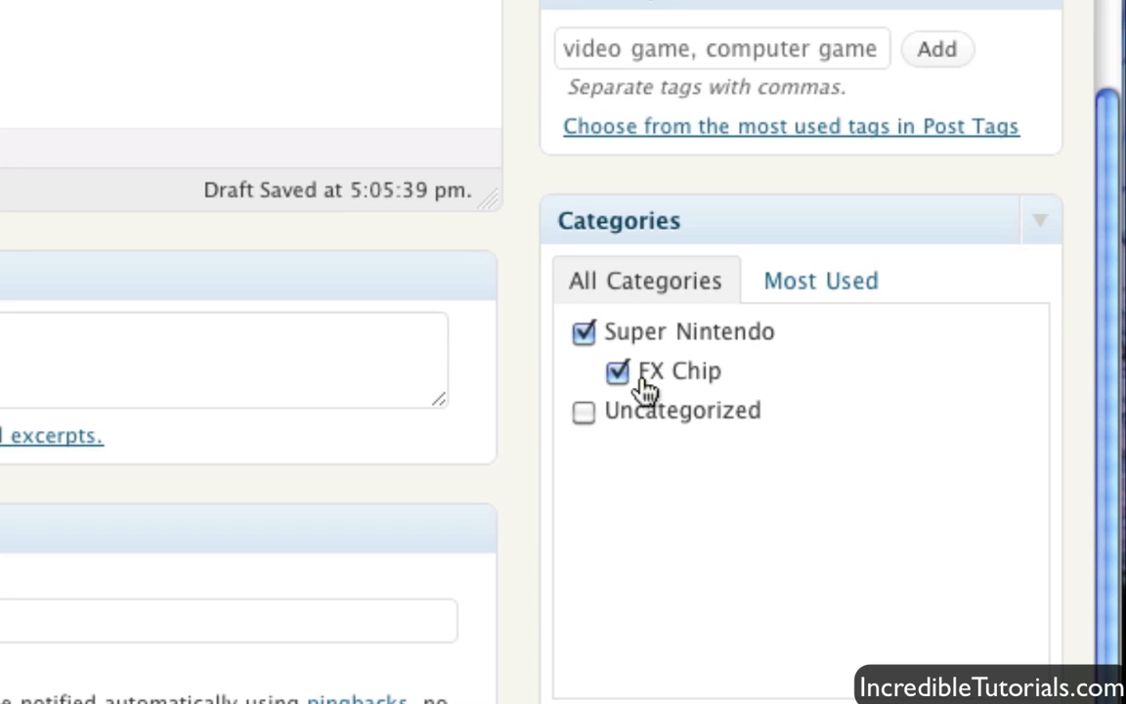
pyautogui.moveTo(635, 391)
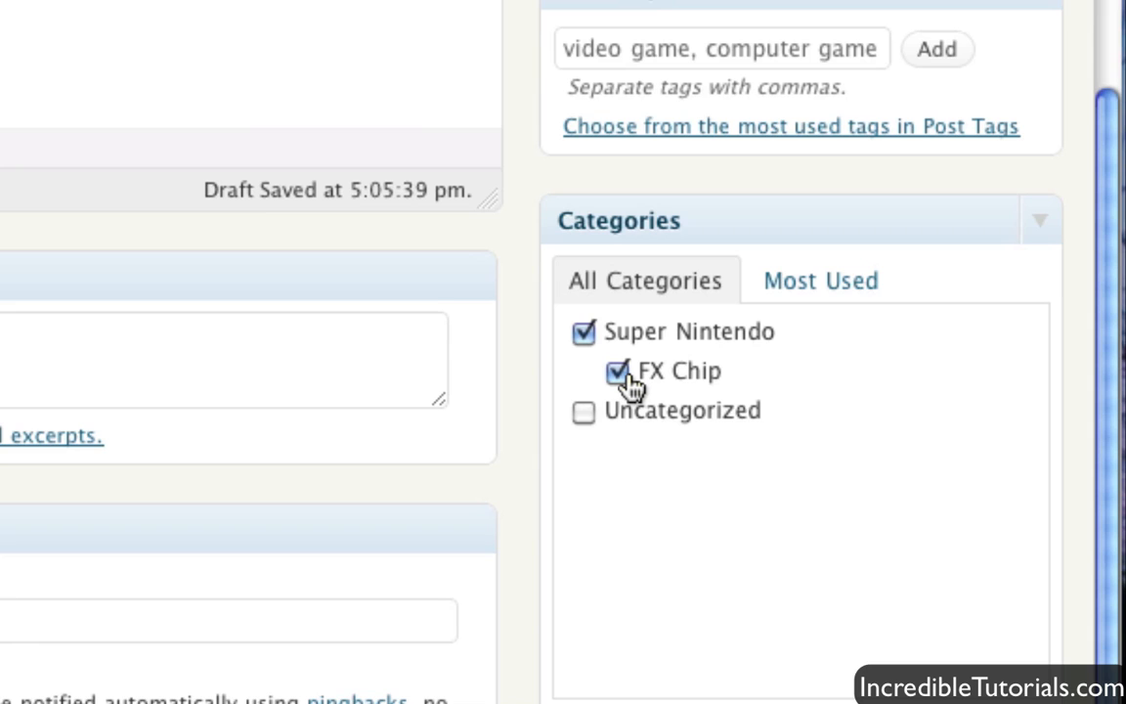
pyautogui.moveTo(601, 347)
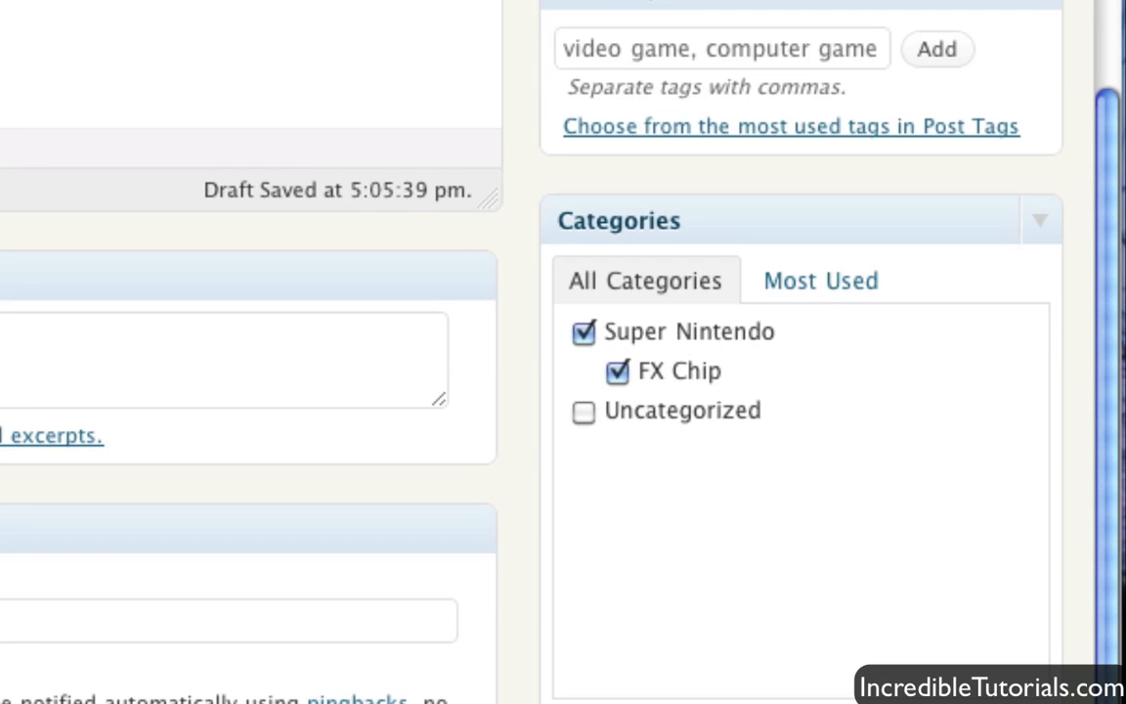
pyautogui.moveTo(623, 452)
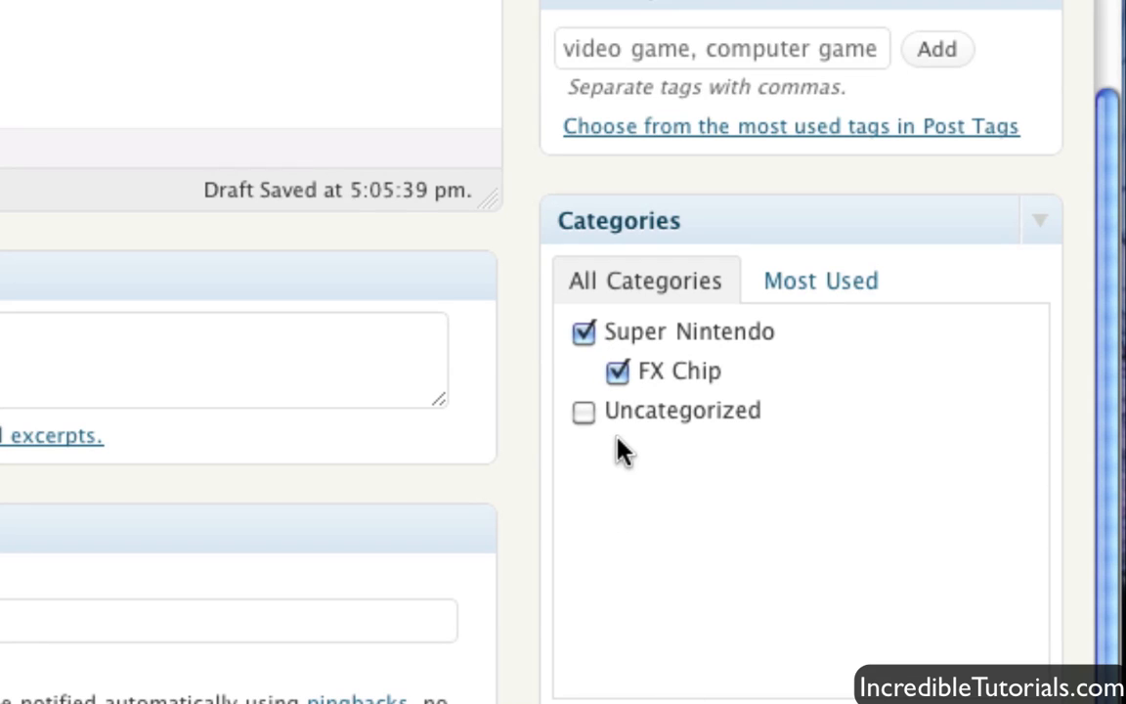
pyautogui.moveTo(1114, 533)
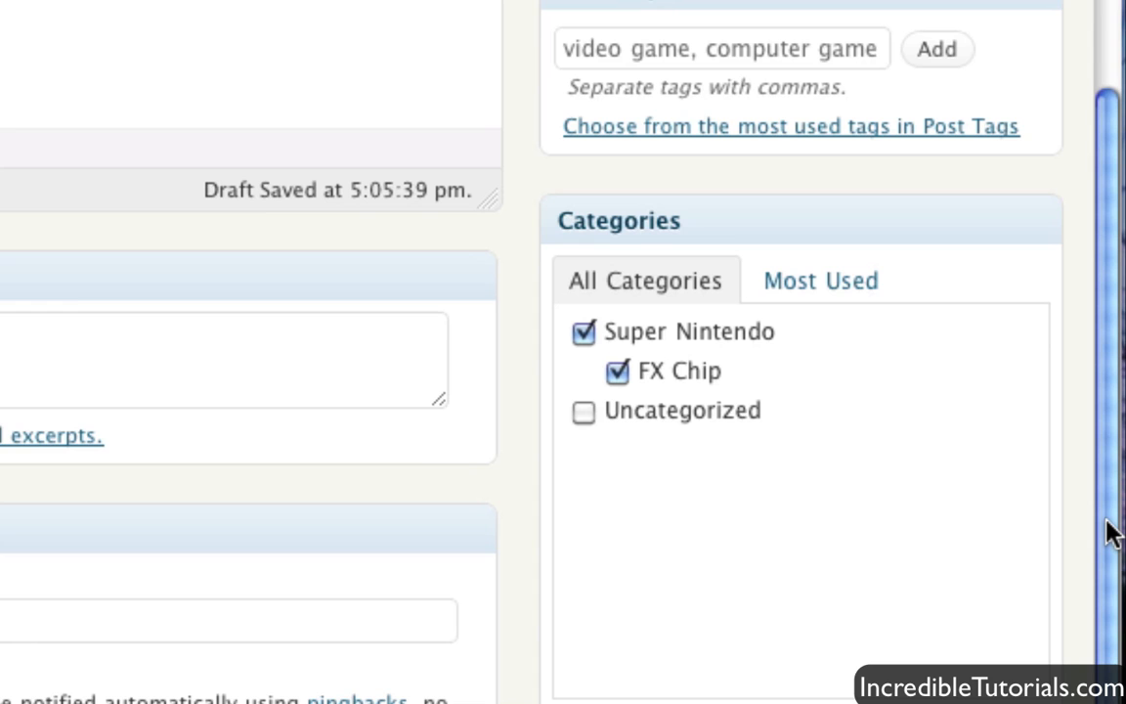
pyautogui.scroll(3)
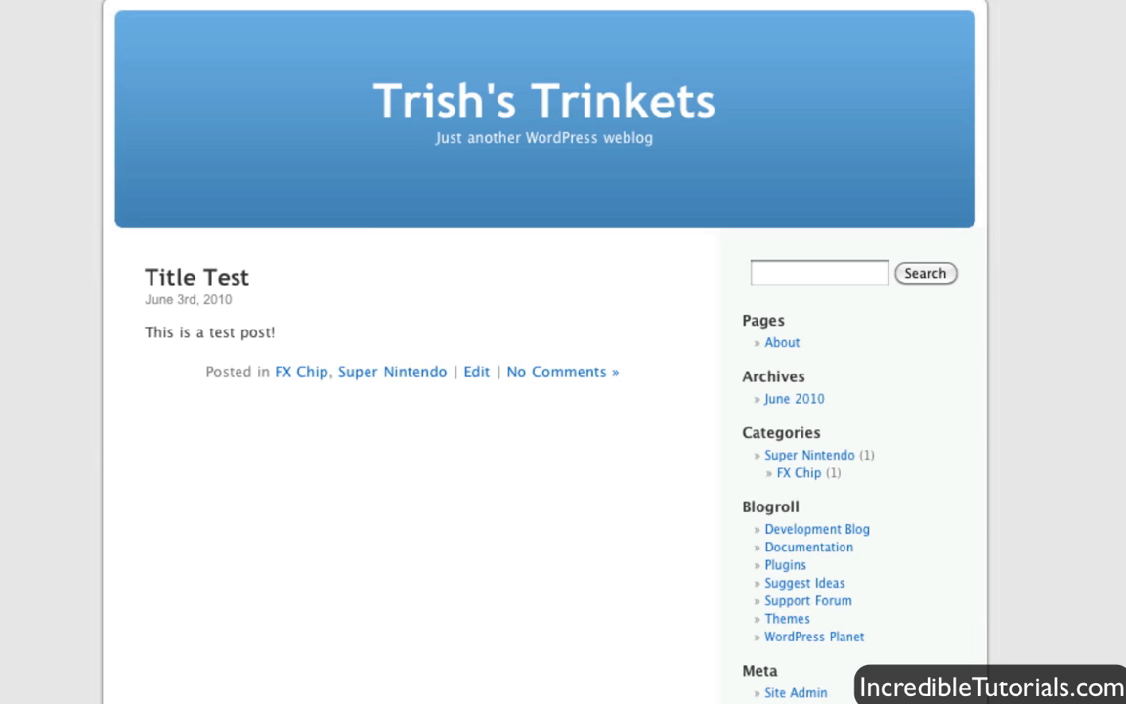
pyautogui.moveTo(172, 435)
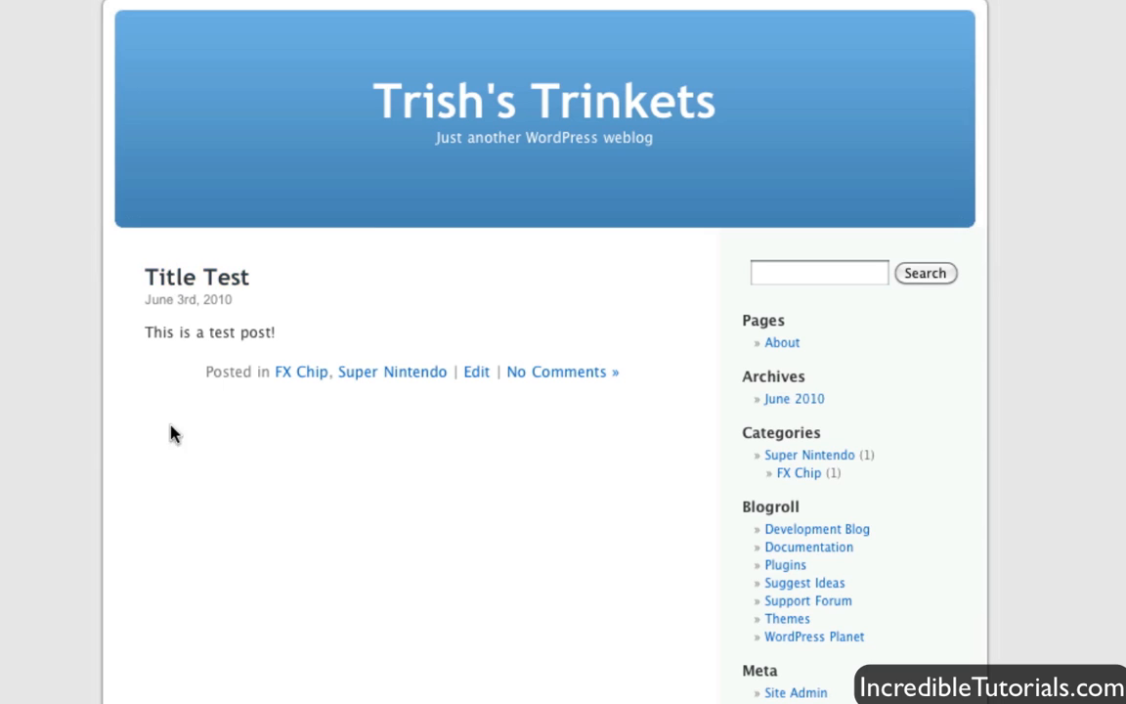
pyautogui.moveTo(327, 421)
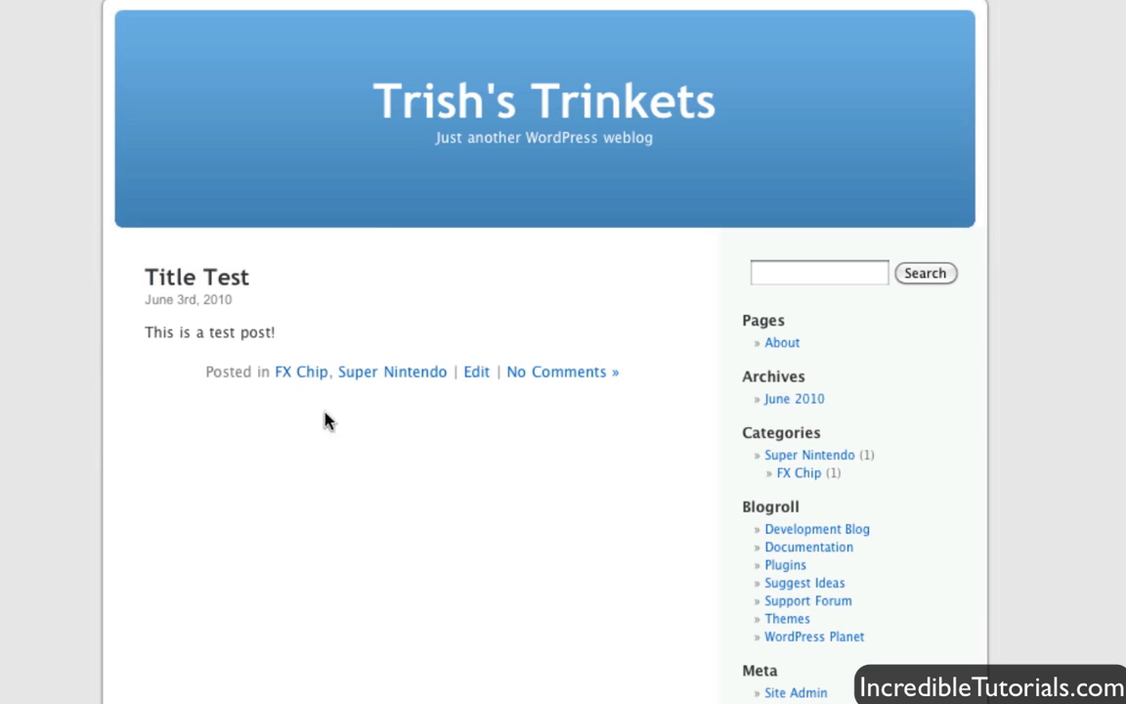
pyautogui.moveTo(471, 526)
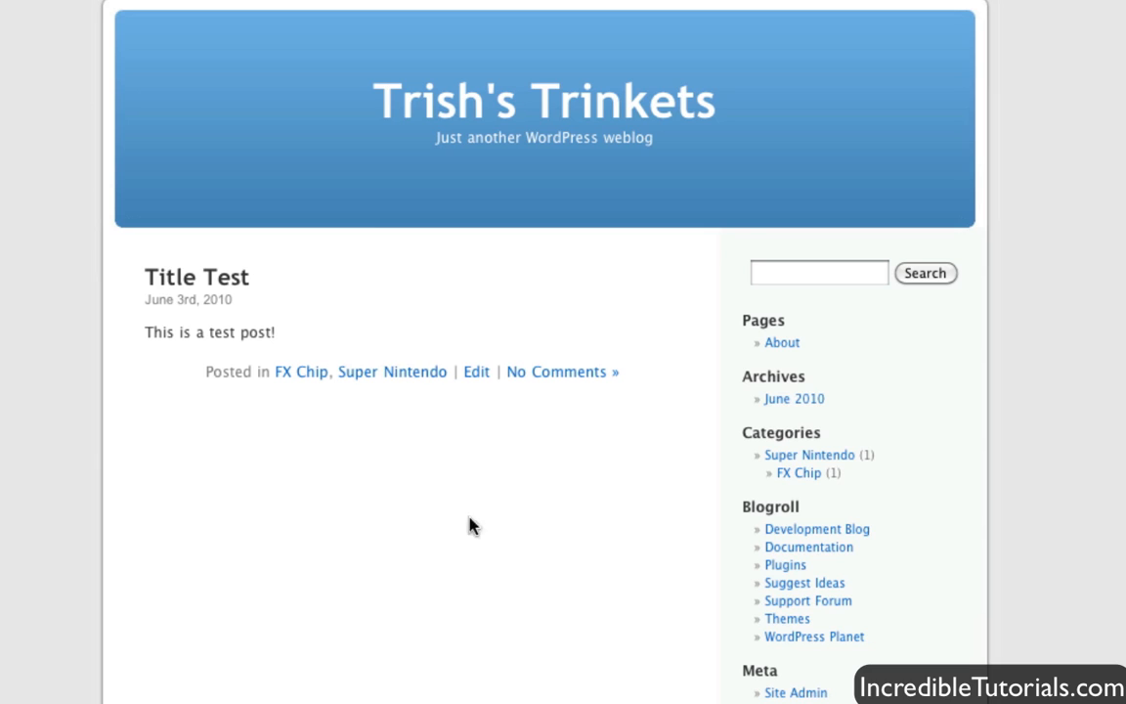
pyautogui.moveTo(810, 454)
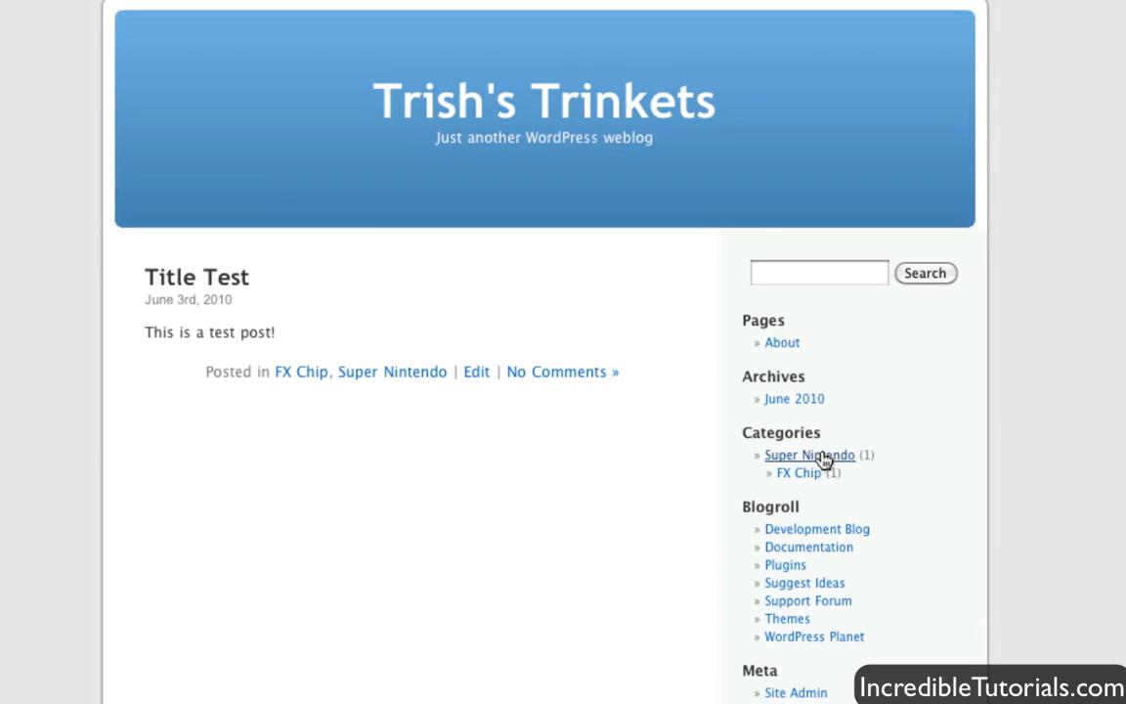
pyautogui.moveTo(799, 473)
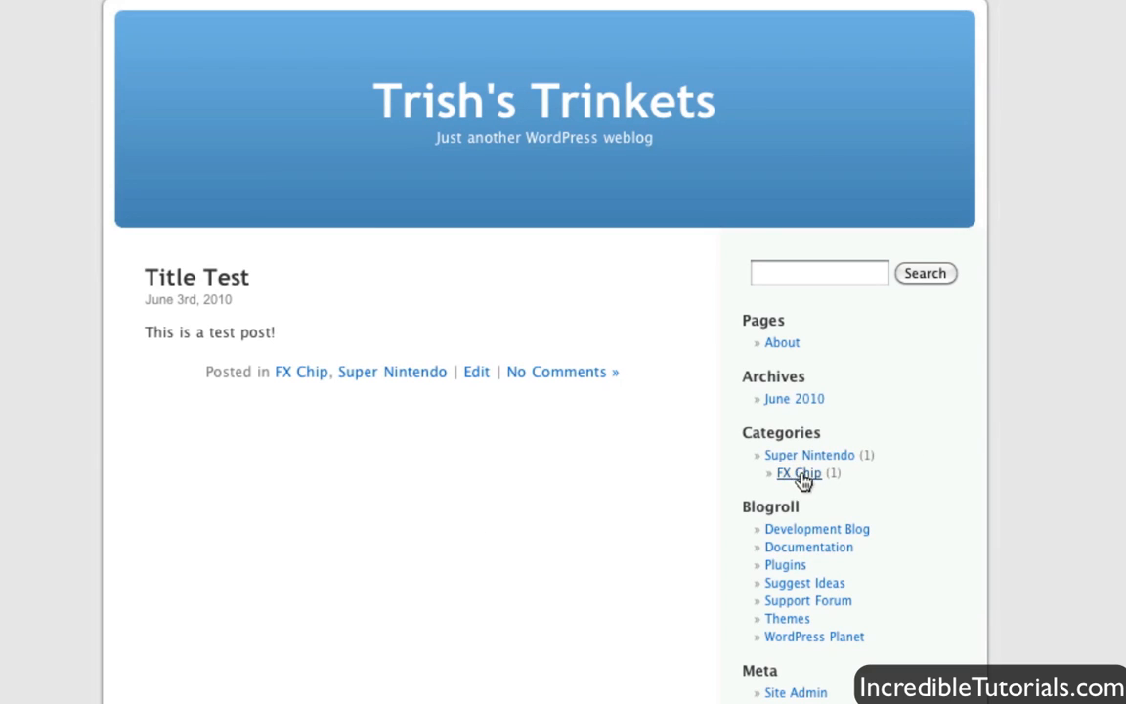
pyautogui.moveTo(196, 283)
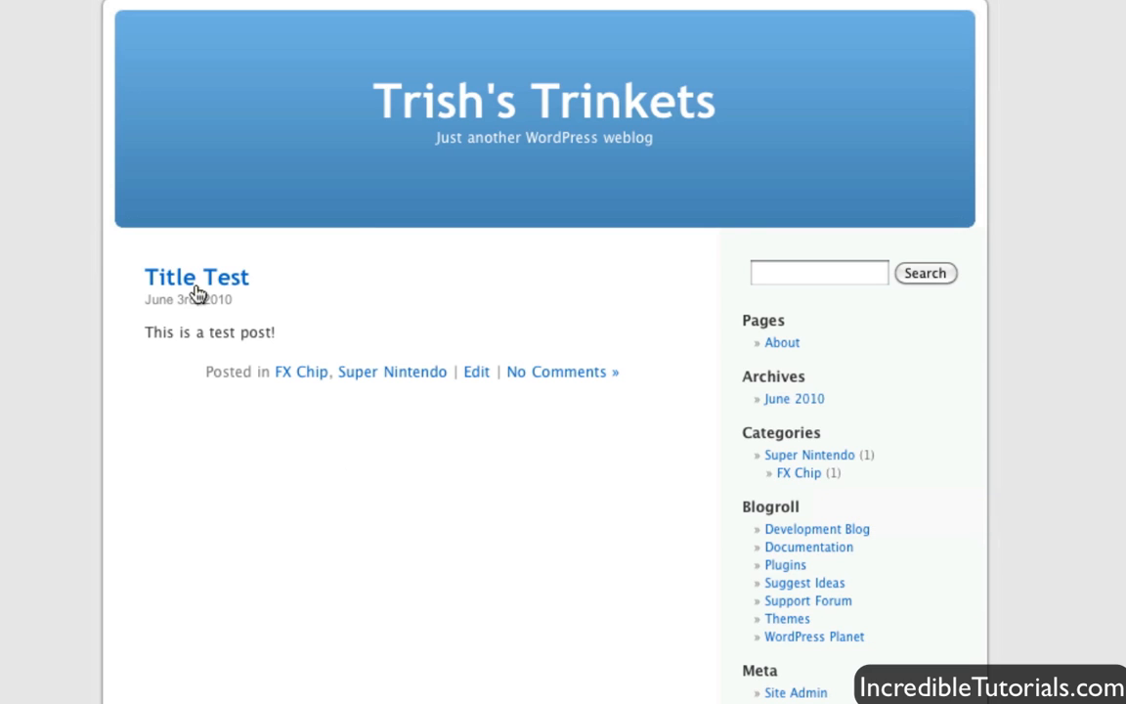
# Open Title Test's single-post page and focus the Leave a Reply box
pyautogui.click(196, 276)
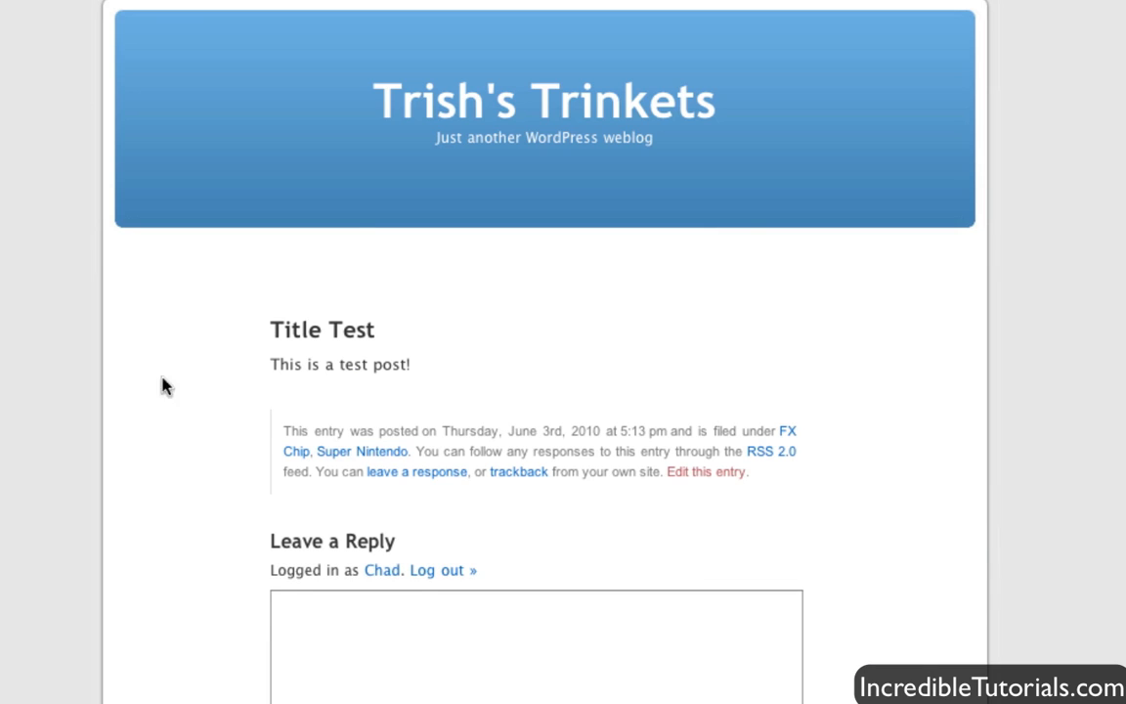
pyautogui.moveTo(162, 475)
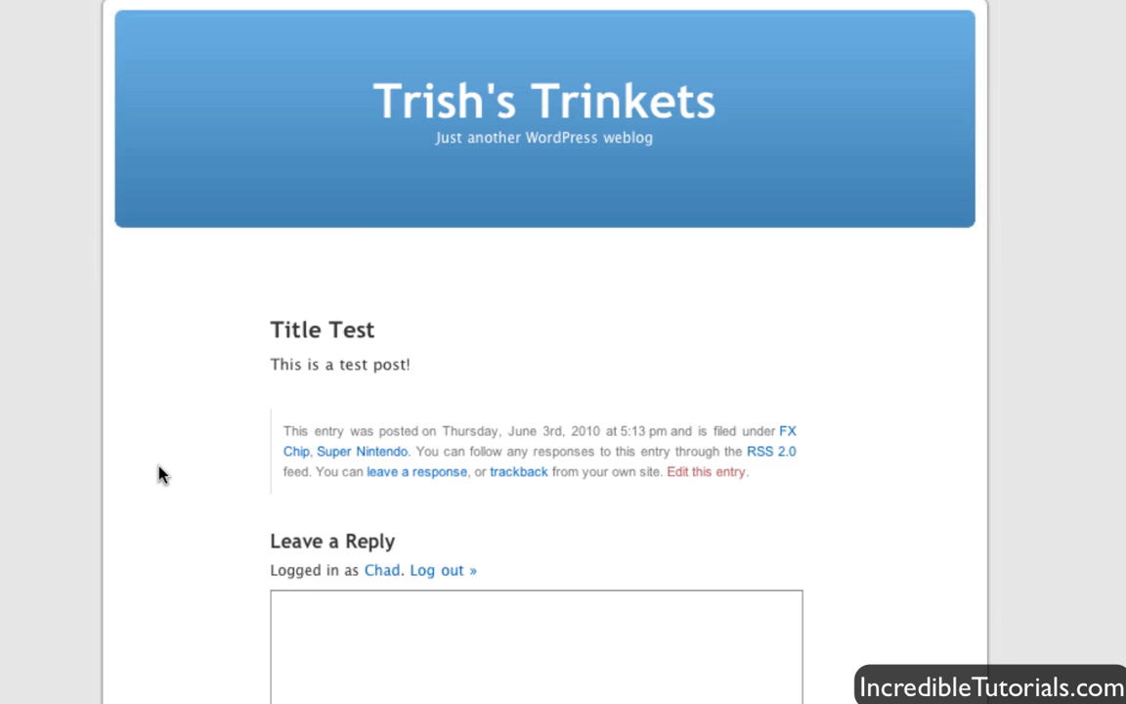
pyautogui.click(537, 645)
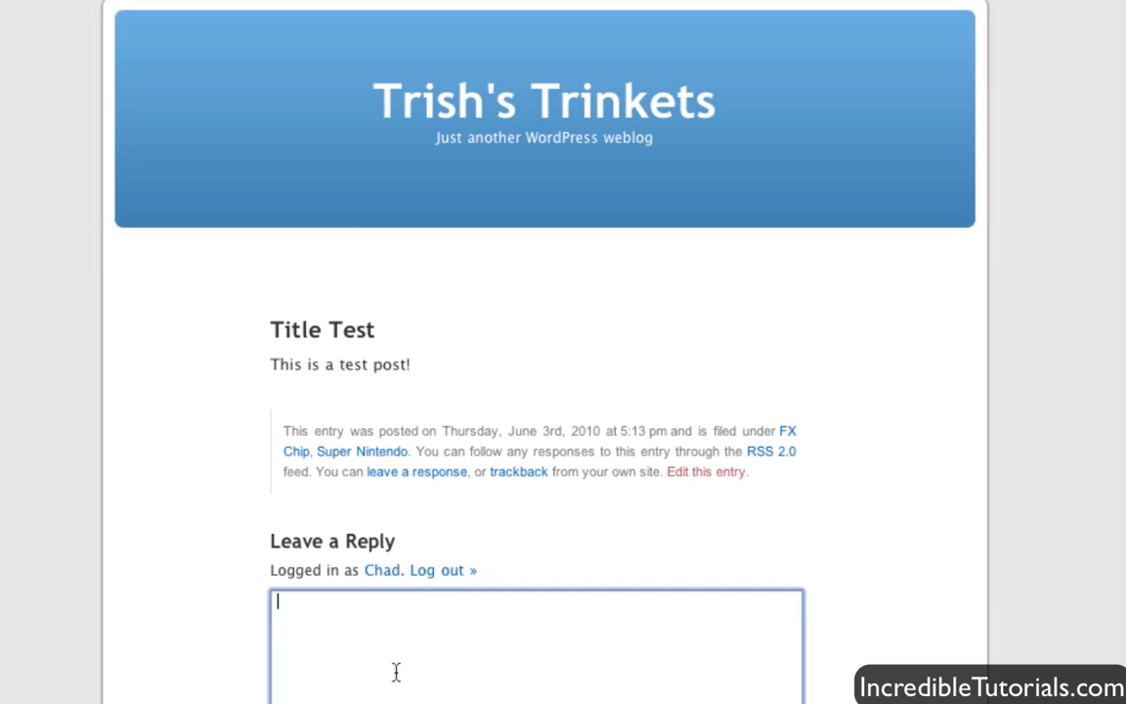